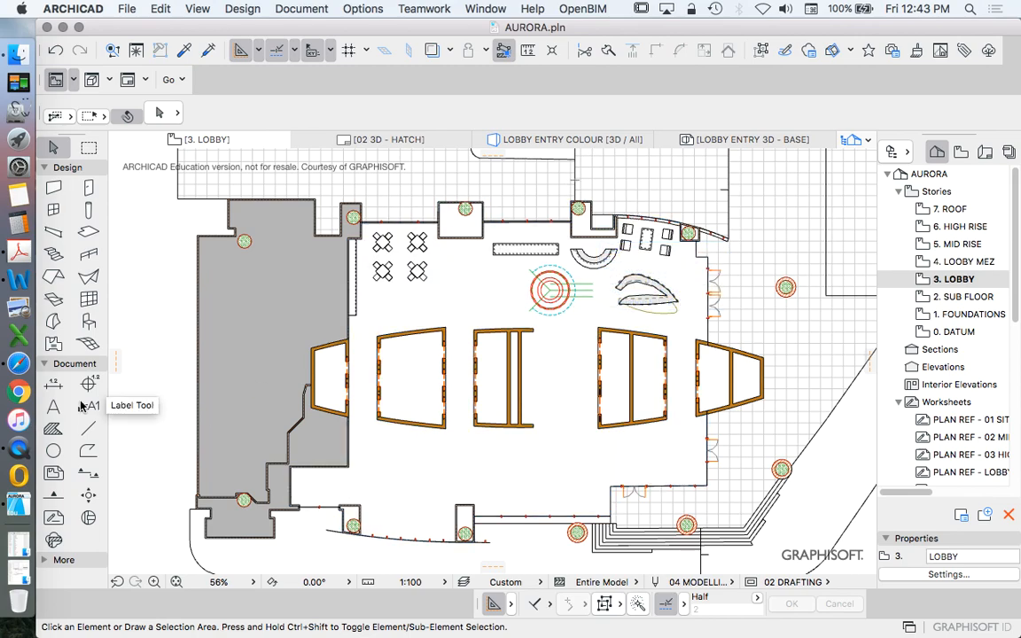
Step: Draw the S-02 section line horizontally across the lobby plan with the Section tool
{"action": "left_click", "coordinate": [53, 495]}
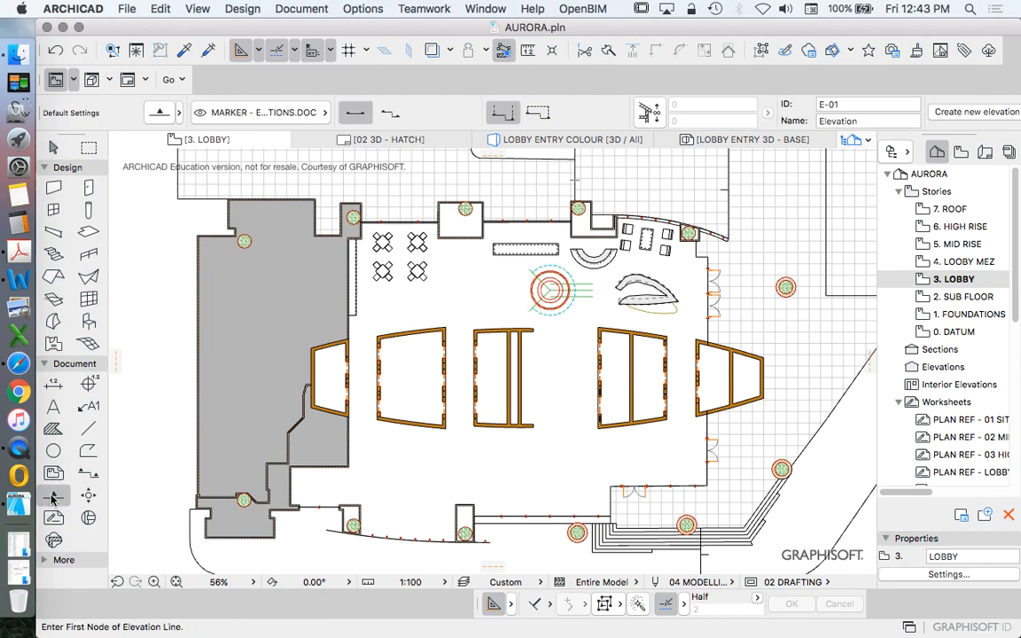
{"action": "left_click", "coordinate": [88, 472]}
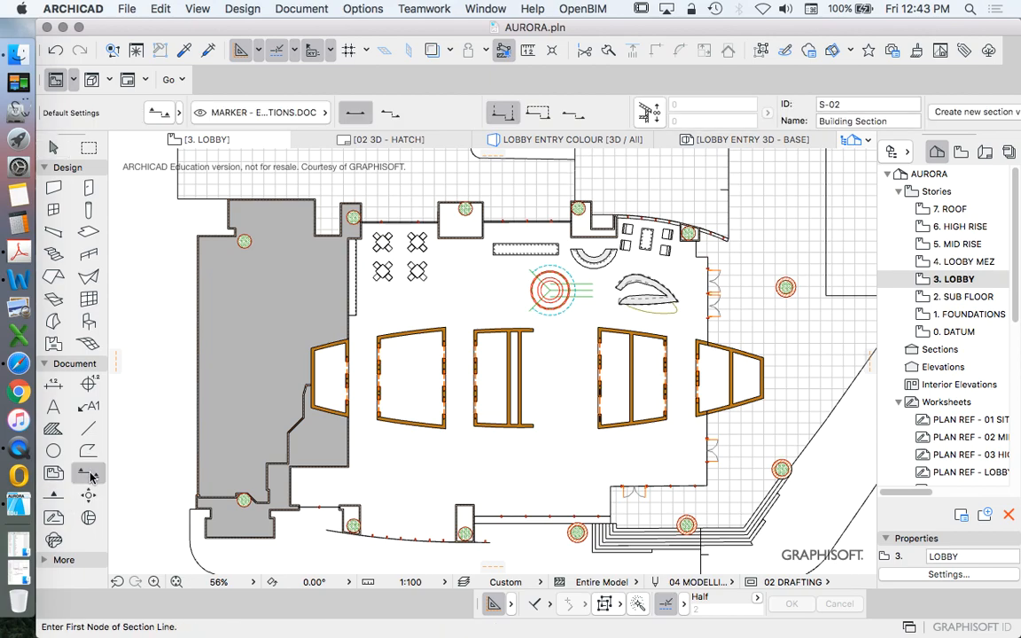
{"action": "mouse_move", "coordinate": [89, 494]}
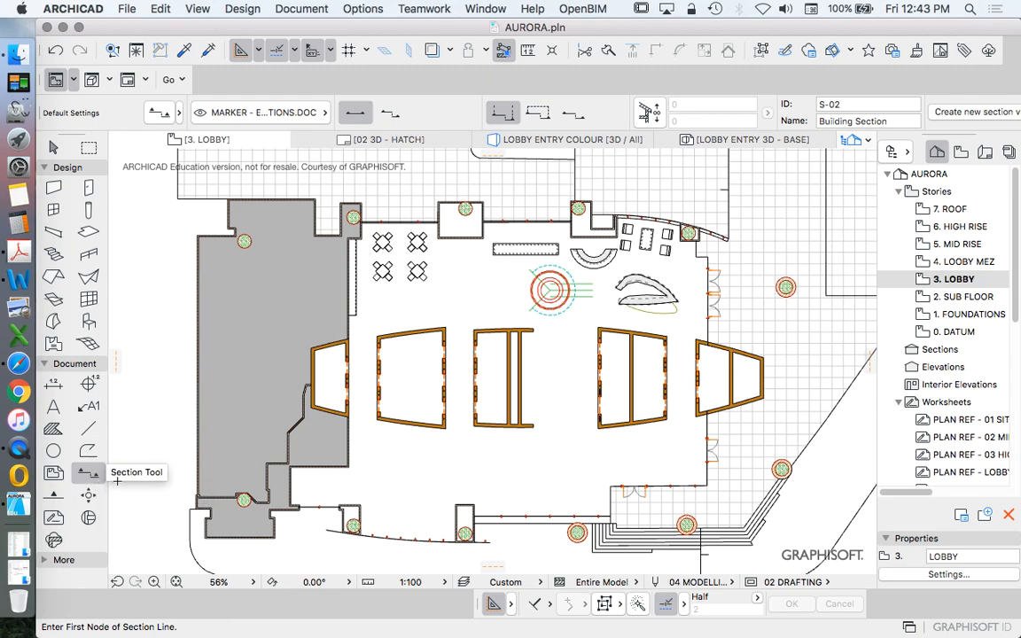
{"action": "mouse_move", "coordinate": [89, 494]}
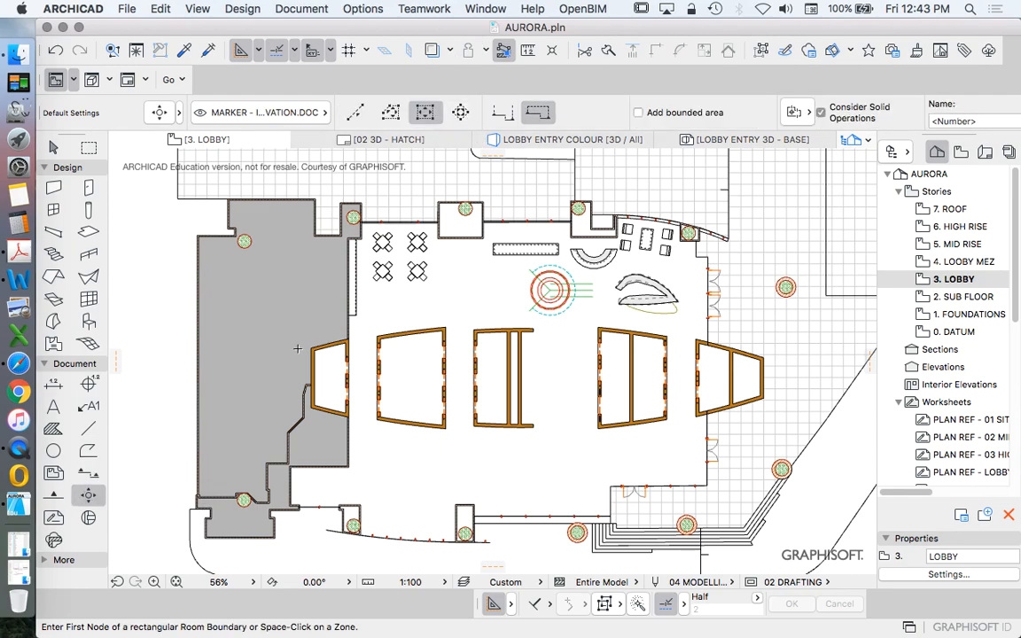
{"action": "mouse_move", "coordinate": [57, 494]}
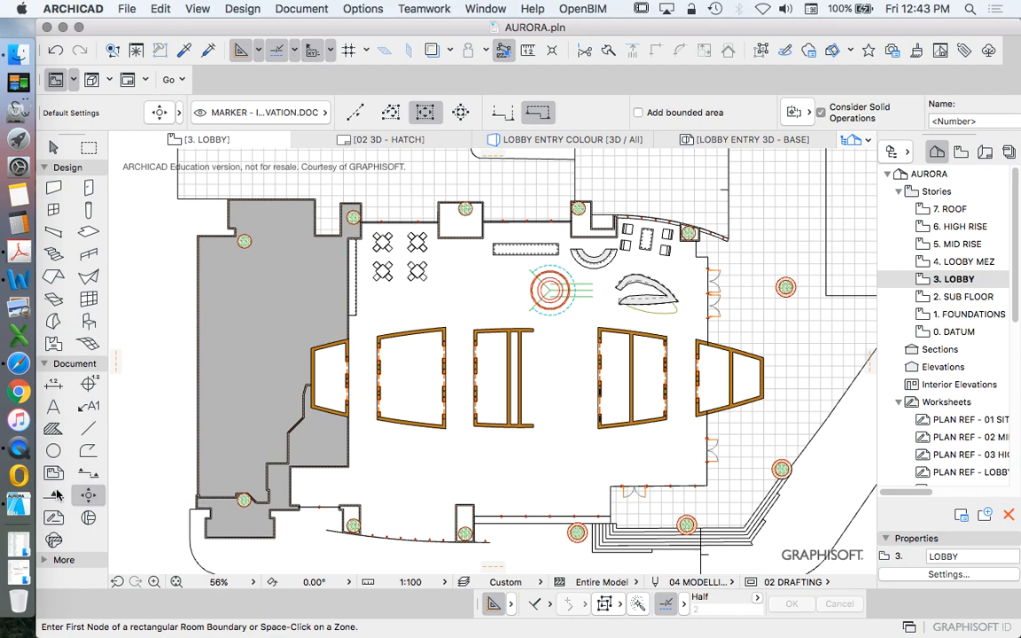
{"action": "mouse_move", "coordinate": [89, 492]}
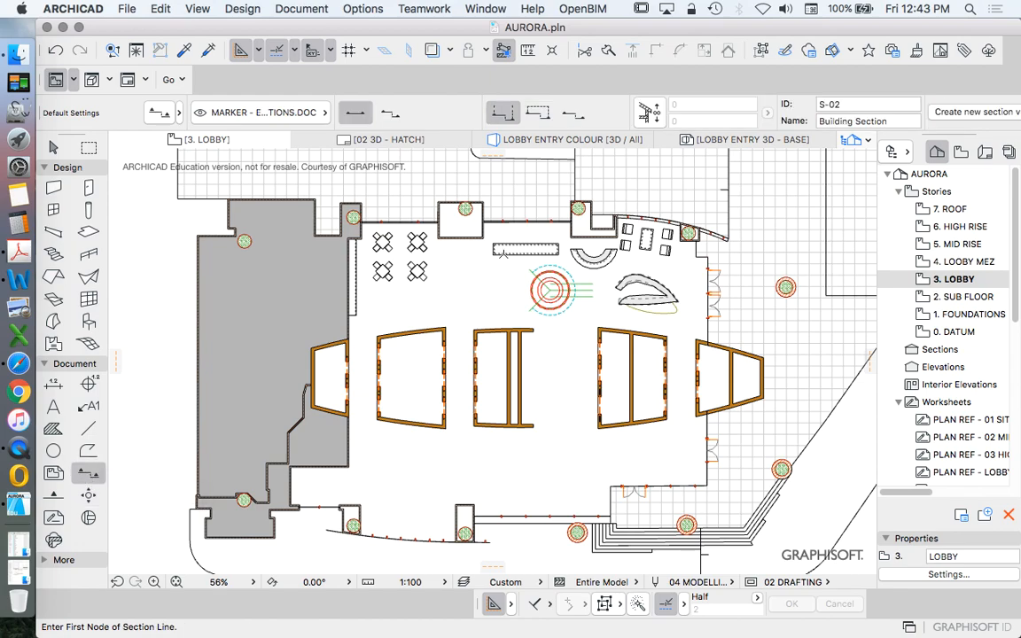
{"action": "mouse_move", "coordinate": [199, 320]}
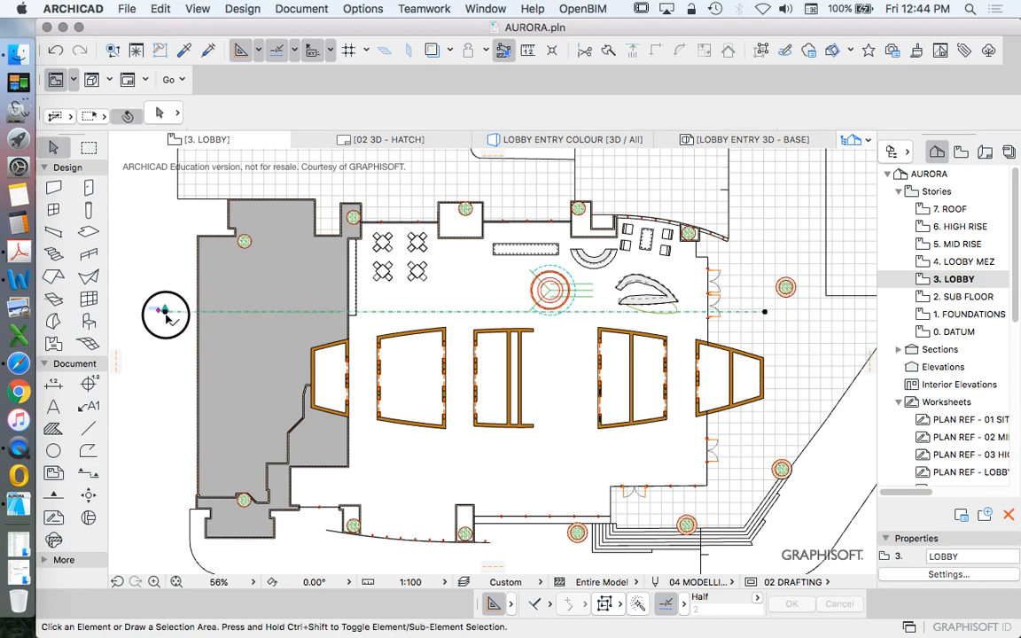
{"action": "left_click", "coordinate": [165, 312]}
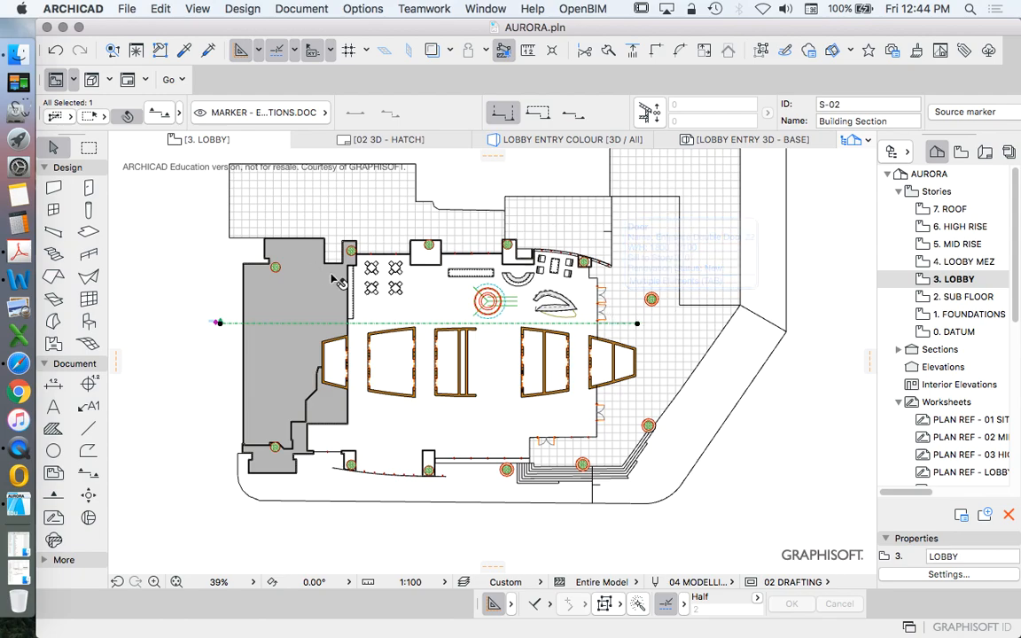
Step: Open the new S-02 building section in its own tab from the marker's context menu
{"action": "right_click", "coordinate": [452, 376]}
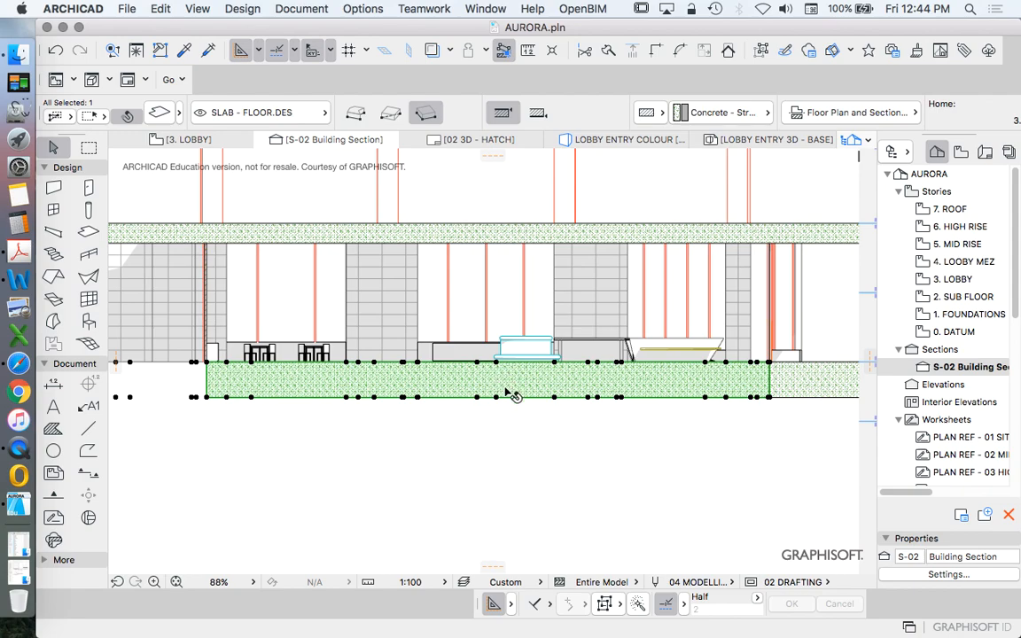
{"action": "mouse_move", "coordinate": [591, 188]}
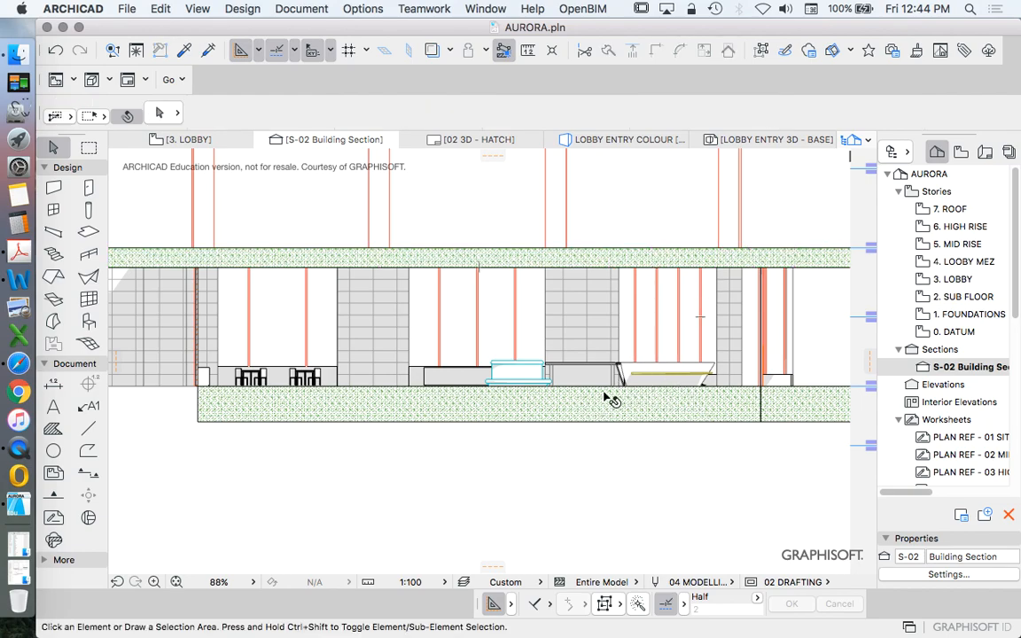
{"action": "mouse_move", "coordinate": [492, 302]}
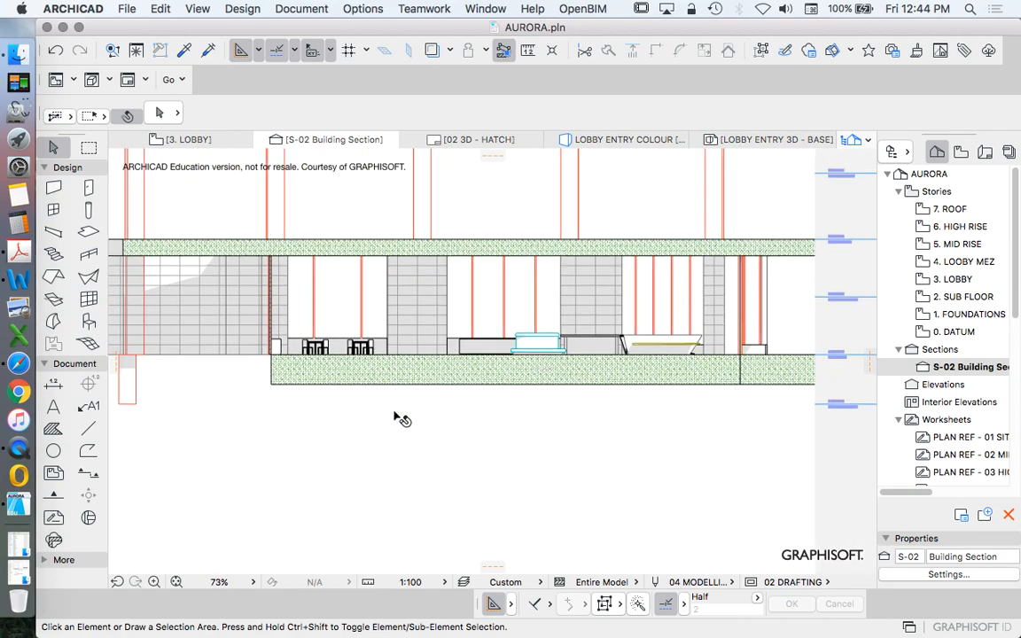
Step: Switch to the Polyline tool and set its pen to 41, the 0.25 mm cut non-structural pen
{"action": "left_click", "coordinate": [88, 450]}
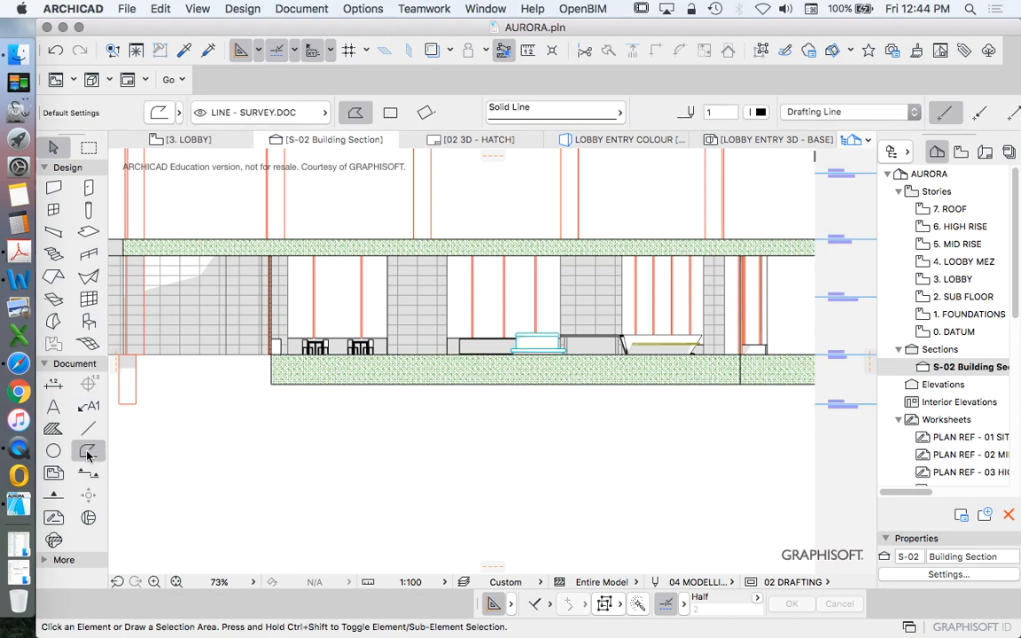
{"action": "left_click", "coordinate": [89, 450]}
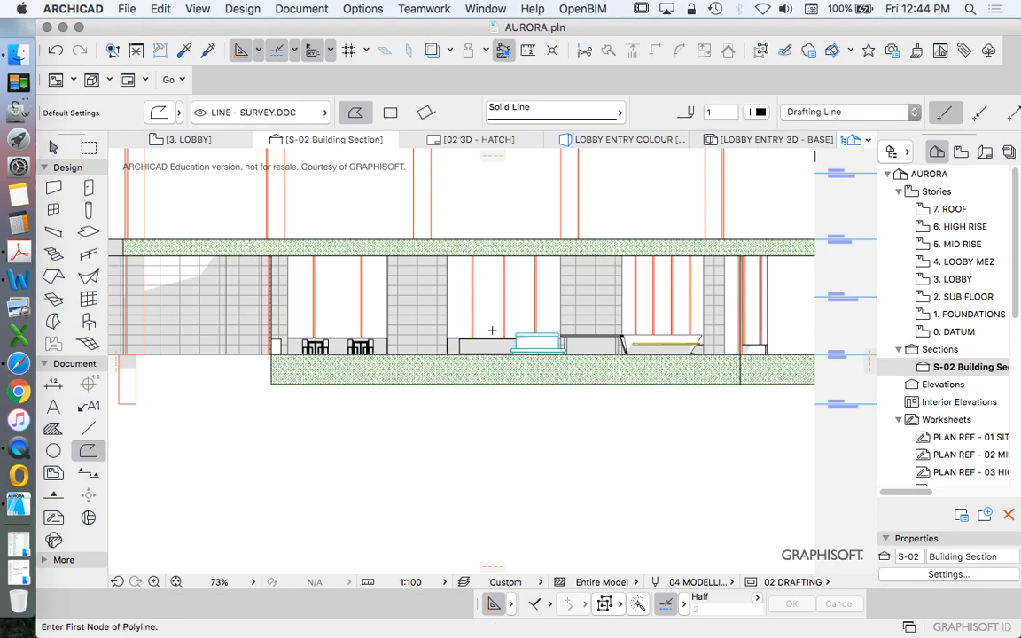
{"action": "left_click", "coordinate": [755, 112]}
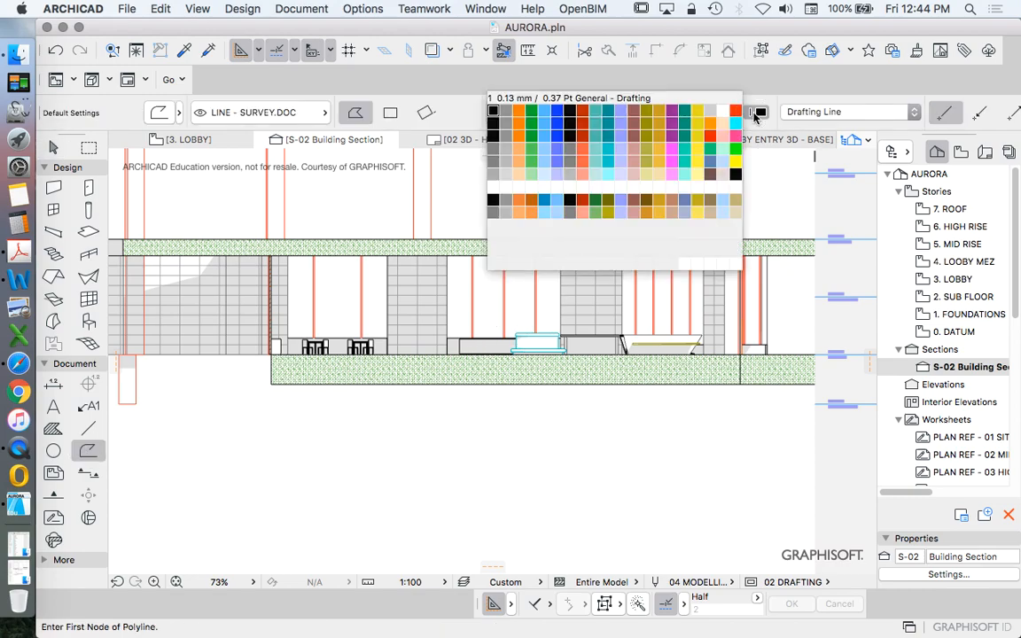
{"action": "left_click", "coordinate": [493, 110]}
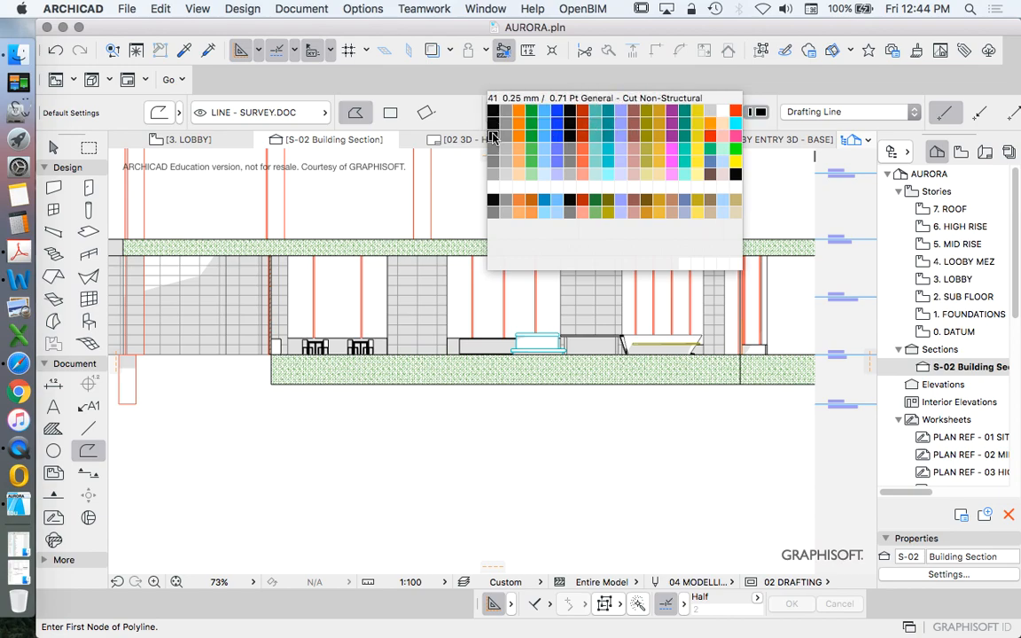
{"action": "mouse_move", "coordinate": [491, 135]}
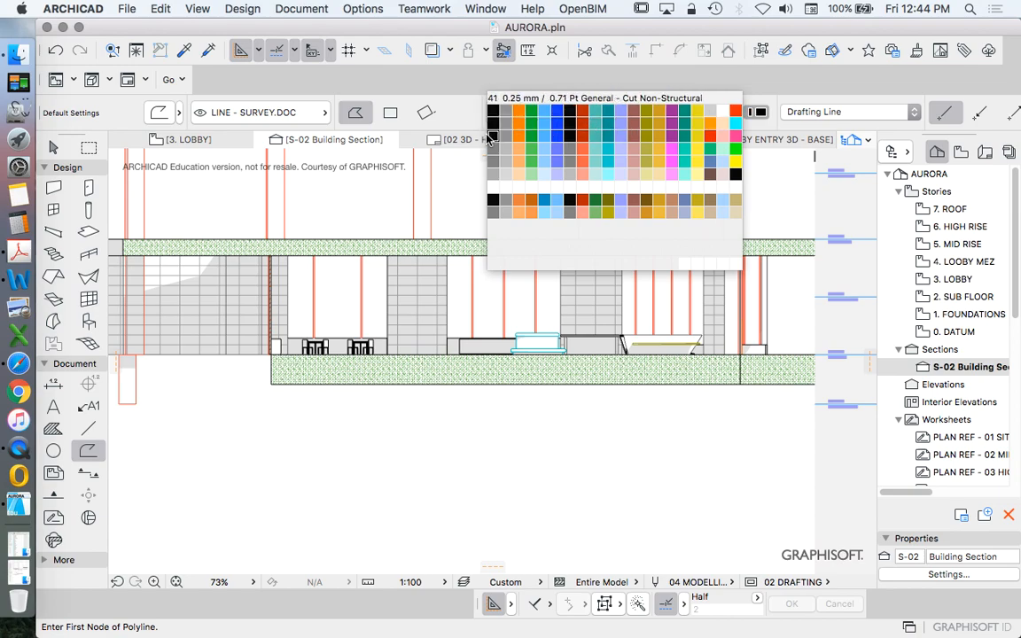
{"action": "left_click", "coordinate": [492, 124]}
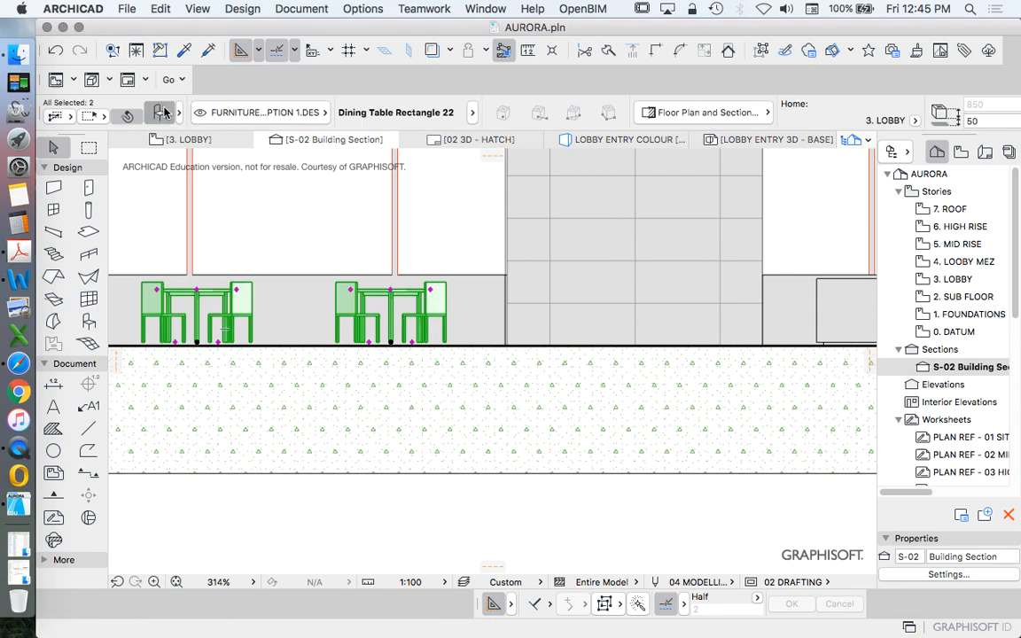
{"action": "left_click", "coordinate": [159, 113]}
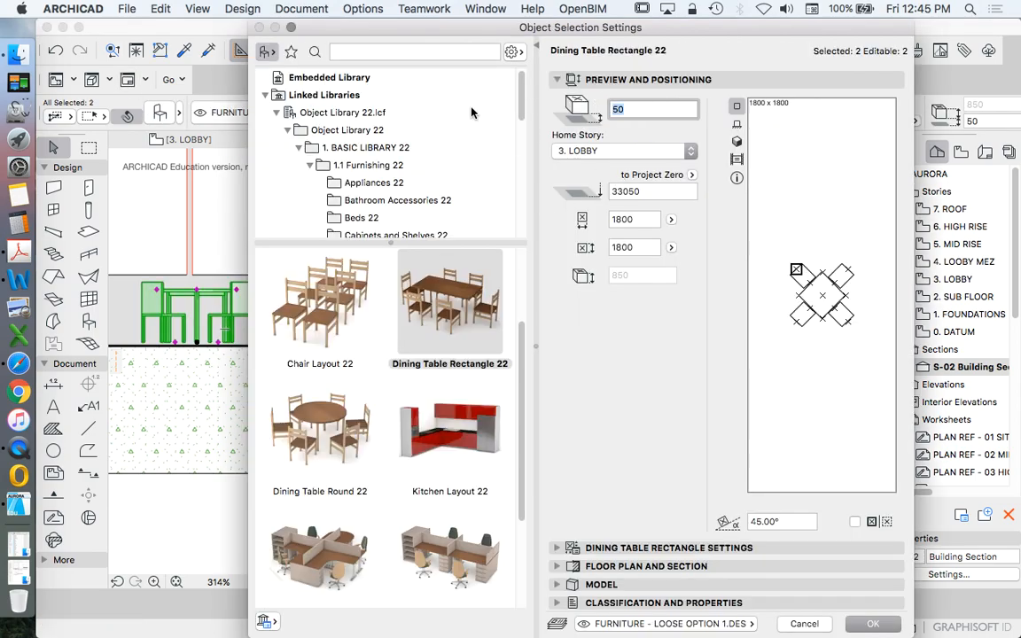
{"action": "left_click", "coordinate": [803, 623]}
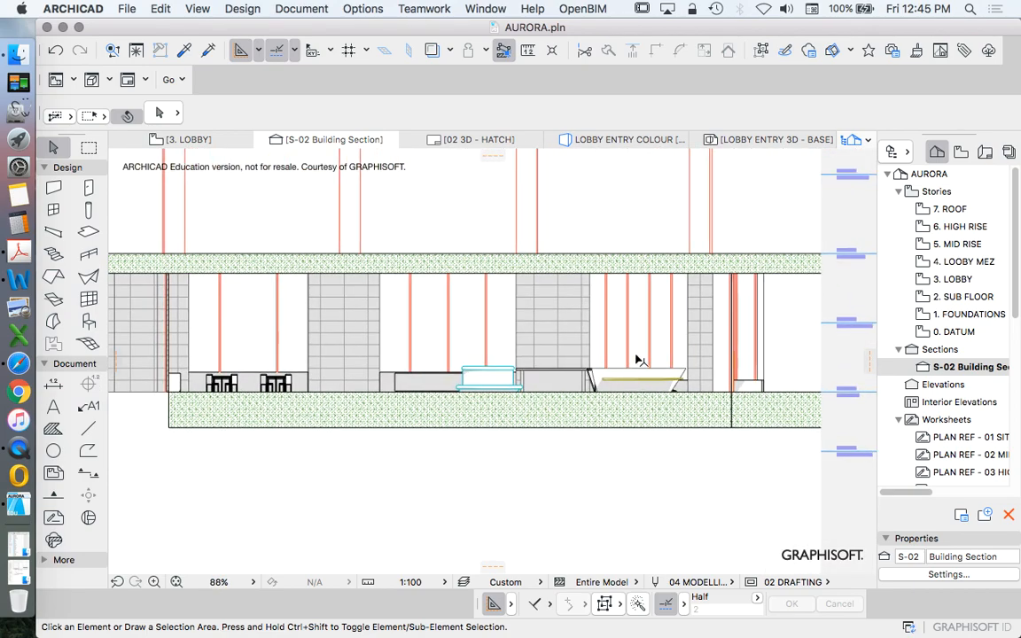
{"action": "mouse_move", "coordinate": [829, 397]}
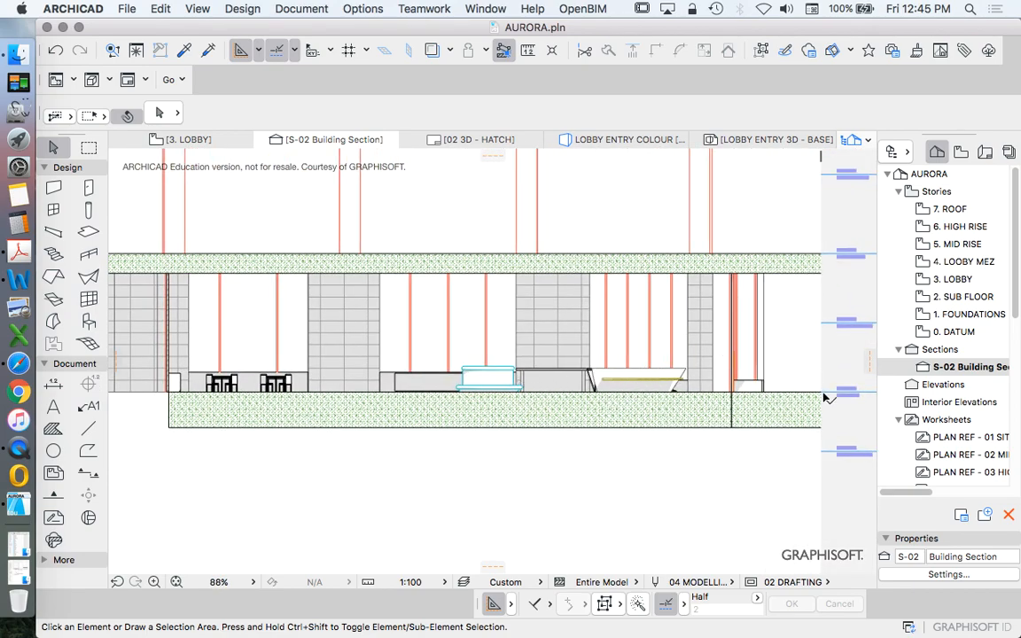
{"action": "mouse_move", "coordinate": [956, 367]}
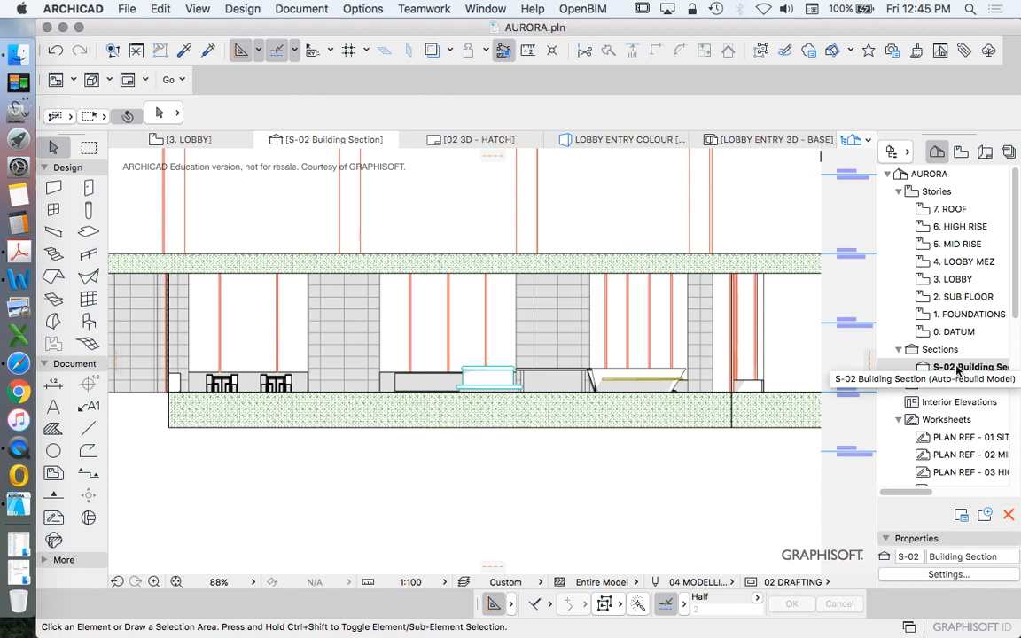
Step: Go to the Cut Elements model display settings of the S-02 section
{"action": "right_click", "coordinate": [965, 367]}
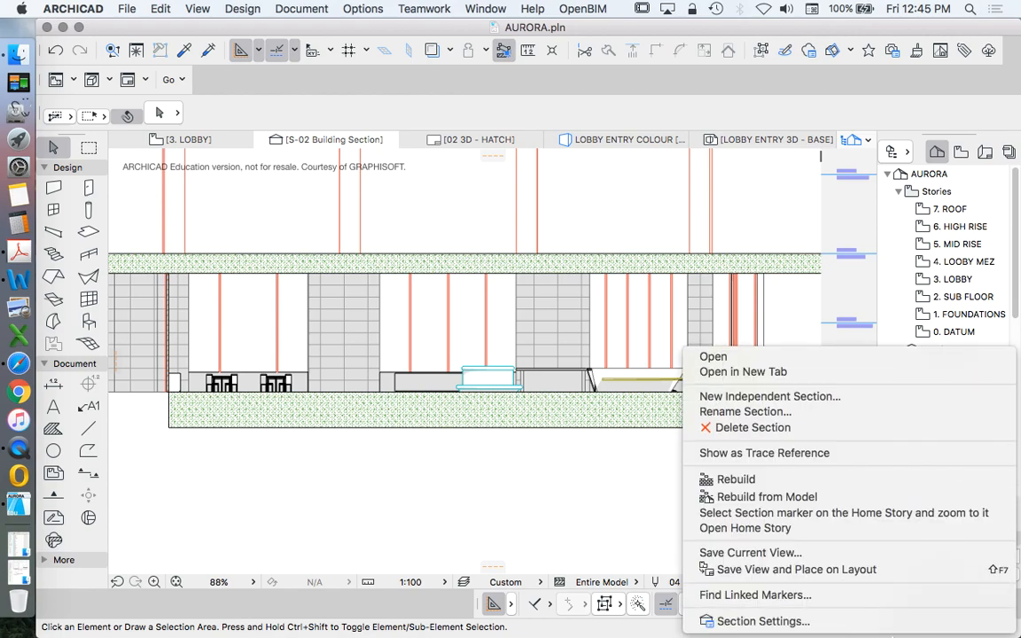
{"action": "left_click", "coordinate": [762, 620]}
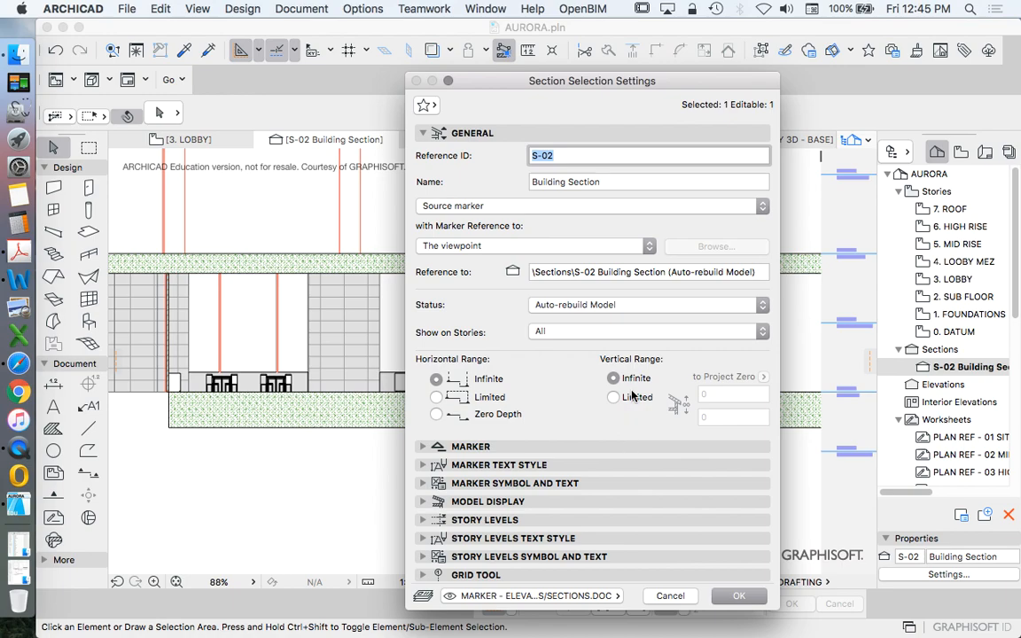
{"action": "left_click", "coordinate": [424, 133]}
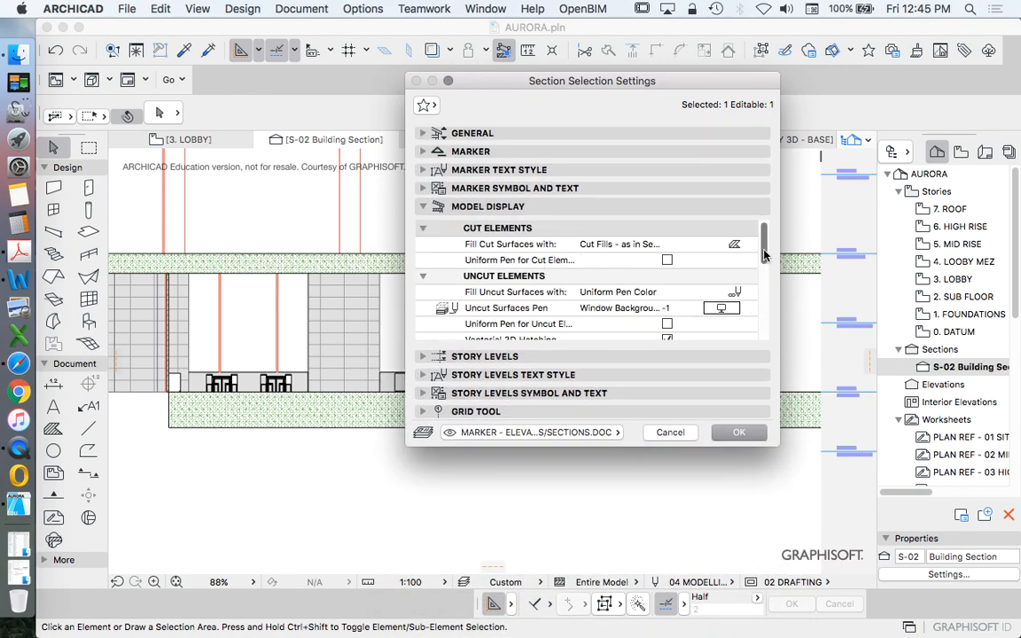
{"action": "left_click", "coordinate": [496, 227]}
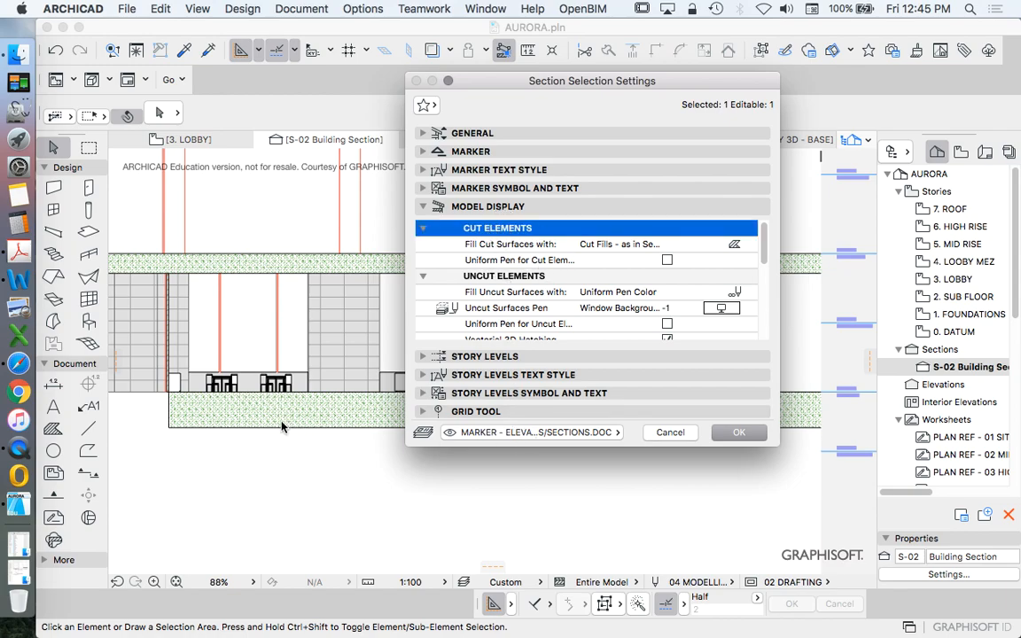
{"action": "mouse_move", "coordinate": [340, 265]}
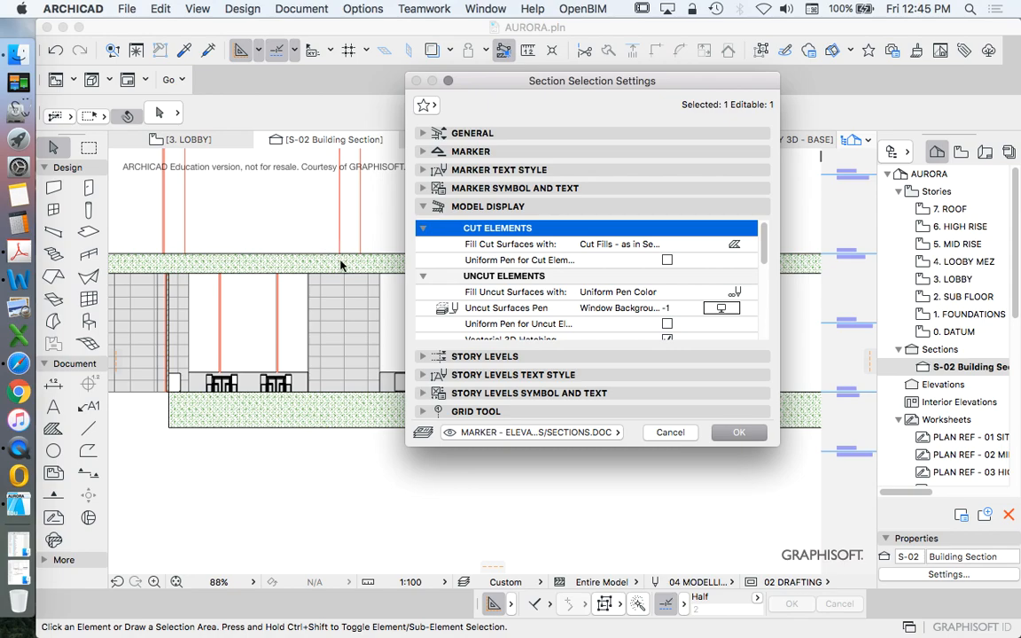
{"action": "mouse_move", "coordinate": [322, 273]}
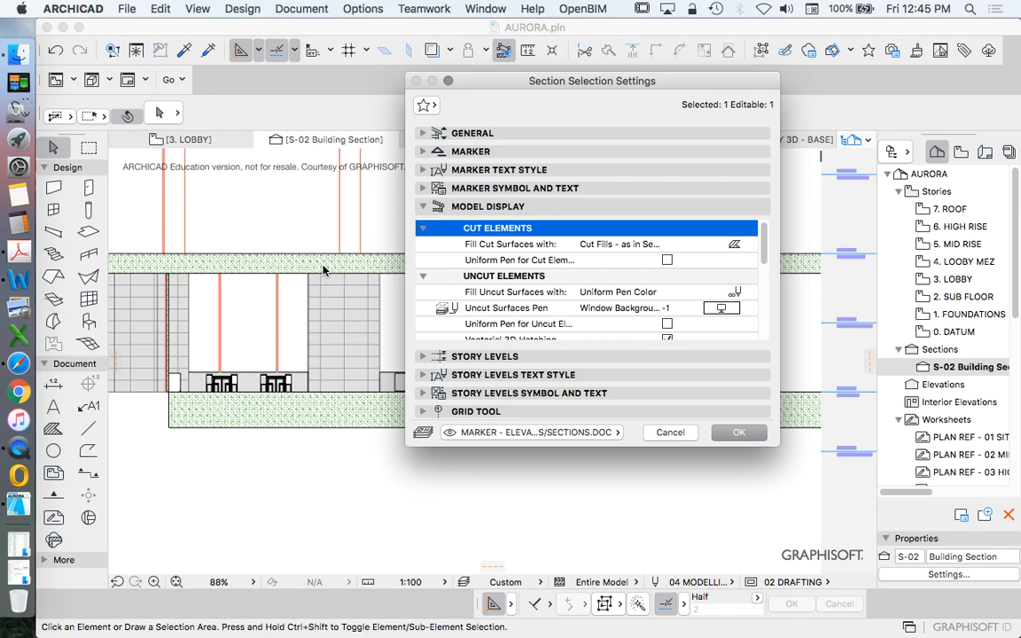
{"action": "mouse_move", "coordinate": [274, 273]}
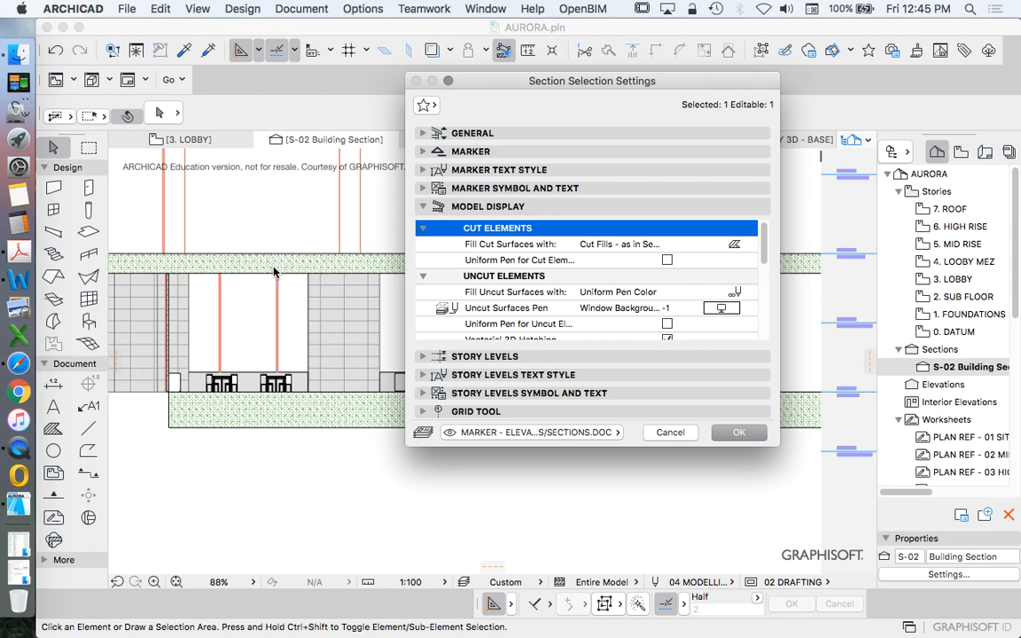
Step: Set cut elements to a uniform black paint surface and pen and apply it to the section
{"action": "left_click", "coordinate": [747, 244]}
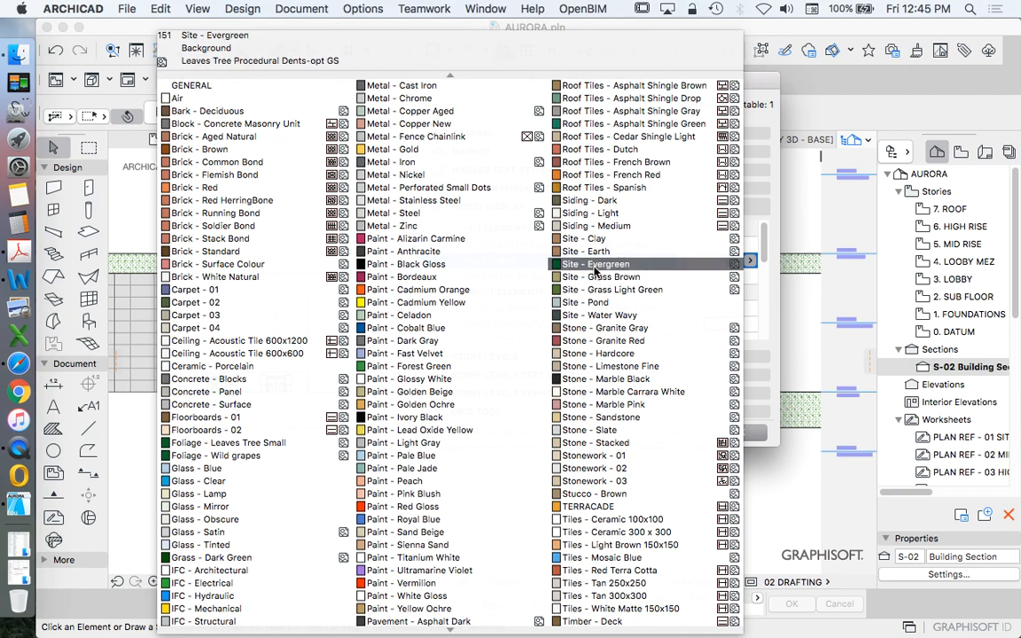
{"action": "left_click", "coordinate": [411, 312]}
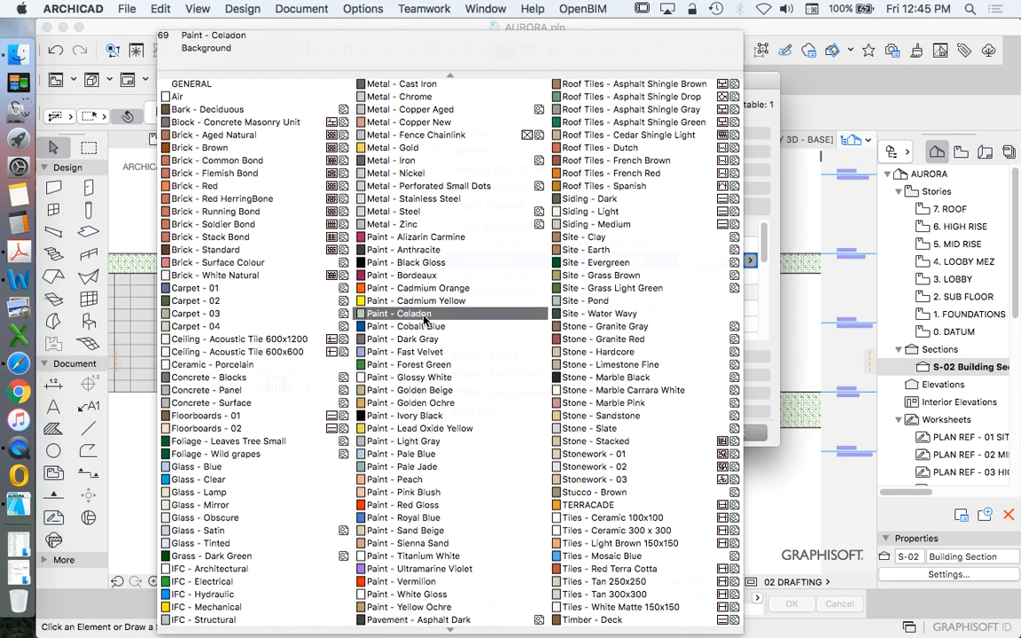
{"action": "left_click", "coordinate": [404, 414]}
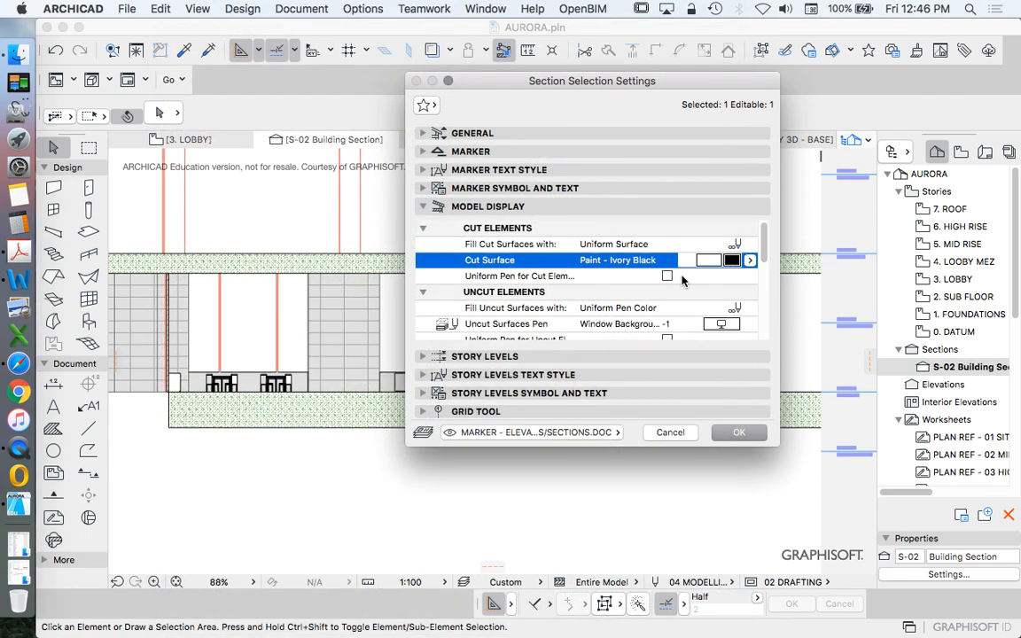
{"action": "left_click", "coordinate": [666, 276]}
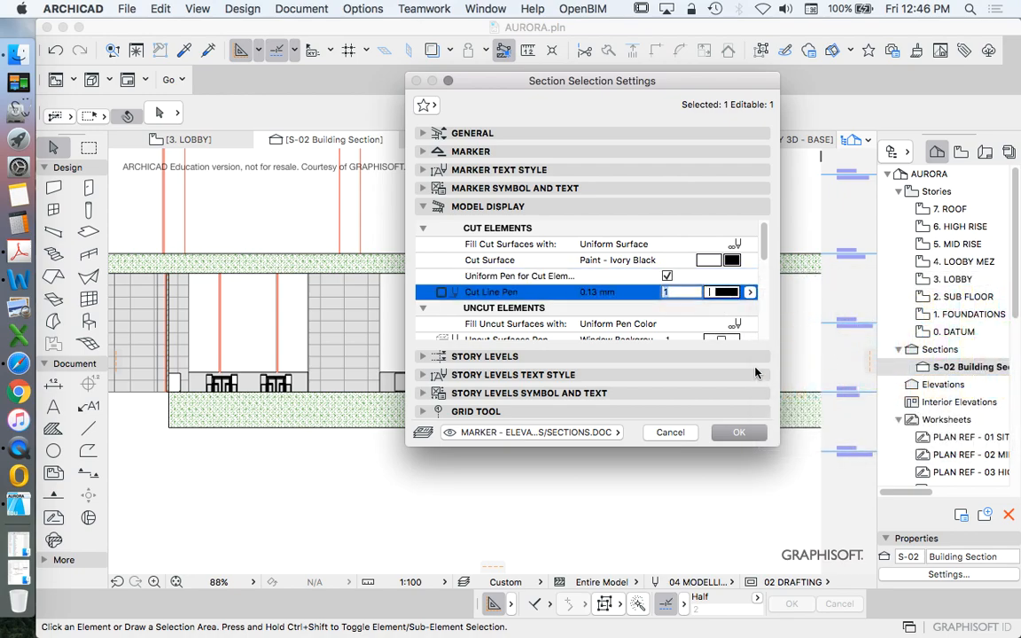
{"action": "left_click", "coordinate": [739, 432]}
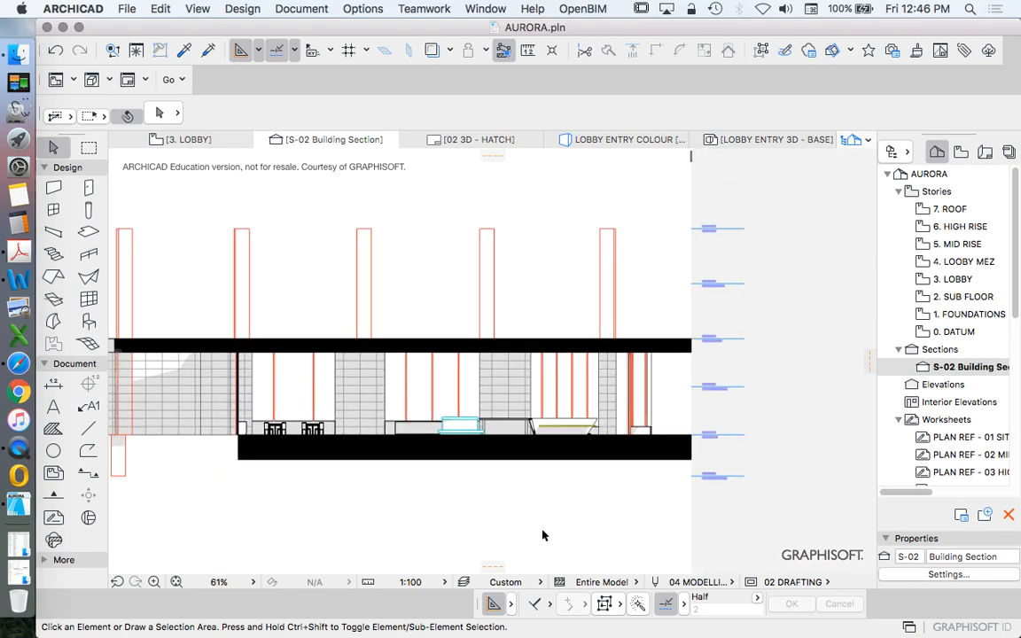
{"action": "mouse_move", "coordinate": [422, 526]}
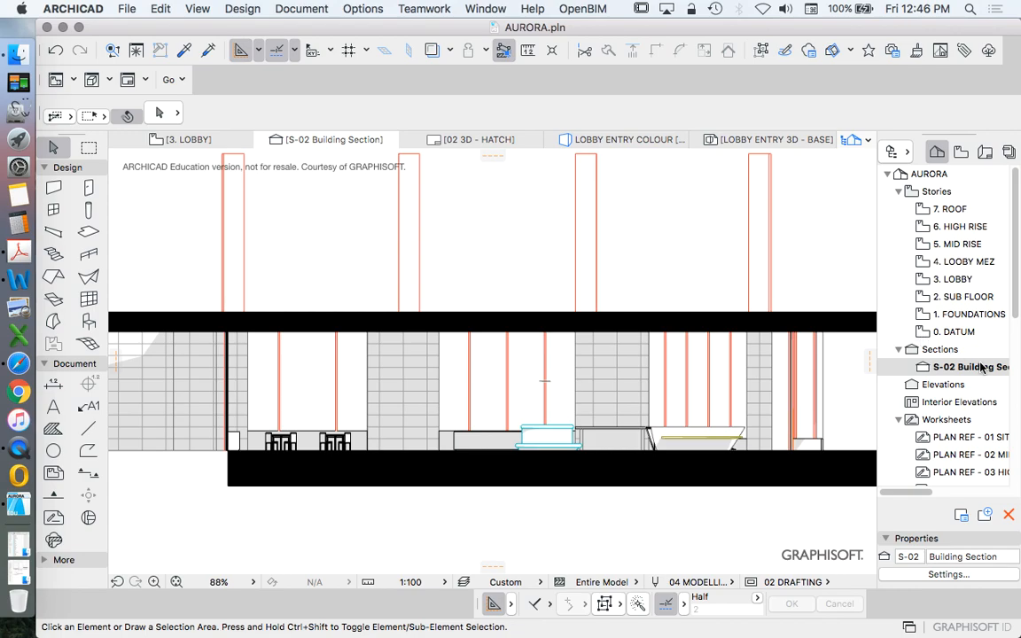
{"action": "mouse_move", "coordinate": [968, 366]}
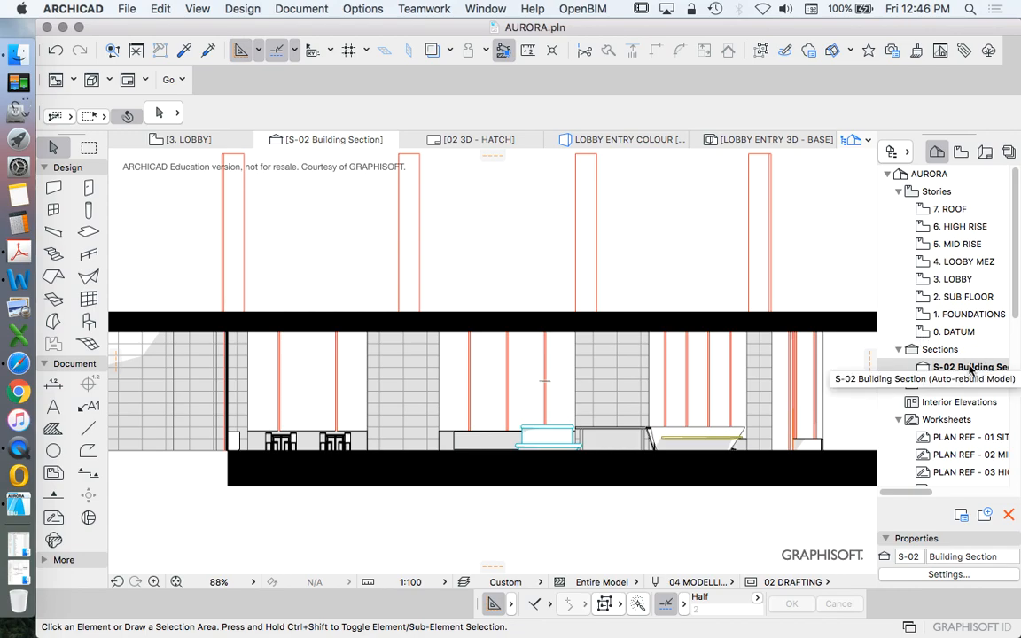
Step: Reach the Uncut Elements display options of S-02 and expose the uncut surface fill choices
{"action": "right_click", "coordinate": [966, 367]}
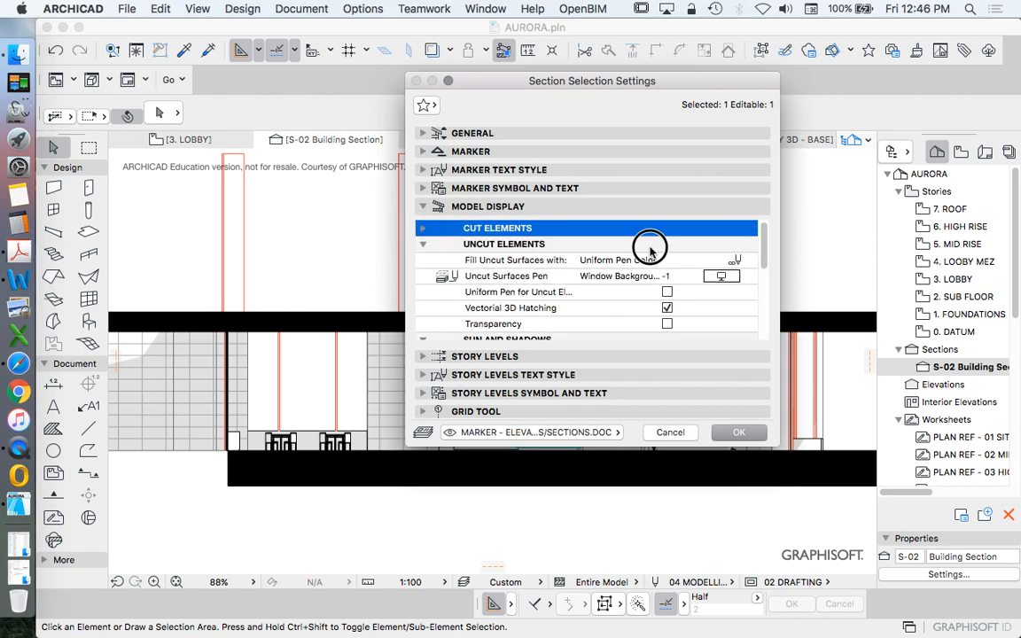
{"action": "left_click", "coordinate": [504, 245]}
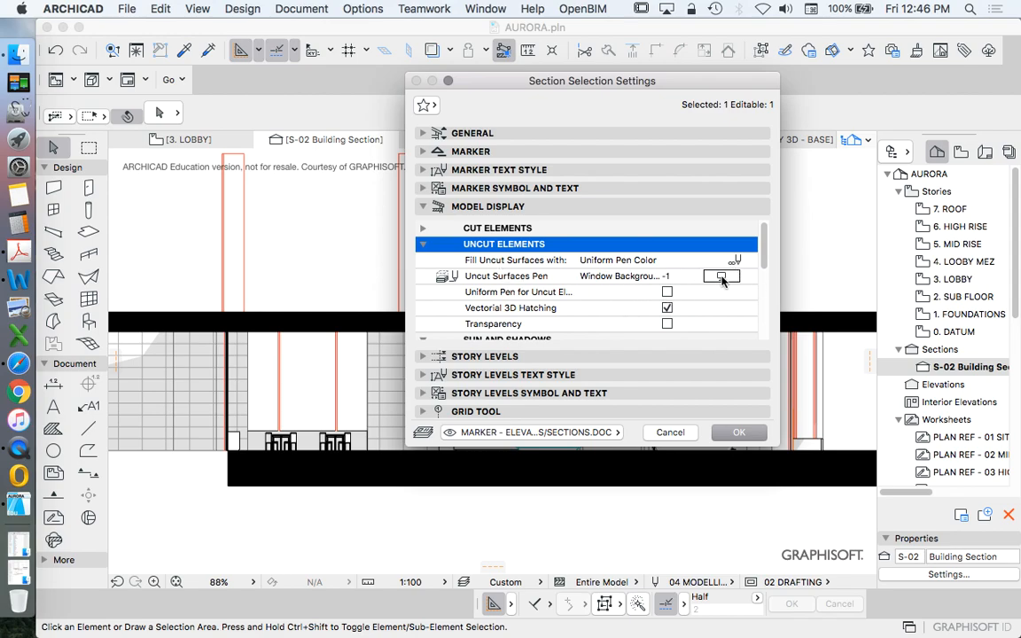
{"action": "left_click_drag", "start_coordinate": [591, 82], "coordinate": [906, 152]}
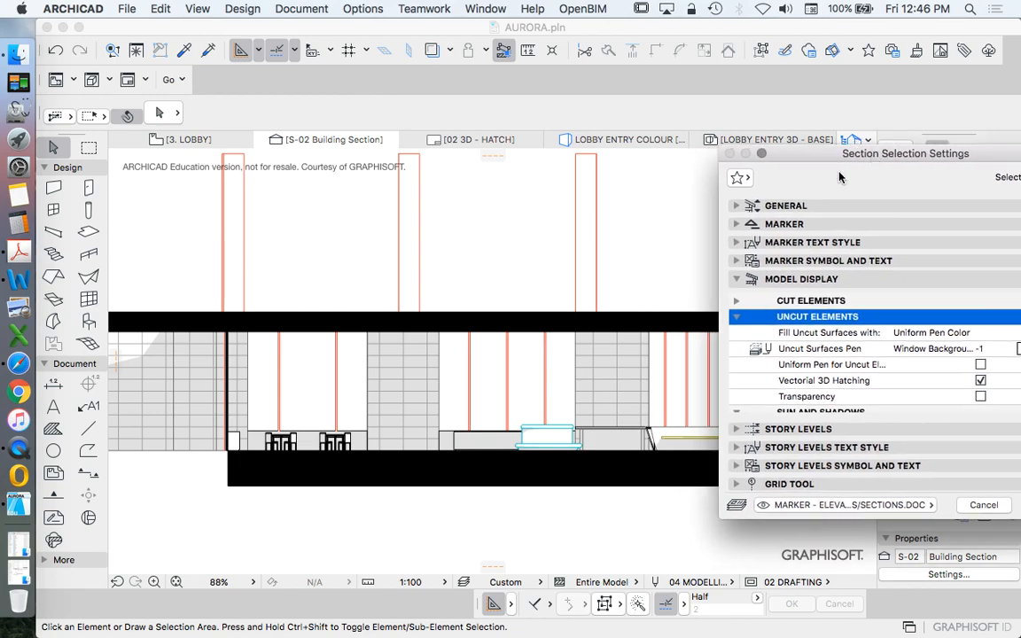
{"action": "mouse_move", "coordinate": [368, 450]}
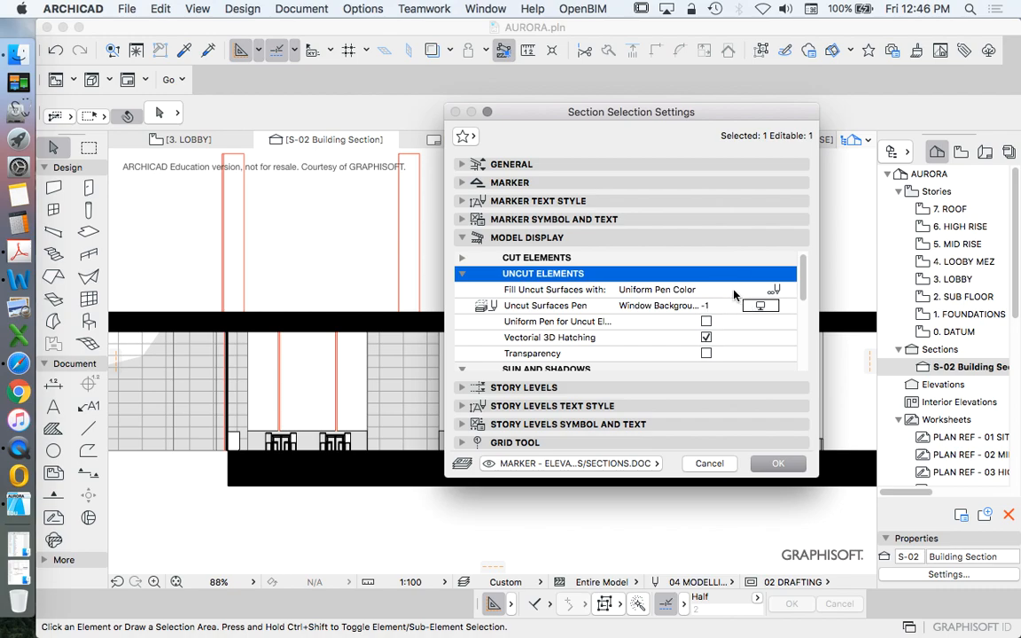
{"action": "left_click", "coordinate": [776, 289]}
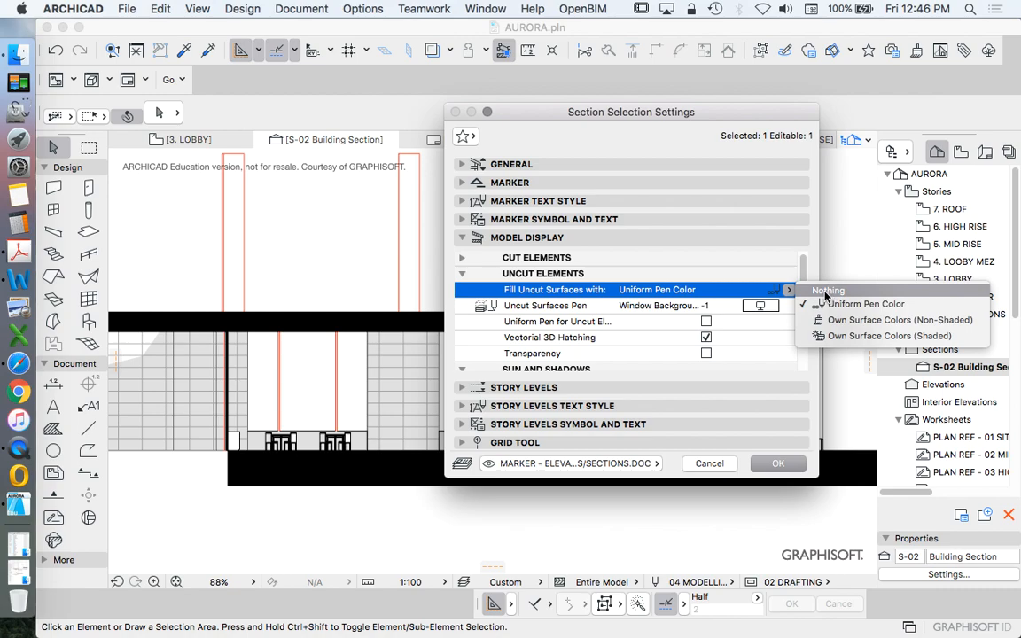
{"action": "mouse_move", "coordinate": [865, 305]}
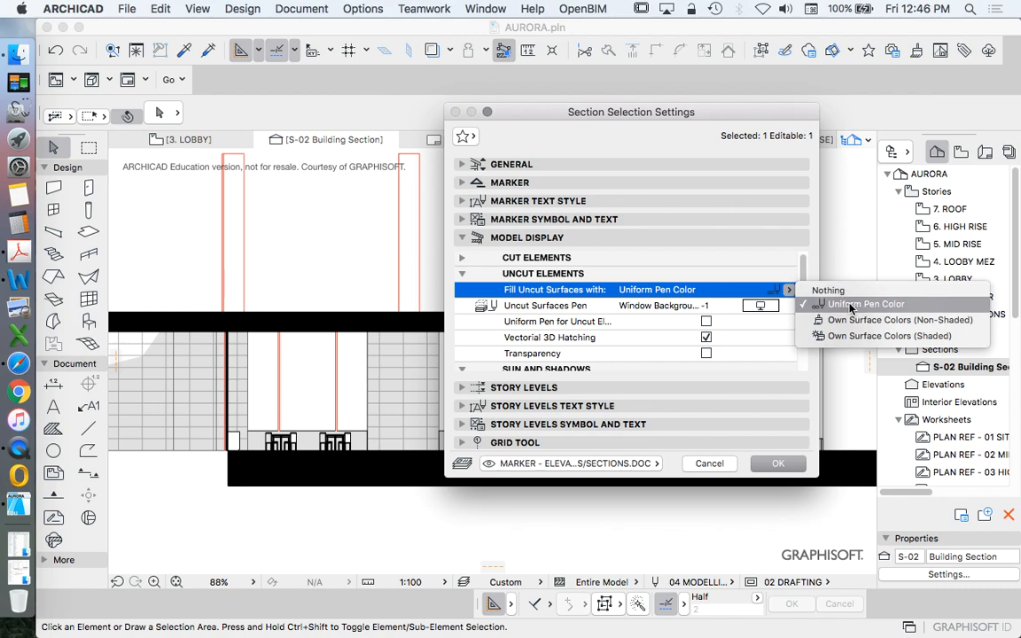
{"action": "mouse_move", "coordinate": [899, 319]}
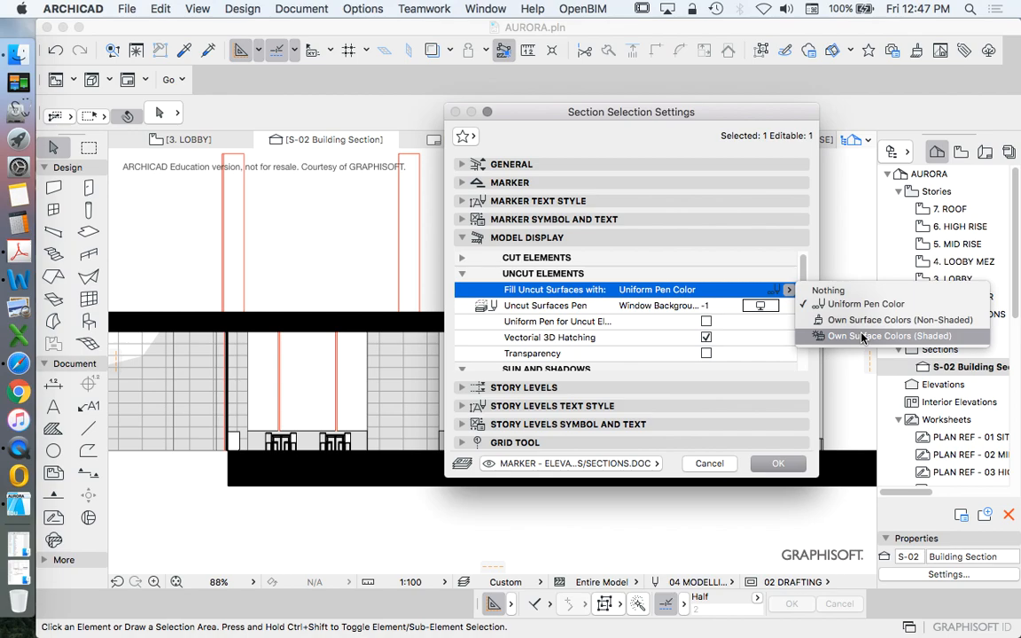
{"action": "mouse_move", "coordinate": [868, 326]}
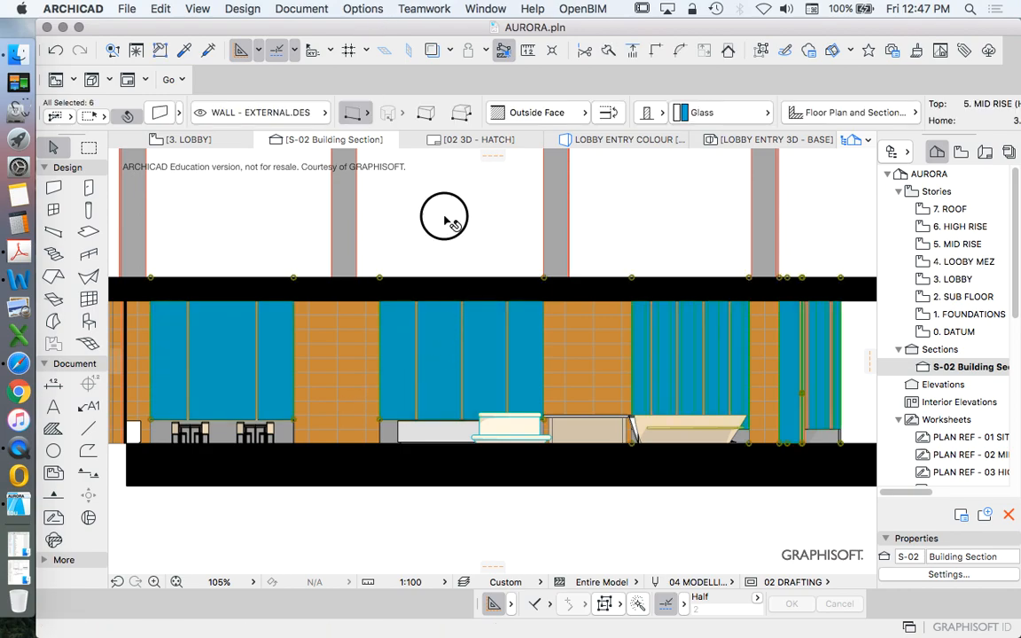
{"action": "left_click", "coordinate": [362, 7]}
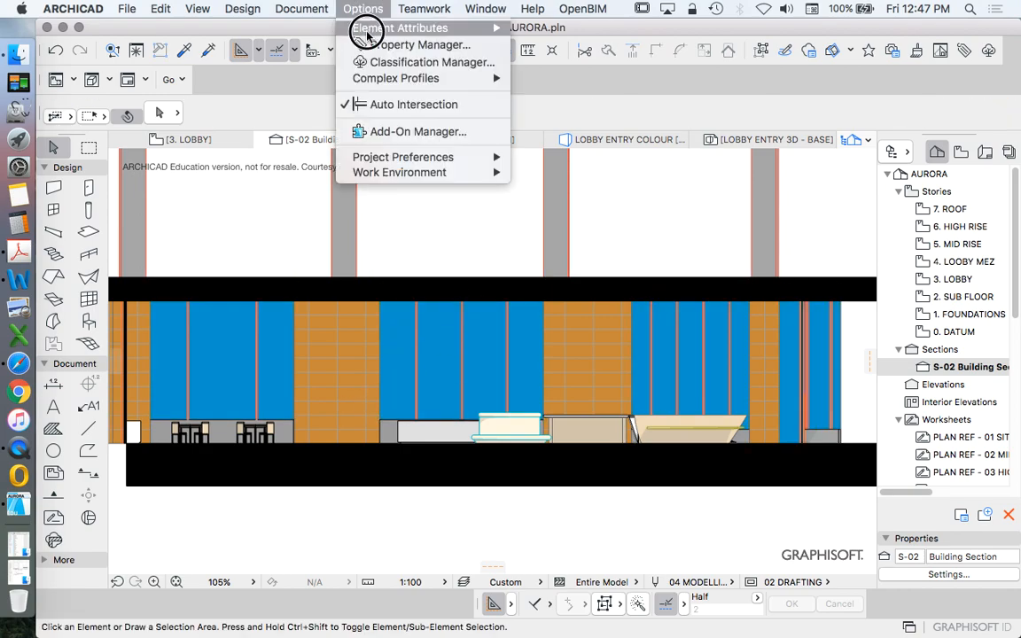
{"action": "mouse_move", "coordinate": [400, 29]}
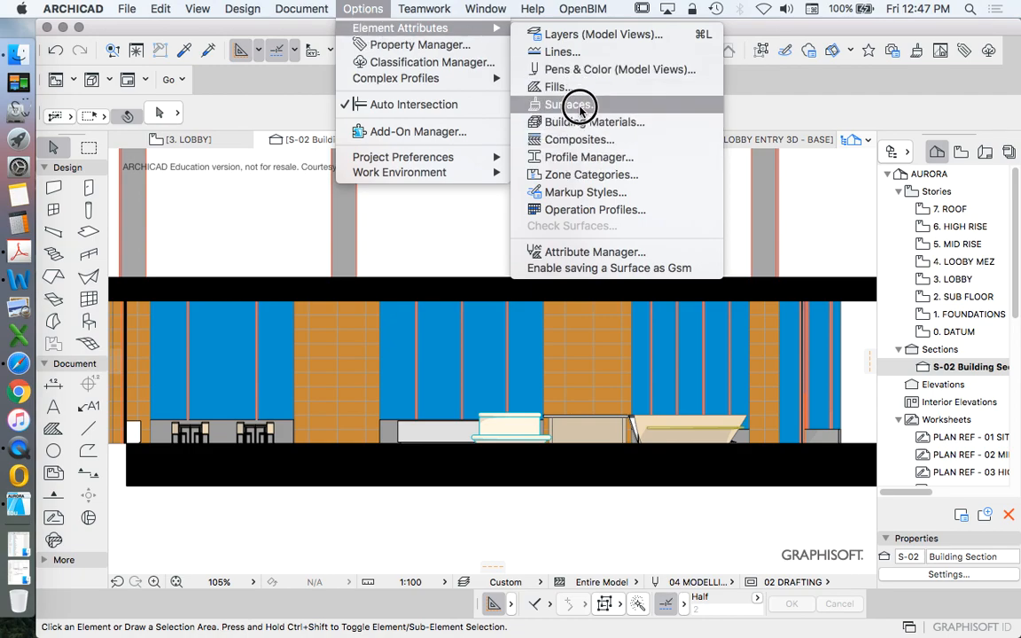
{"action": "left_click", "coordinate": [574, 104]}
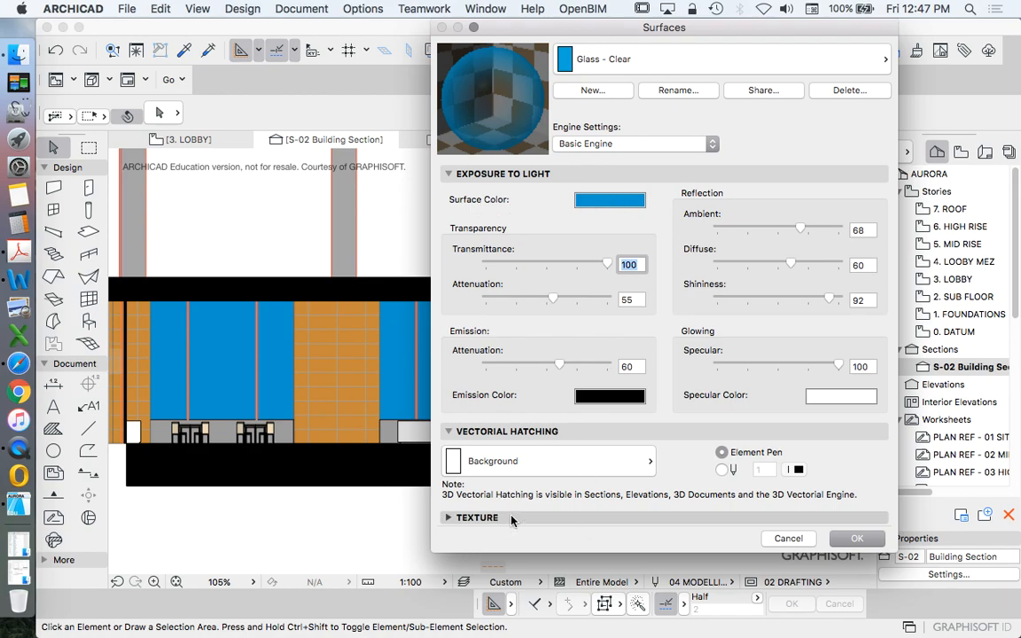
{"action": "left_click", "coordinate": [477, 517]}
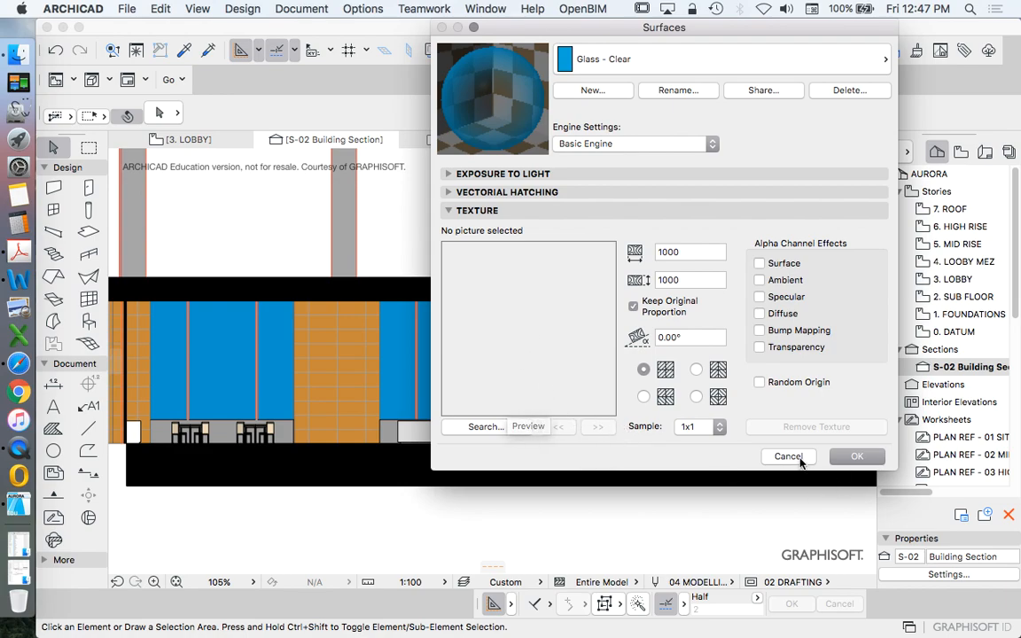
{"action": "left_click", "coordinate": [787, 456]}
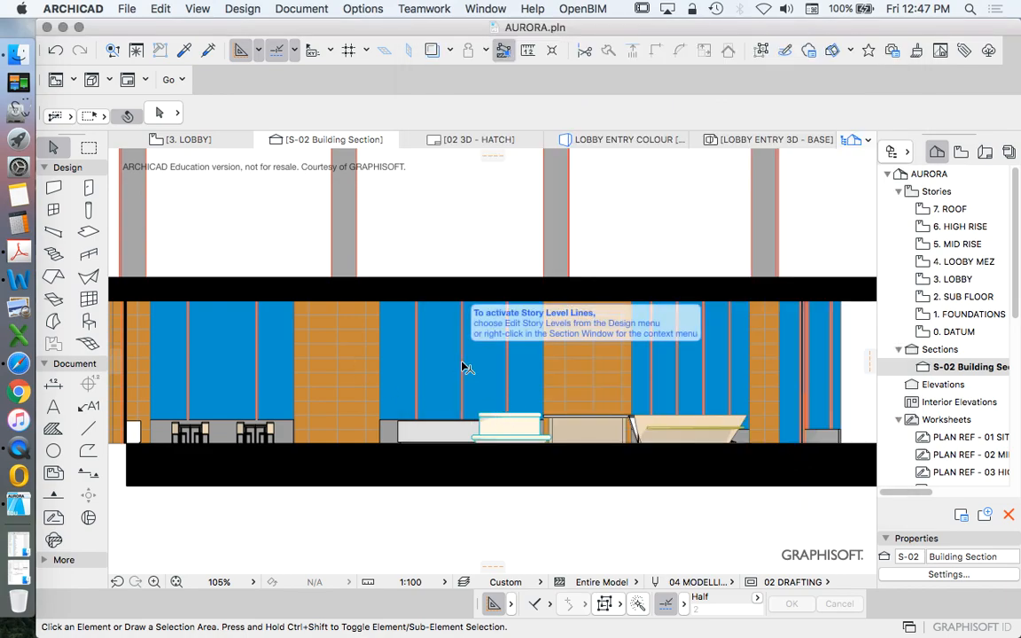
{"action": "mouse_move", "coordinate": [611, 401]}
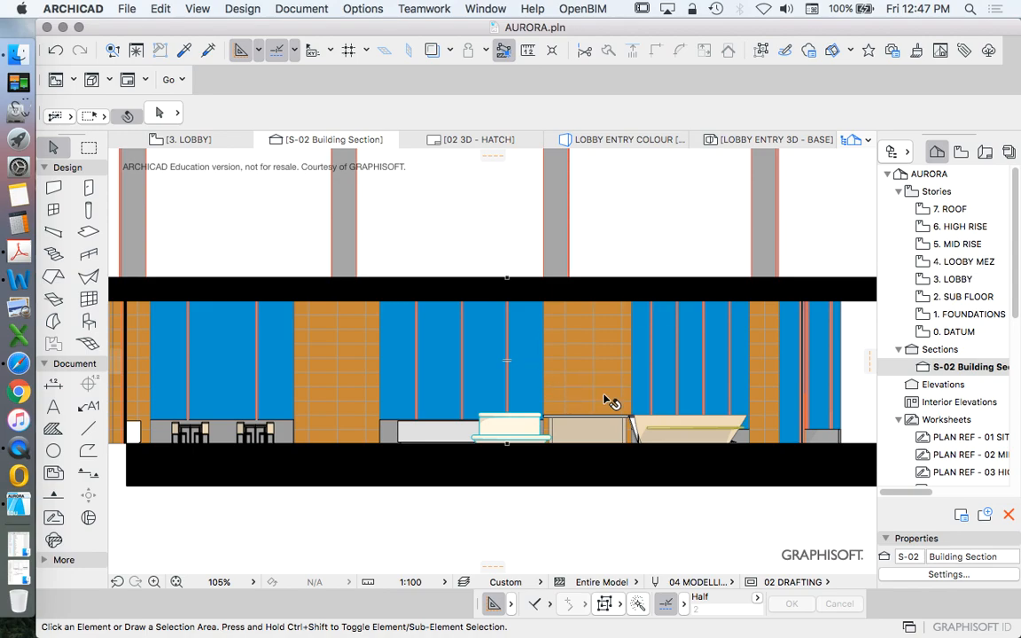
{"action": "mouse_move", "coordinate": [522, 351]}
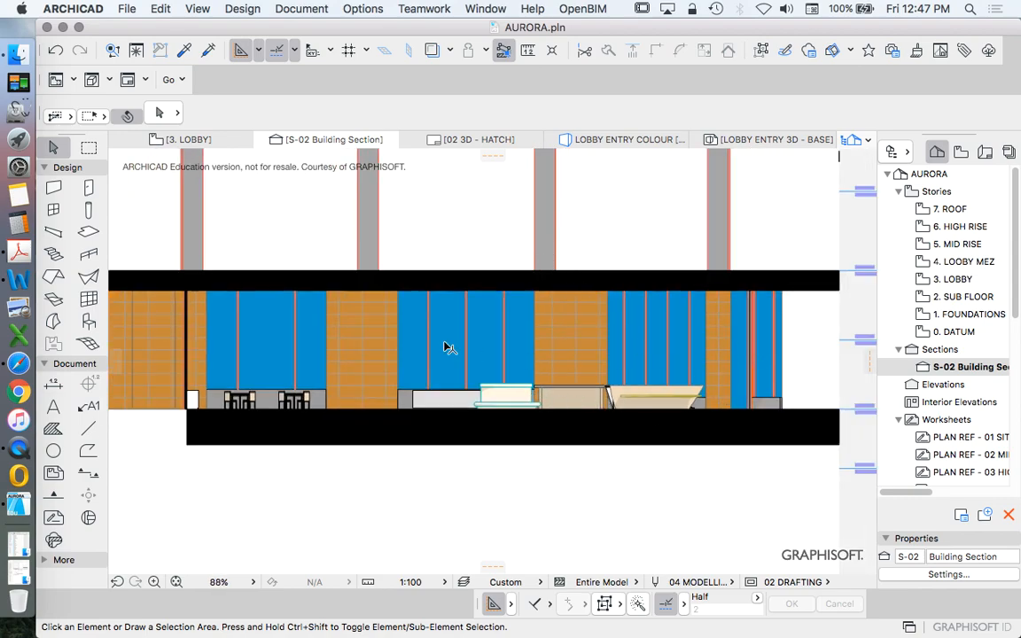
Step: Create a new View Map folder named ELEVATIONS
{"action": "scroll", "scroll_direction": "down", "scroll_amount": 3}
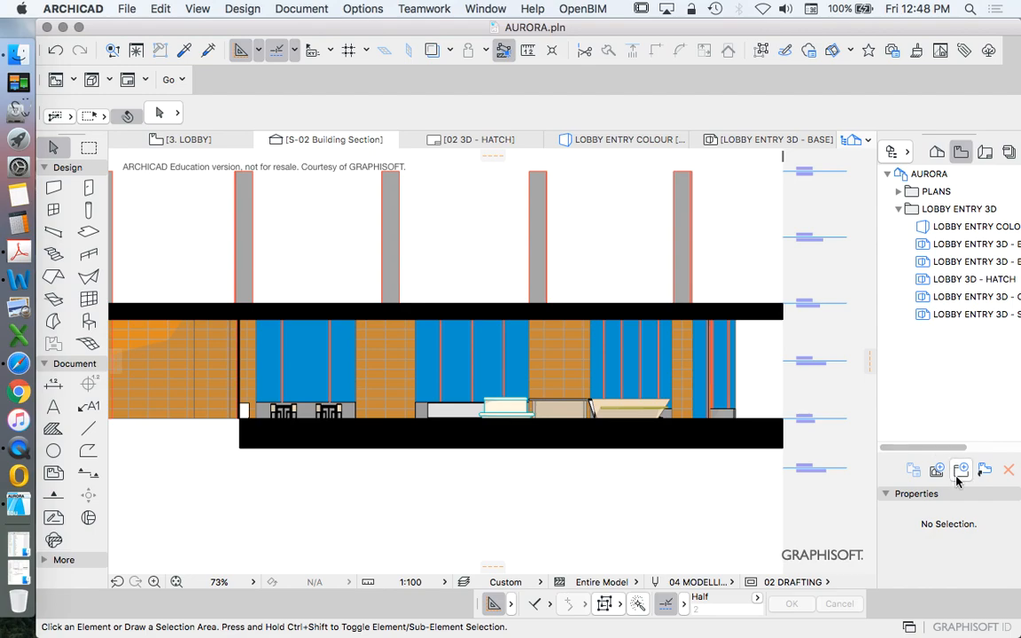
{"action": "left_click", "coordinate": [960, 470]}
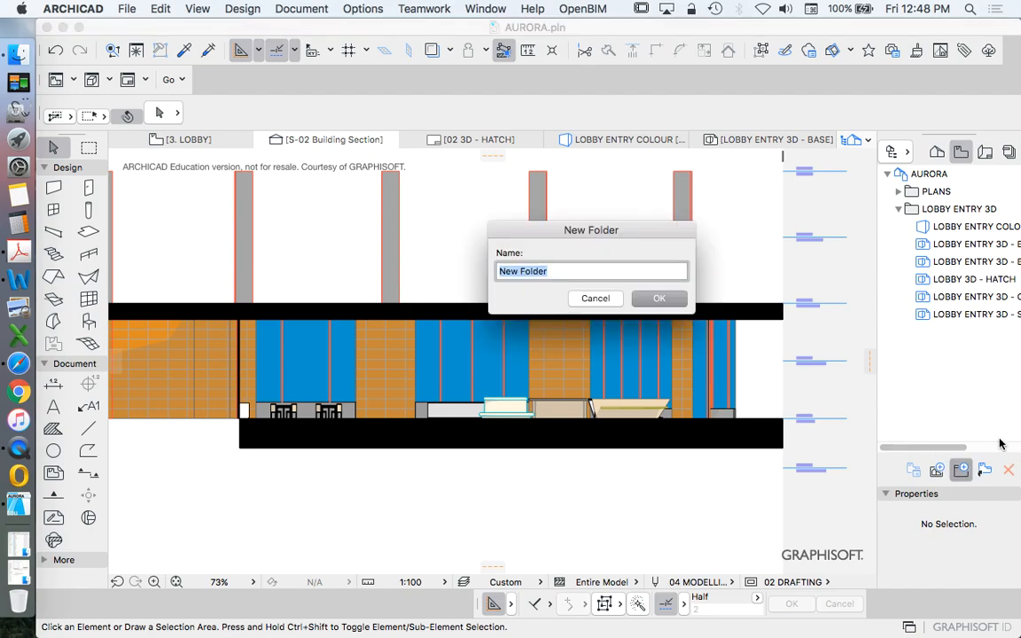
{"action": "type", "text": "elevat"}
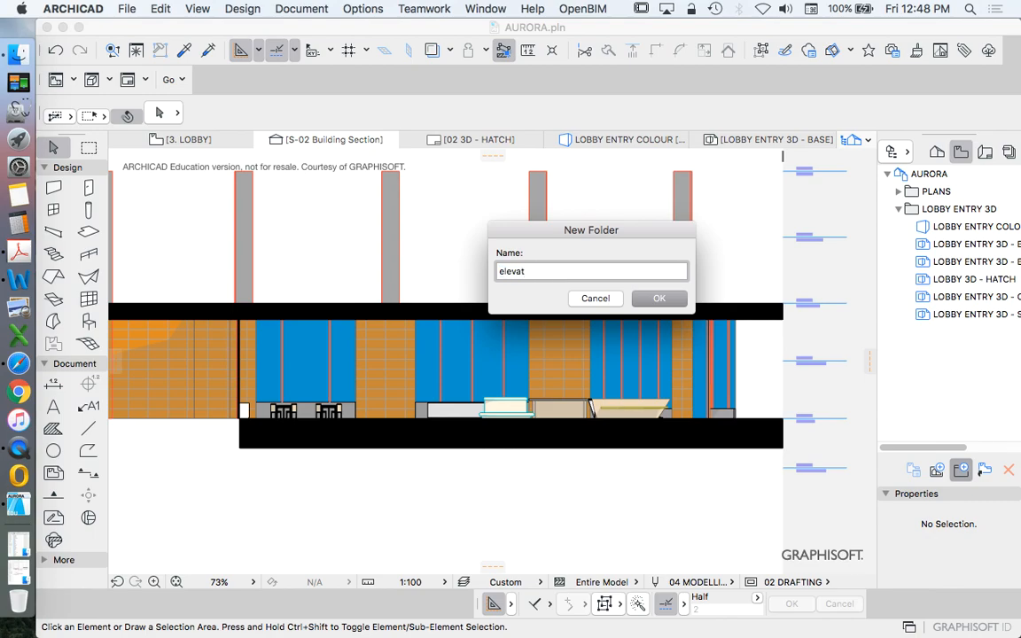
{"action": "type", "text": "El"}
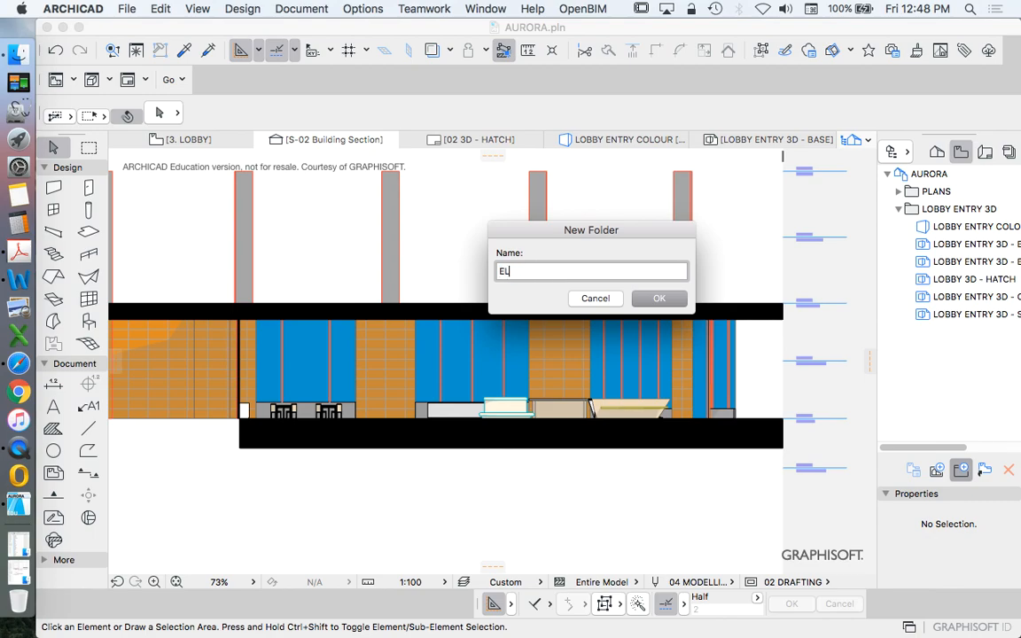
{"action": "left_click", "coordinate": [659, 298]}
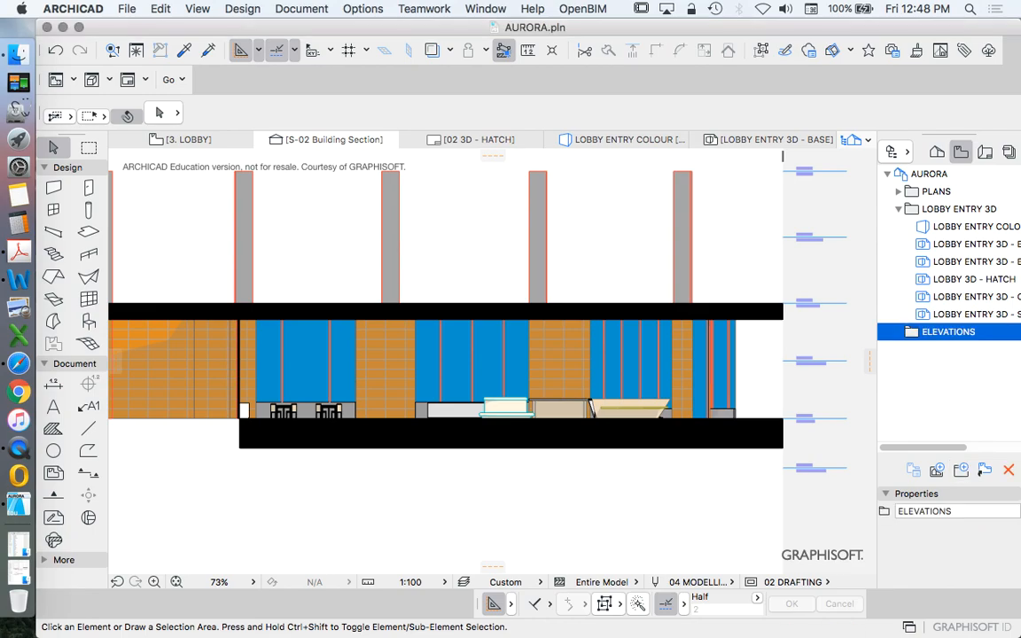
Step: Save the current section into ELEVATIONS as a view with no ID named 'ELEVATION 1 - COLOUR'
{"action": "right_click", "coordinate": [946, 332]}
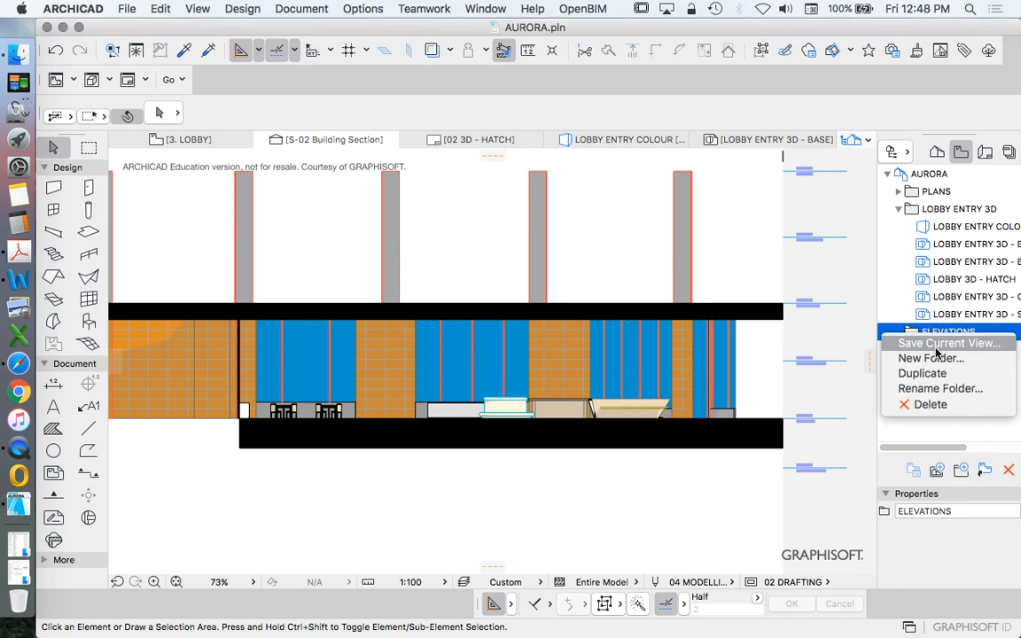
{"action": "left_click", "coordinate": [948, 344]}
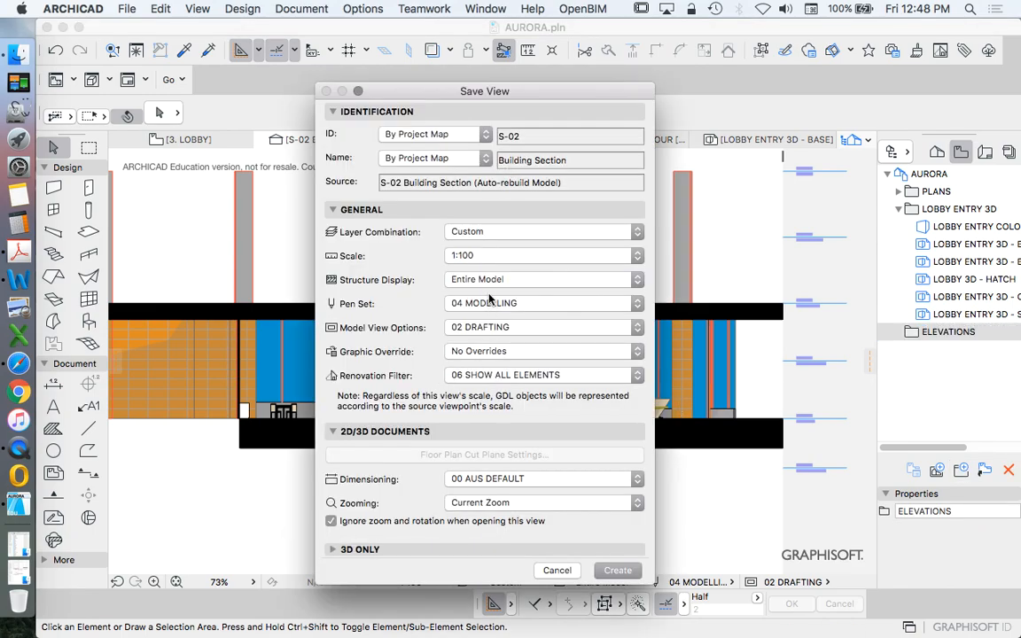
{"action": "left_click", "coordinate": [434, 135]}
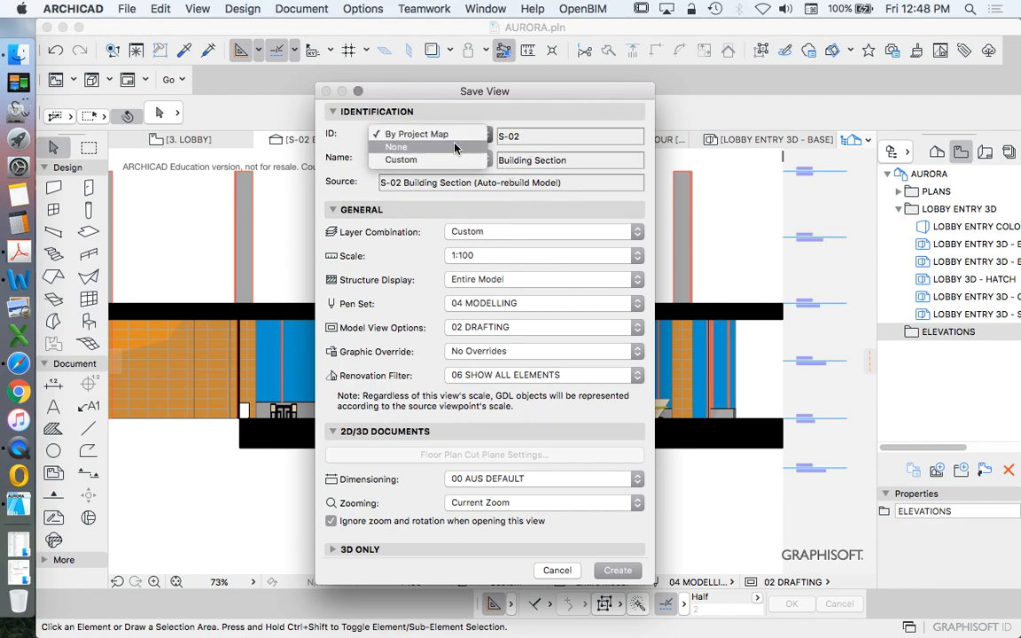
{"action": "left_click", "coordinate": [397, 145]}
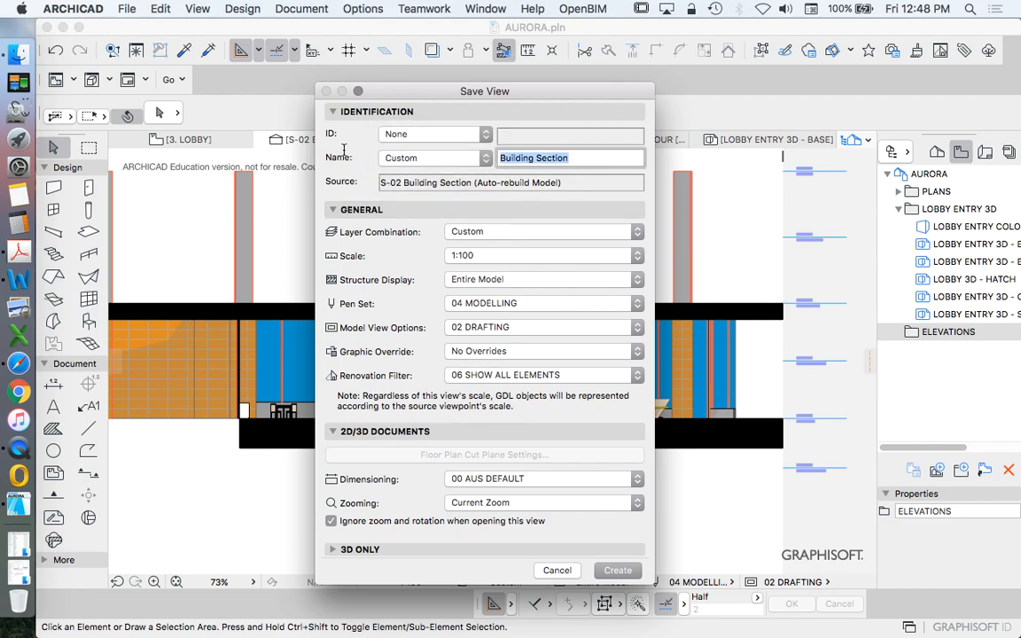
{"action": "type", "text": "SECTIO"}
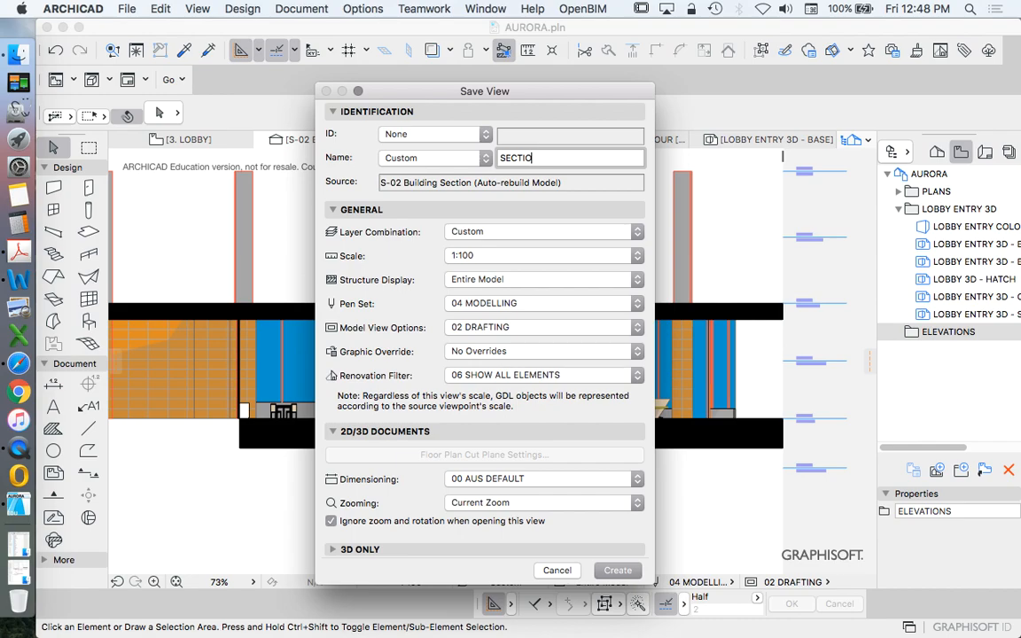
{"action": "type", "text": "ELEVA"}
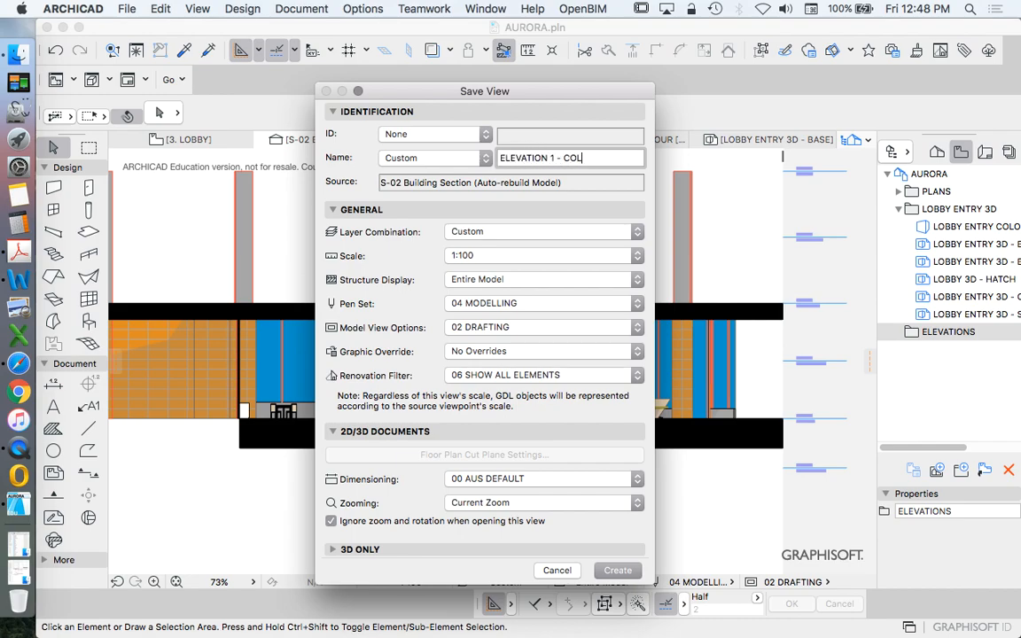
{"action": "left_click", "coordinate": [617, 571]}
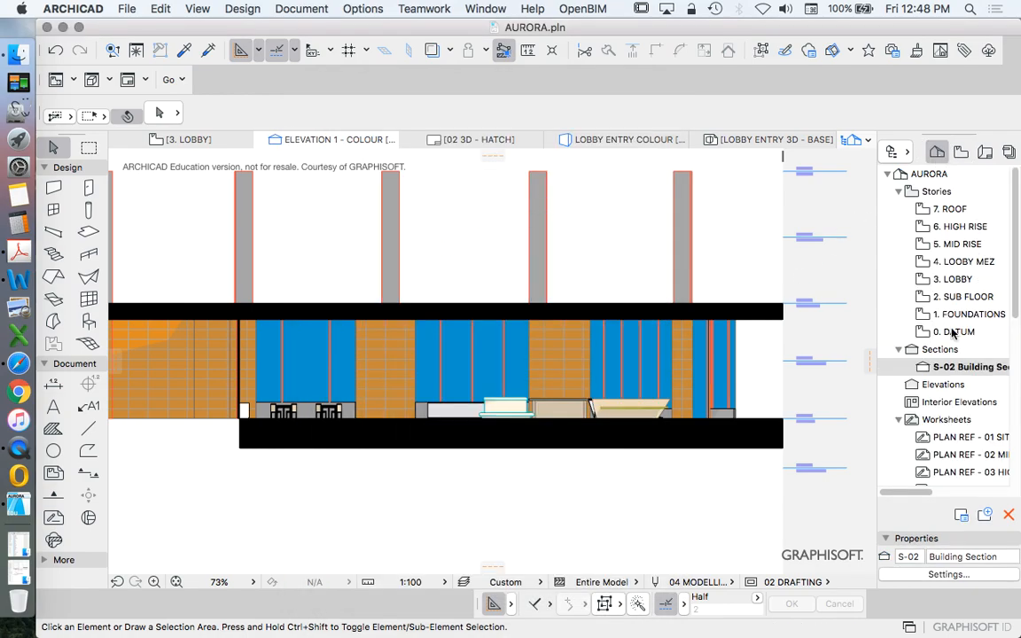
Step: Return to the lobby plan and confirm the section display settings
{"action": "double_click", "coordinate": [971, 365]}
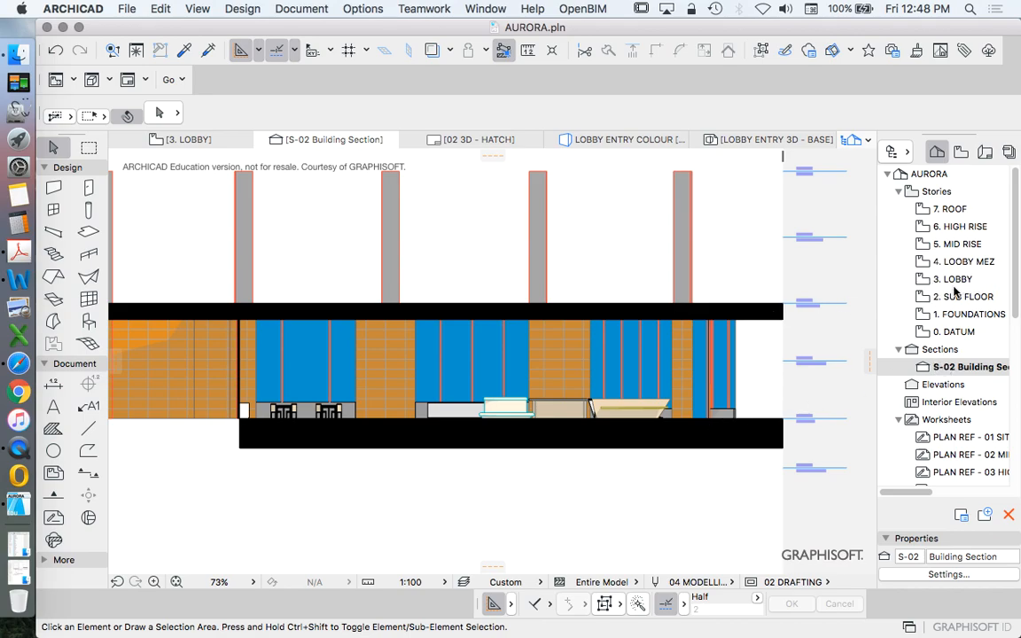
{"action": "left_click", "coordinate": [957, 278]}
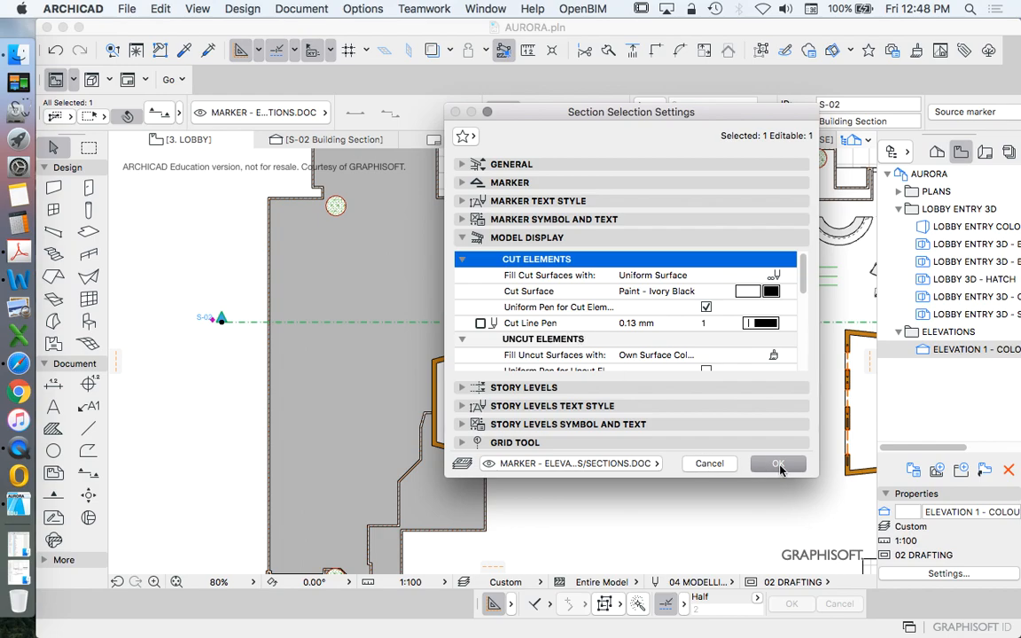
{"action": "left_click", "coordinate": [776, 464]}
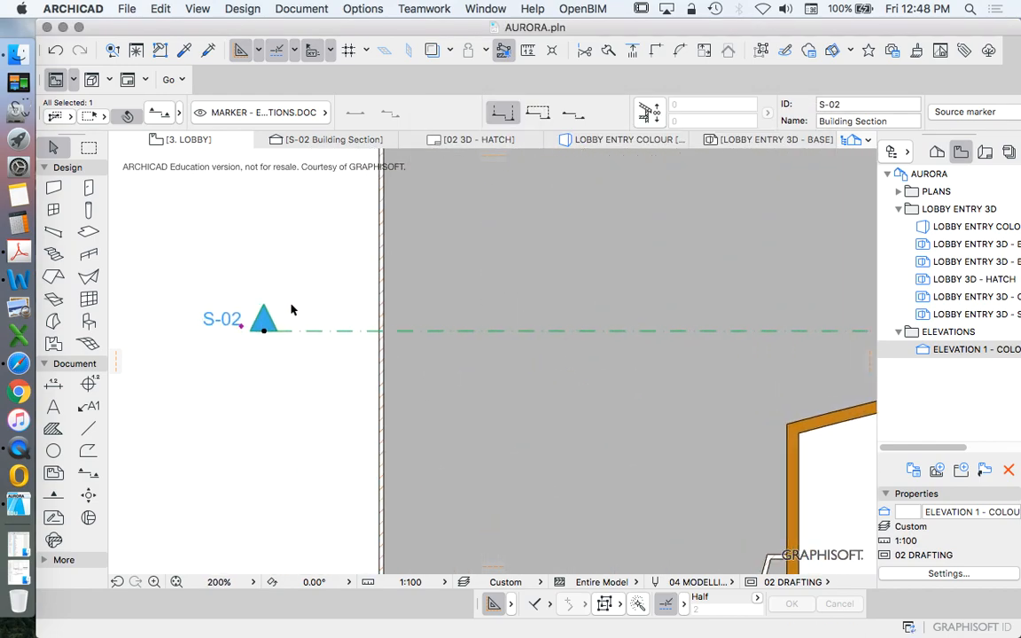
Step: Drag a copy of the S-02 marker beside it to make section S-03
{"action": "right_click", "coordinate": [264, 322]}
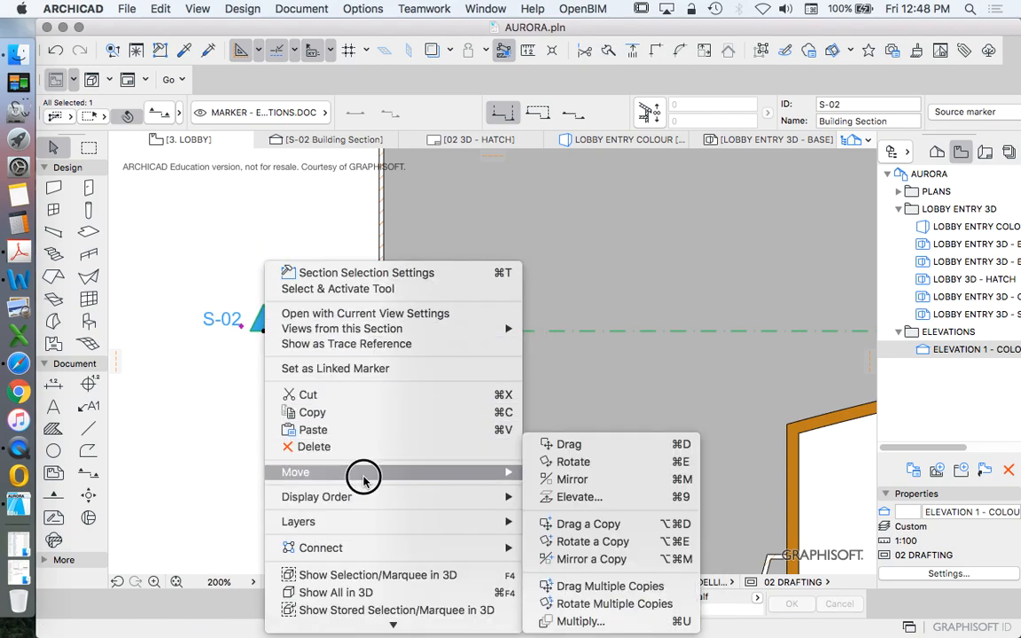
{"action": "left_click", "coordinate": [589, 524]}
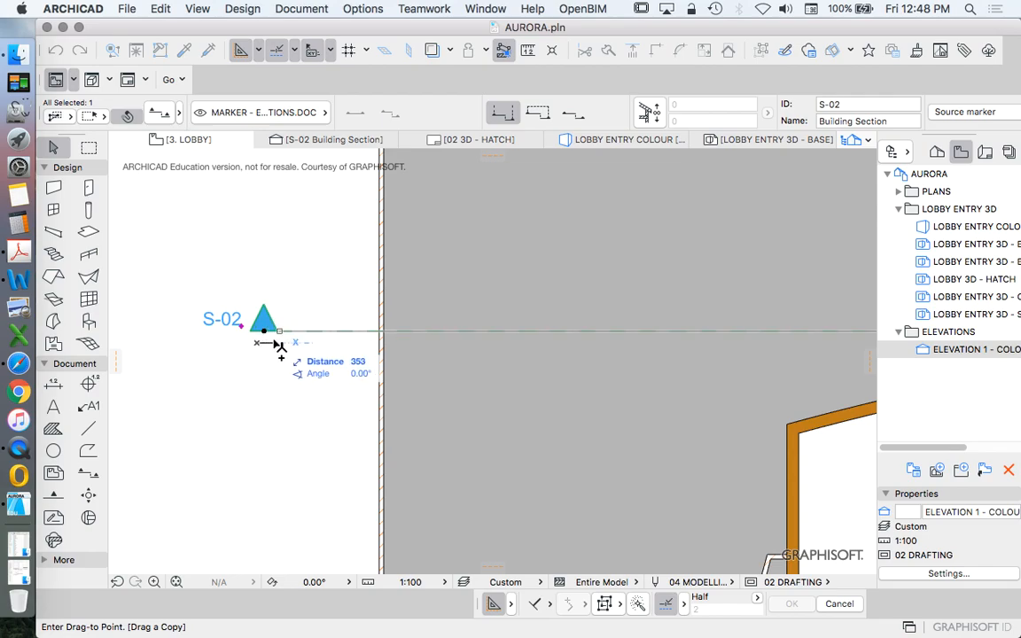
{"action": "left_click_drag", "start_coordinate": [264, 319], "coordinate": [294, 319]}
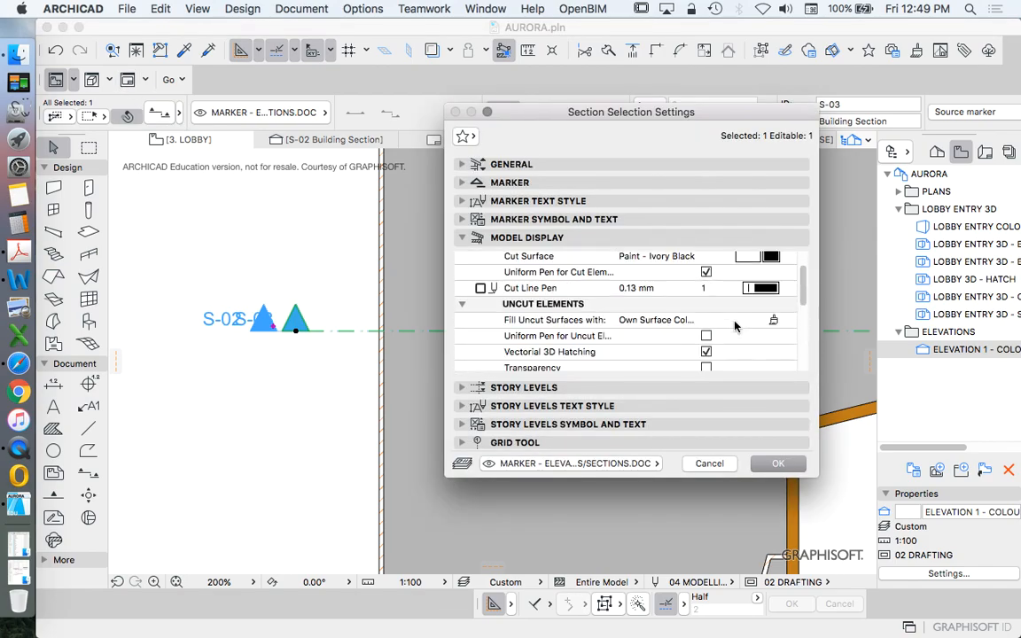
Step: Scroll to and inspect the new S-03 building section in colour
{"action": "scroll", "scroll_direction": "down", "scroll_amount": 3}
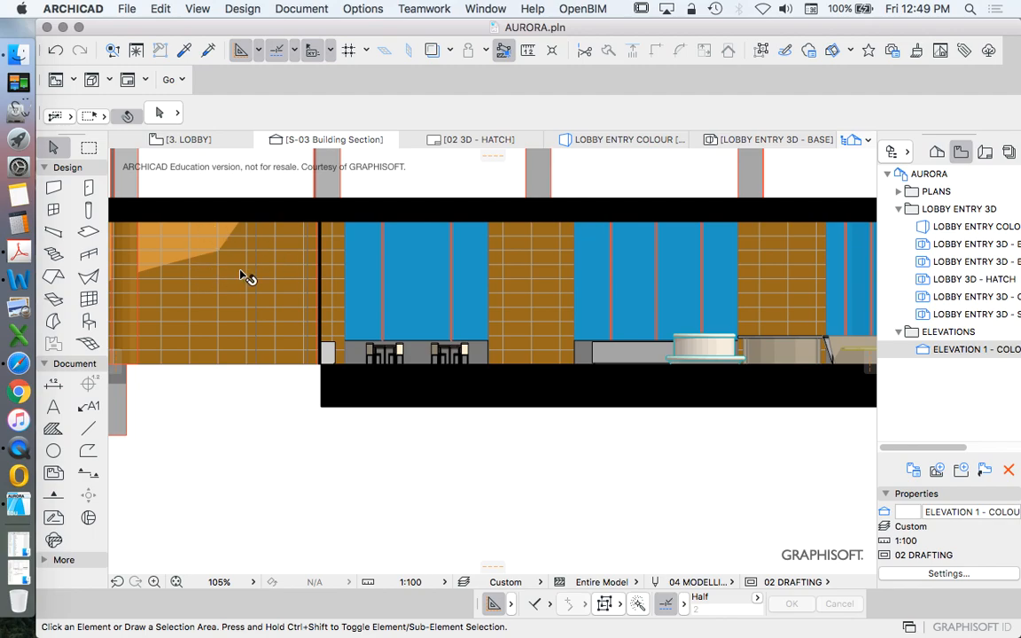
{"action": "scroll", "scroll_direction": "down", "scroll_amount": 3}
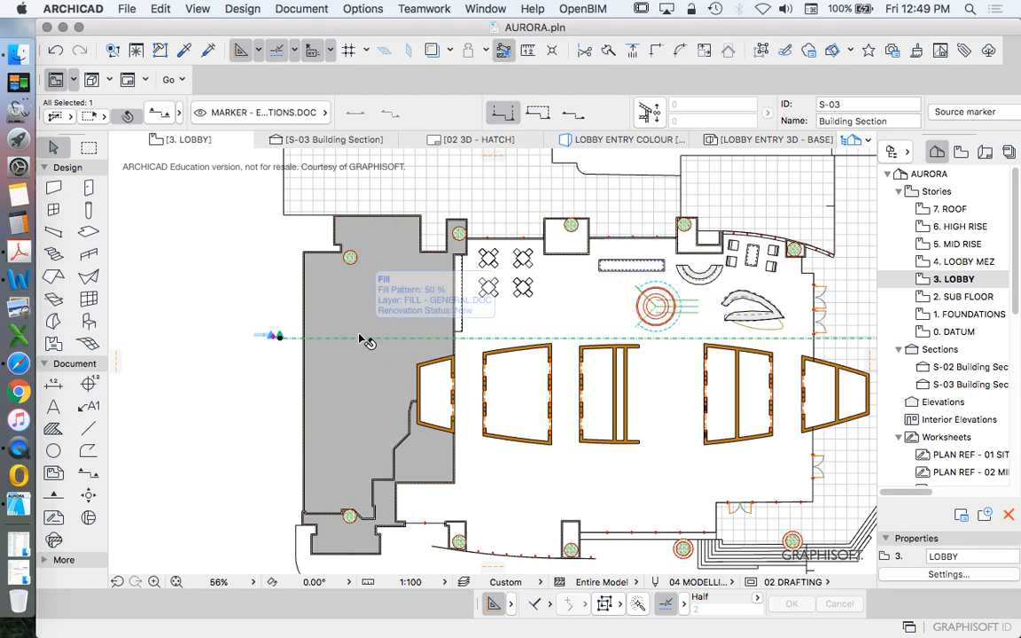
{"action": "mouse_move", "coordinate": [170, 126]}
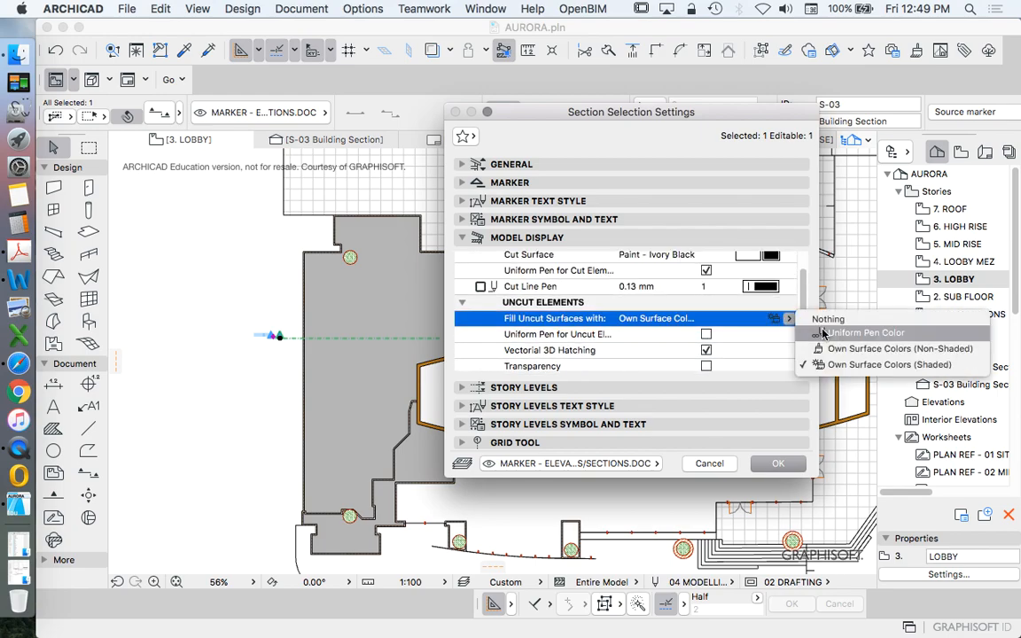
Step: Fill S-03's uncut surfaces with a uniform pen colour and toggle sun shadows for an outline look
{"action": "left_click", "coordinate": [865, 333]}
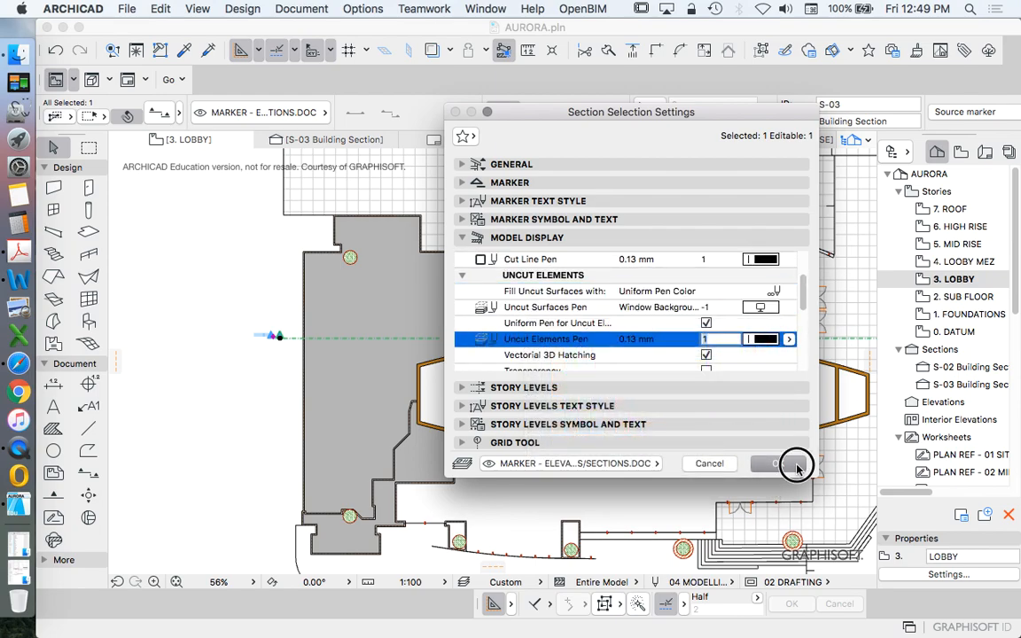
{"action": "left_click", "coordinate": [780, 464]}
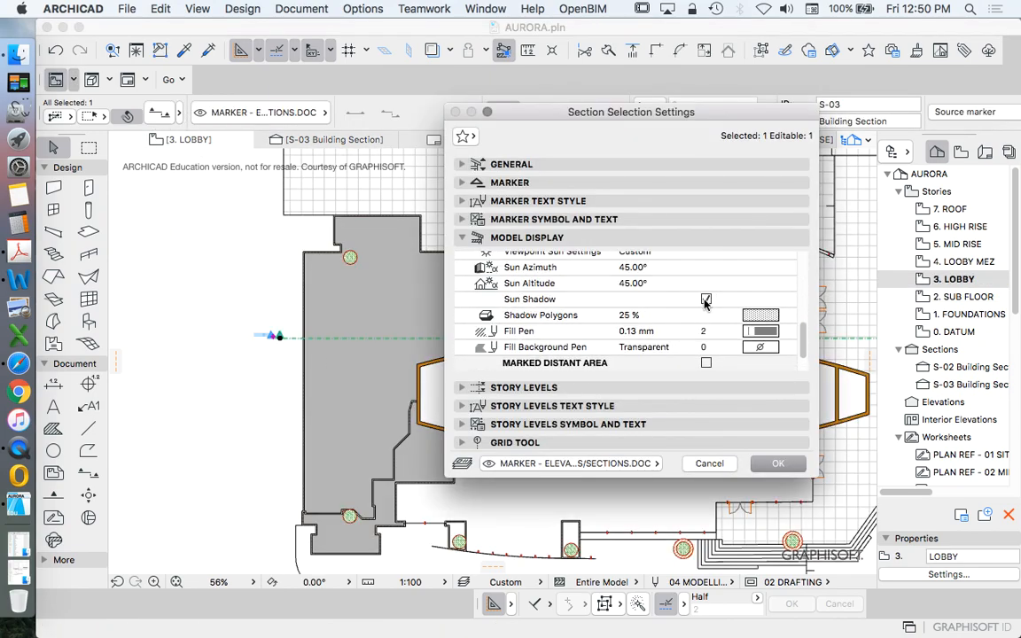
{"action": "left_click", "coordinate": [777, 463]}
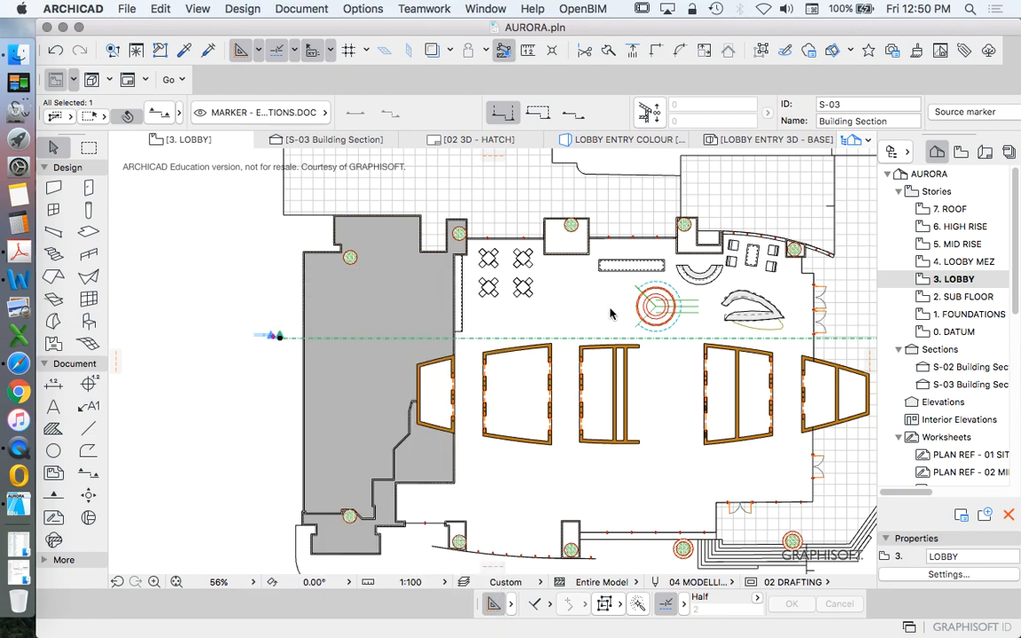
{"action": "left_click", "coordinate": [333, 138]}
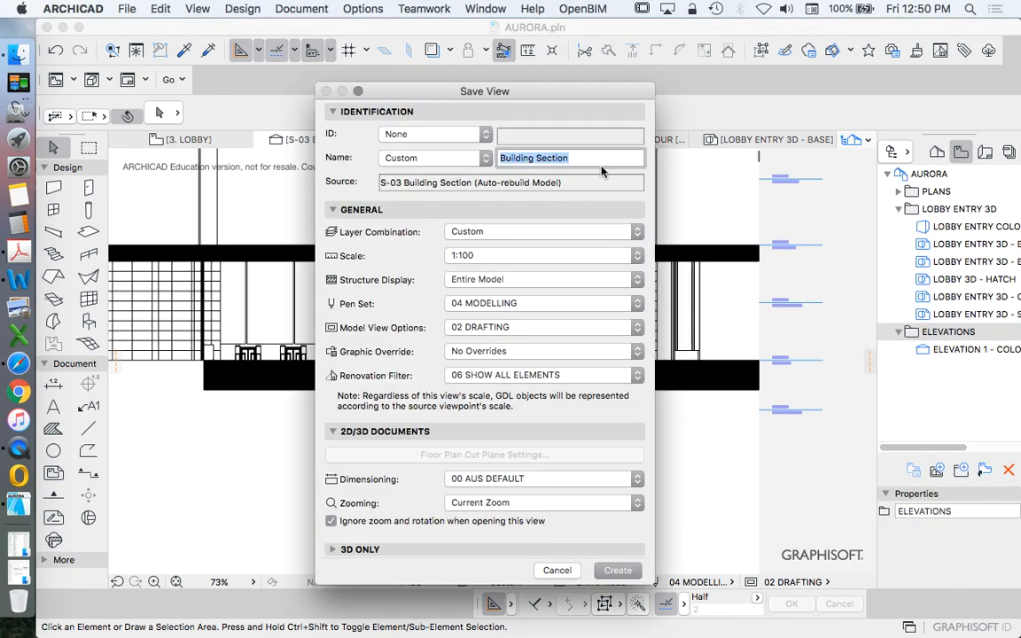
Step: Name the view 'ELEVATION 1 - OUTLINE' and create it
{"action": "type", "text": "ELEVATION 1 -"}
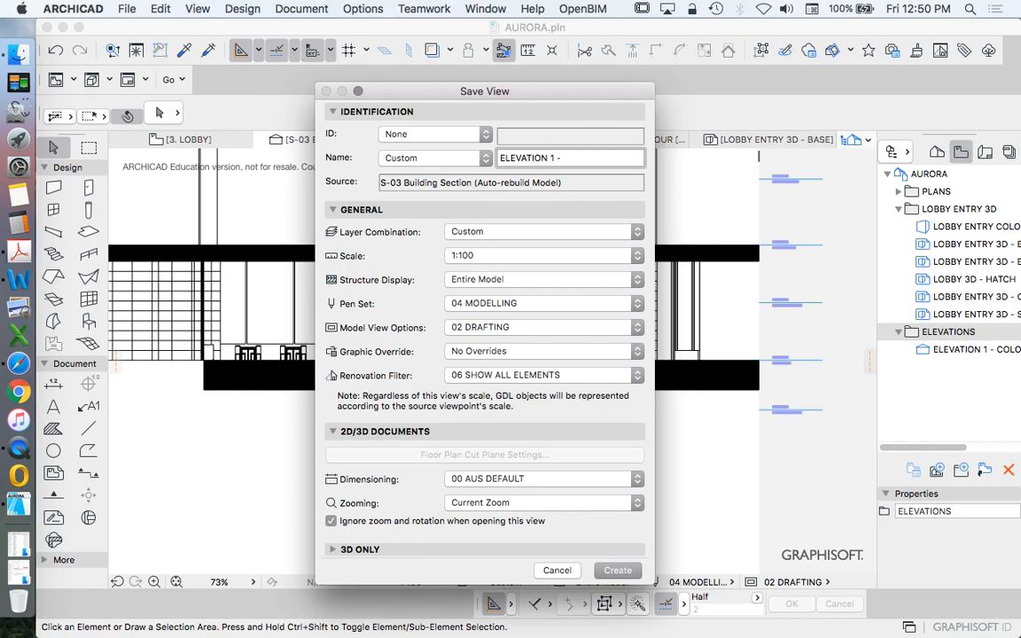
{"action": "type", "text": "OU"}
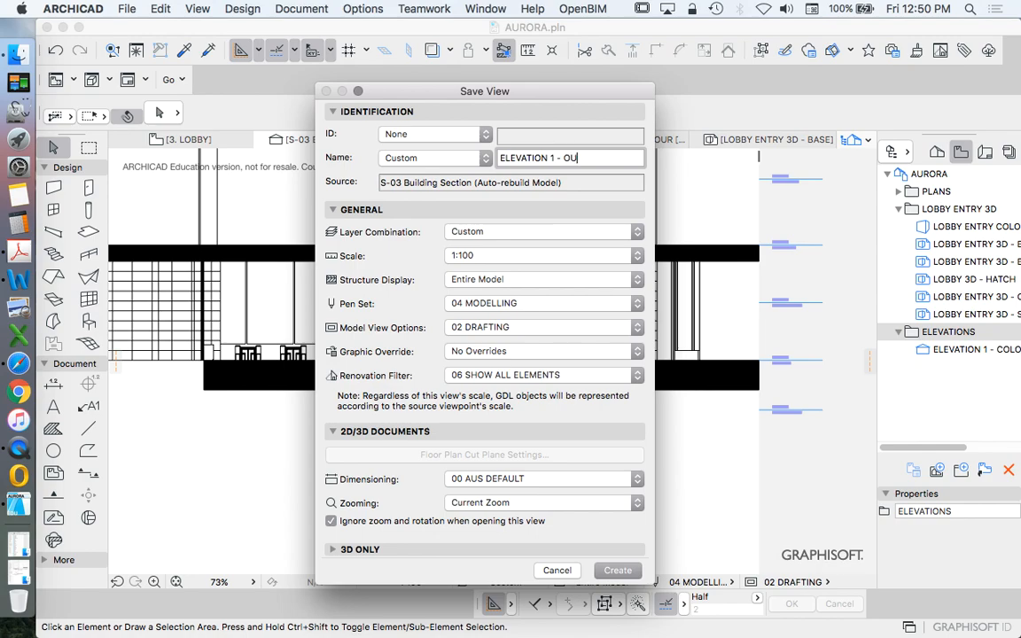
{"action": "left_click", "coordinate": [617, 570]}
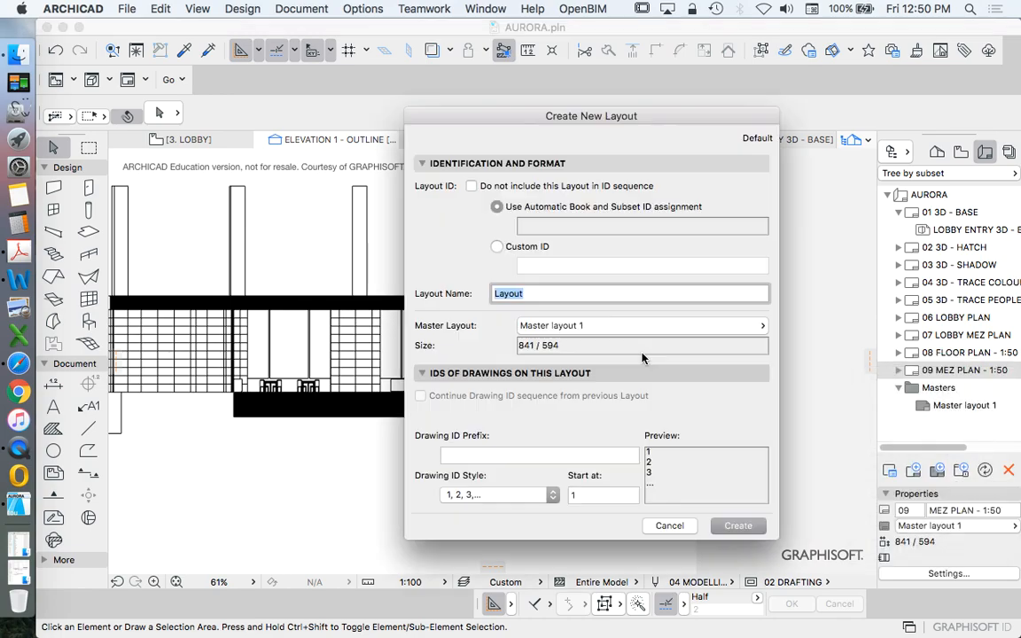
Step: Create a new layout and rename it to ELEVATION 1 - COLOUR
{"action": "left_click", "coordinate": [737, 524]}
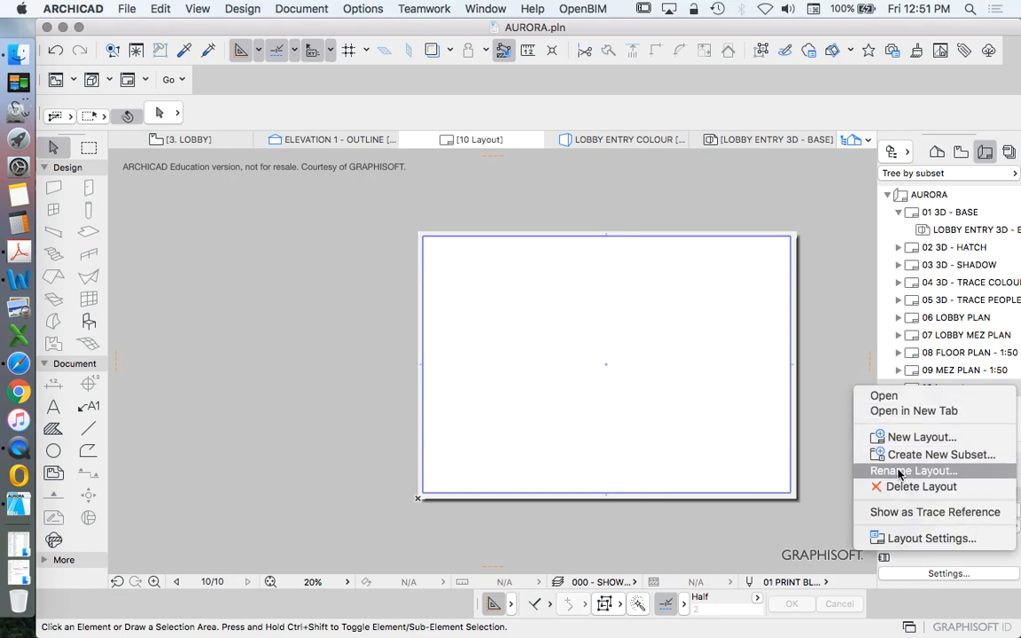
{"action": "left_click", "coordinate": [913, 471]}
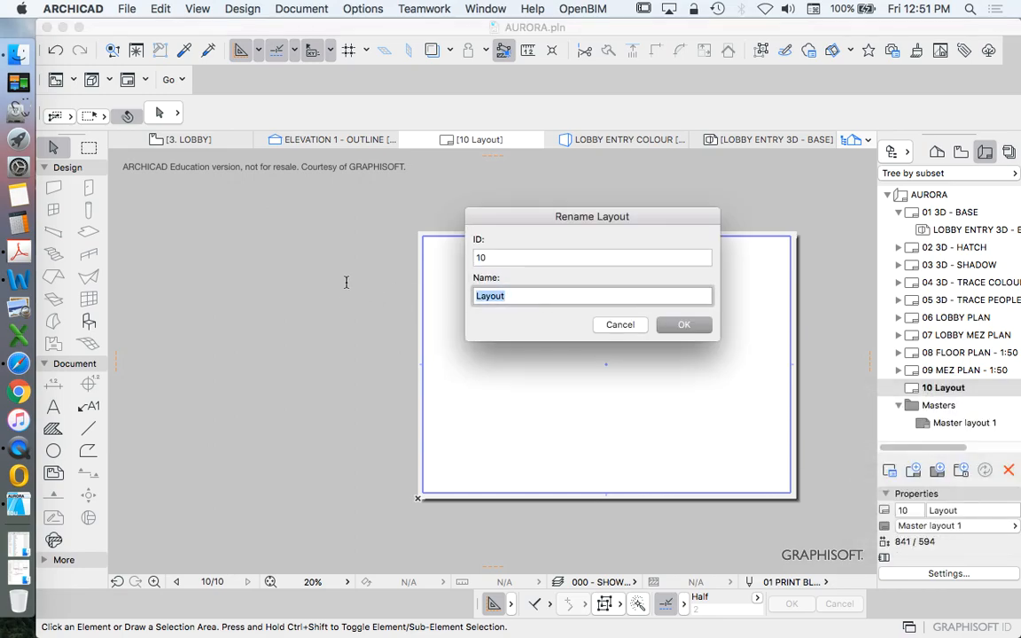
{"action": "type", "text": "ELEVATION 1"}
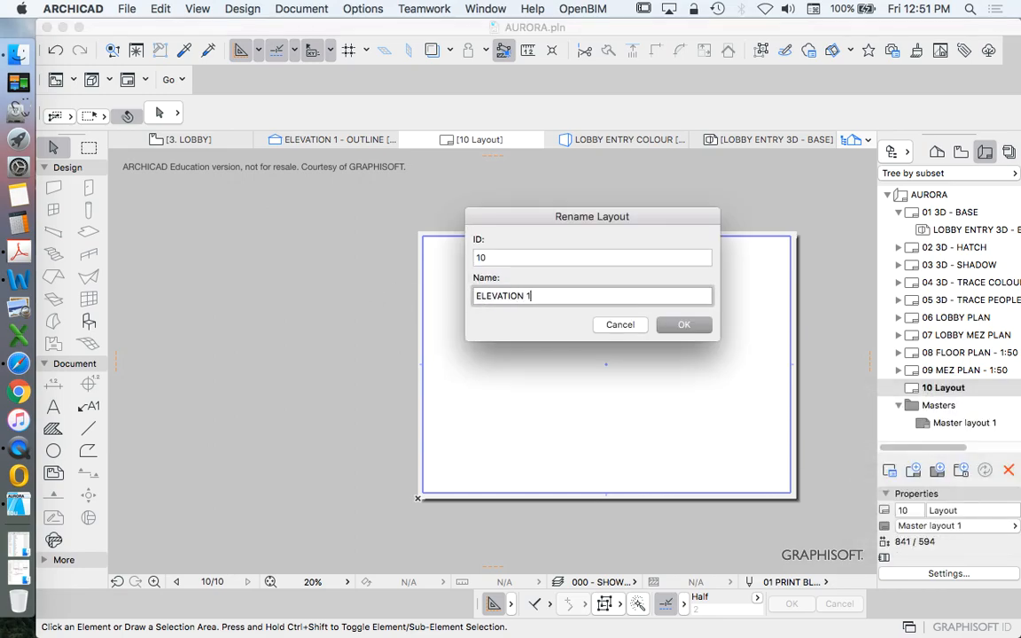
{"action": "type", "text": "- COLOUR"}
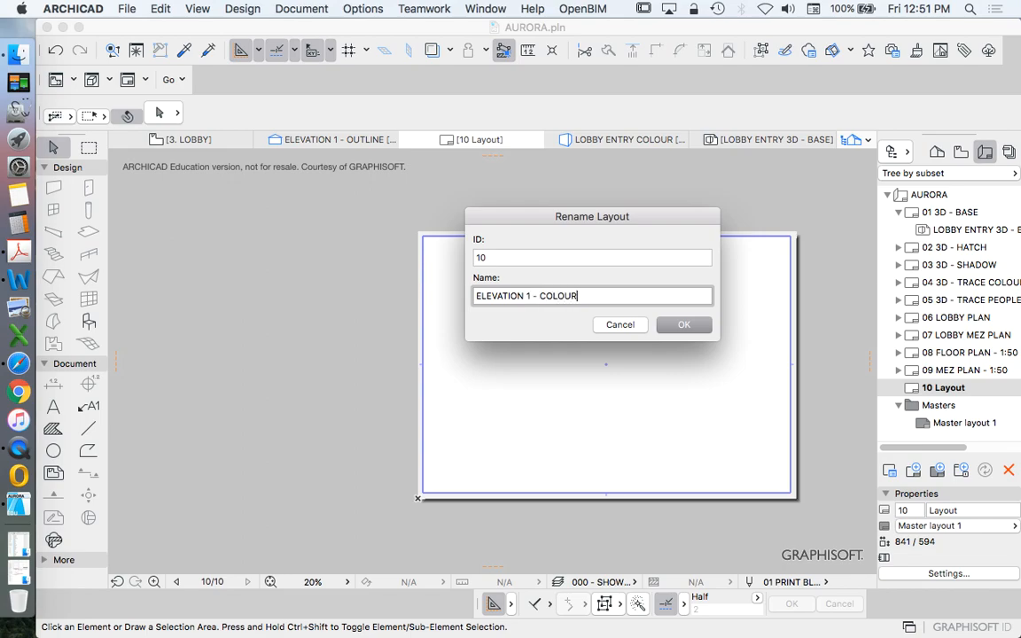
{"action": "left_click", "coordinate": [684, 324]}
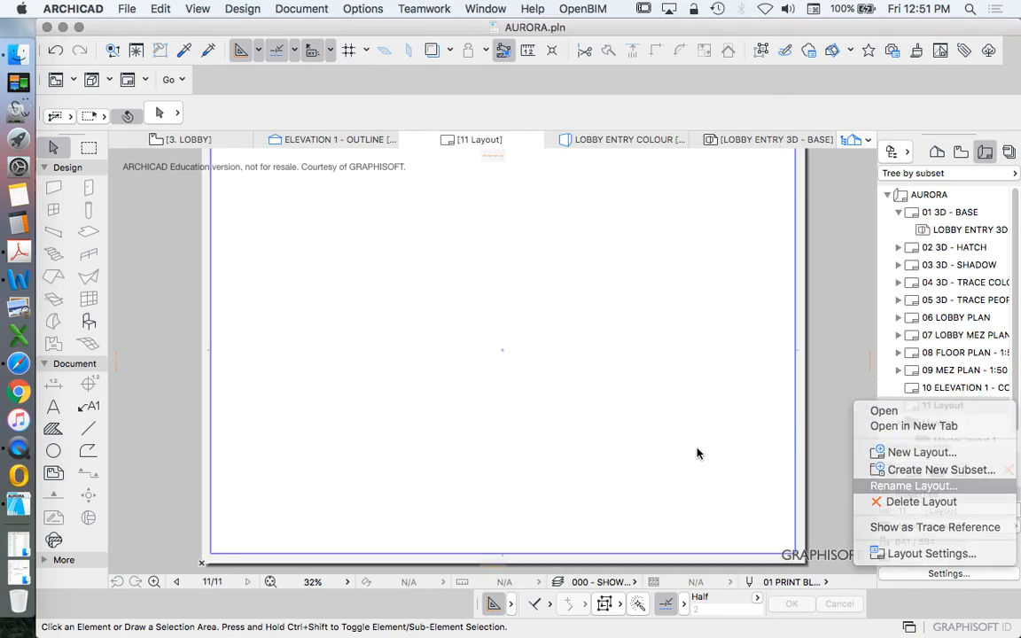
Step: Rename the second new layout to ELEVATION 1 - OUTLINE and bring up the S-02 building section
{"action": "left_click", "coordinate": [913, 486]}
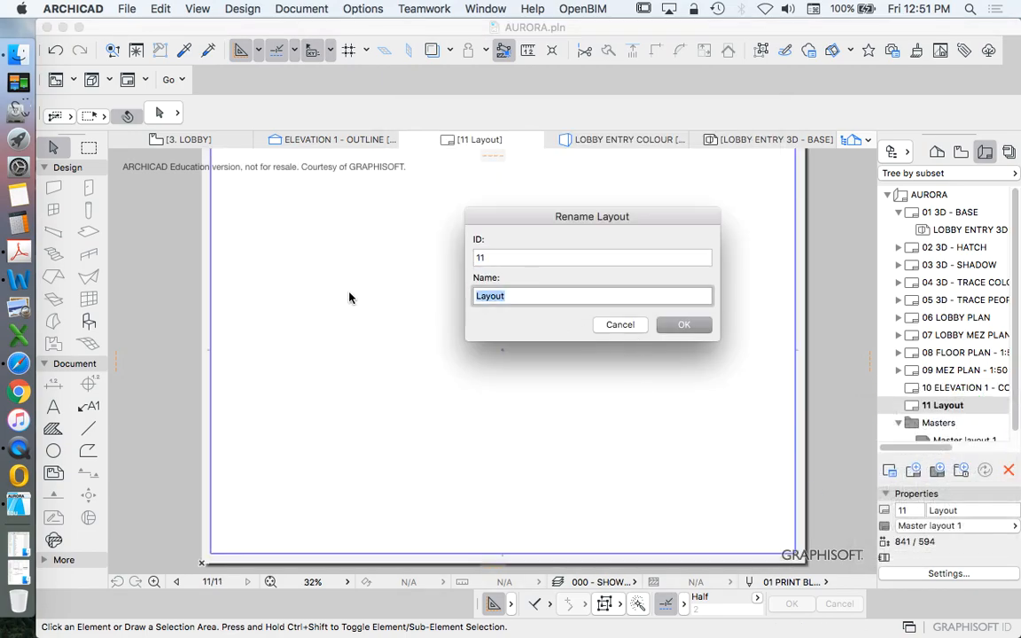
{"action": "type", "text": "ELEVATION 1 -"}
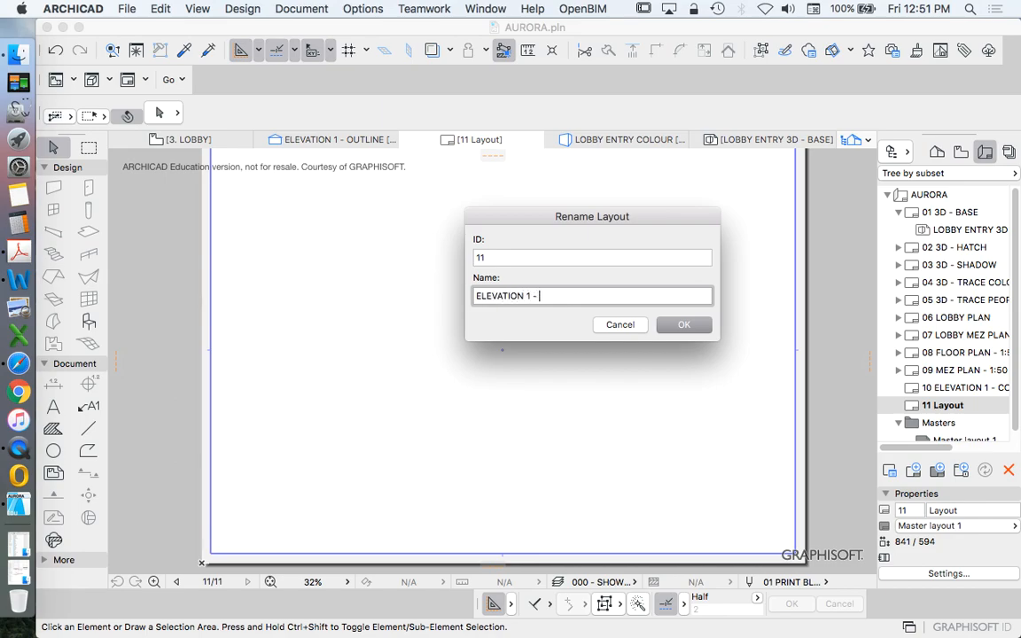
{"action": "type", "text": "OUTINE"}
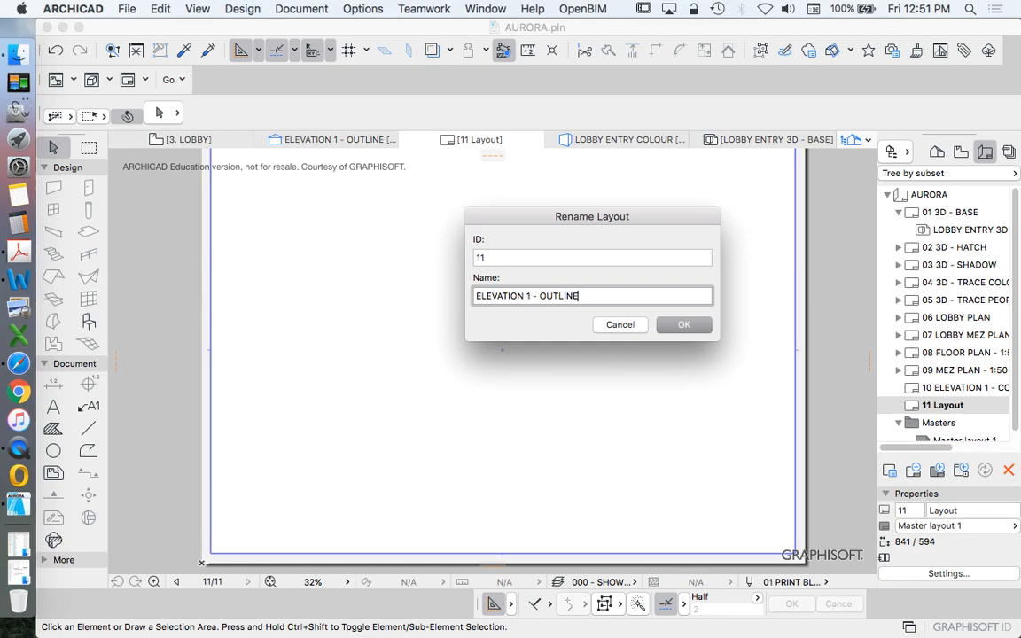
{"action": "left_click", "coordinate": [684, 324]}
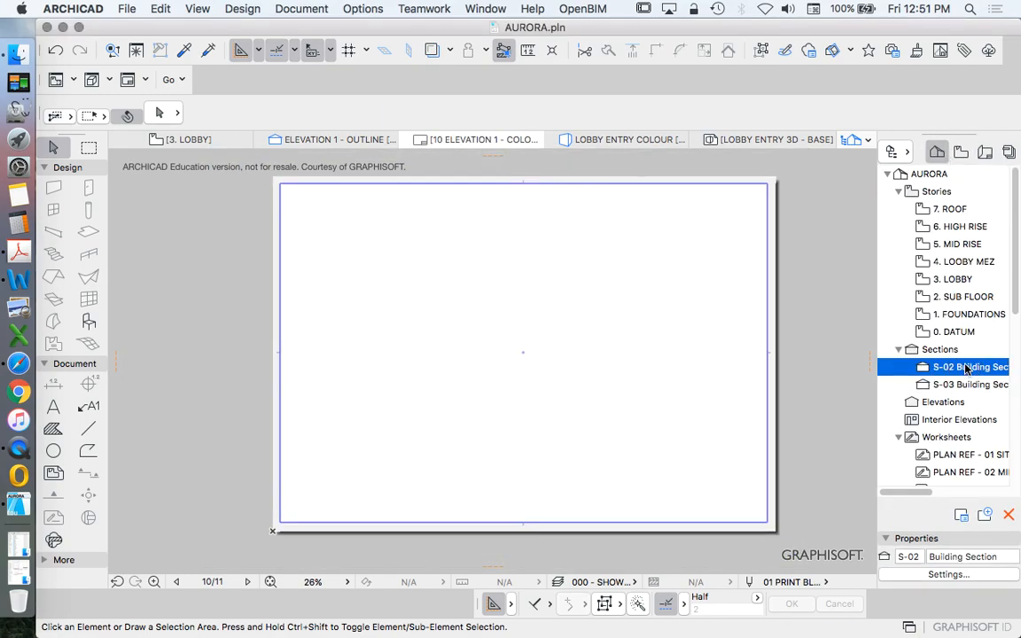
{"action": "double_click", "coordinate": [971, 365]}
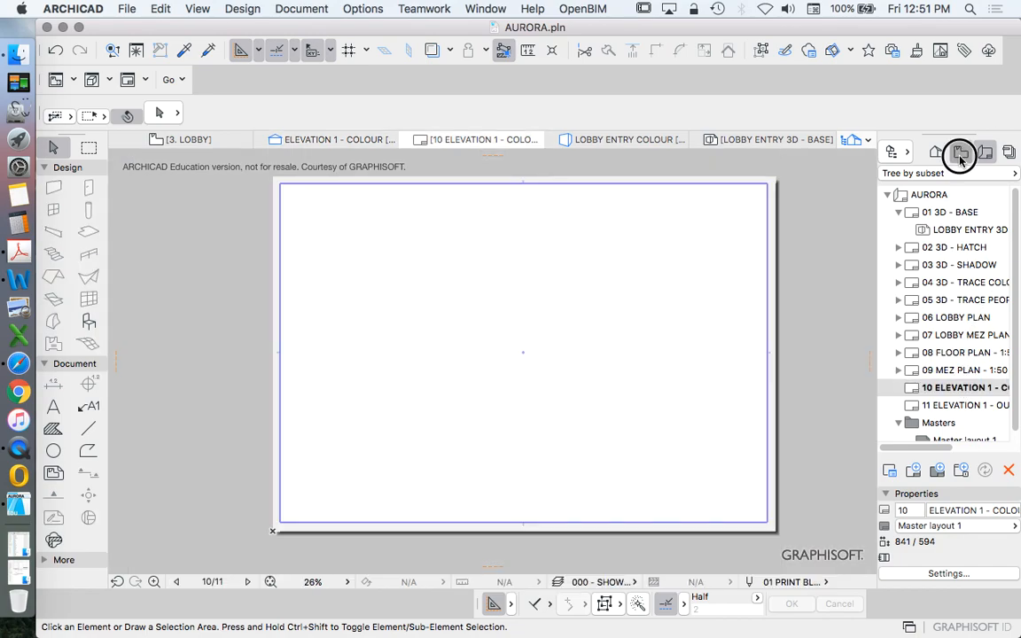
Step: Place the colour elevation view on the layout, confirming its view and section settings
{"action": "left_click", "coordinate": [961, 153]}
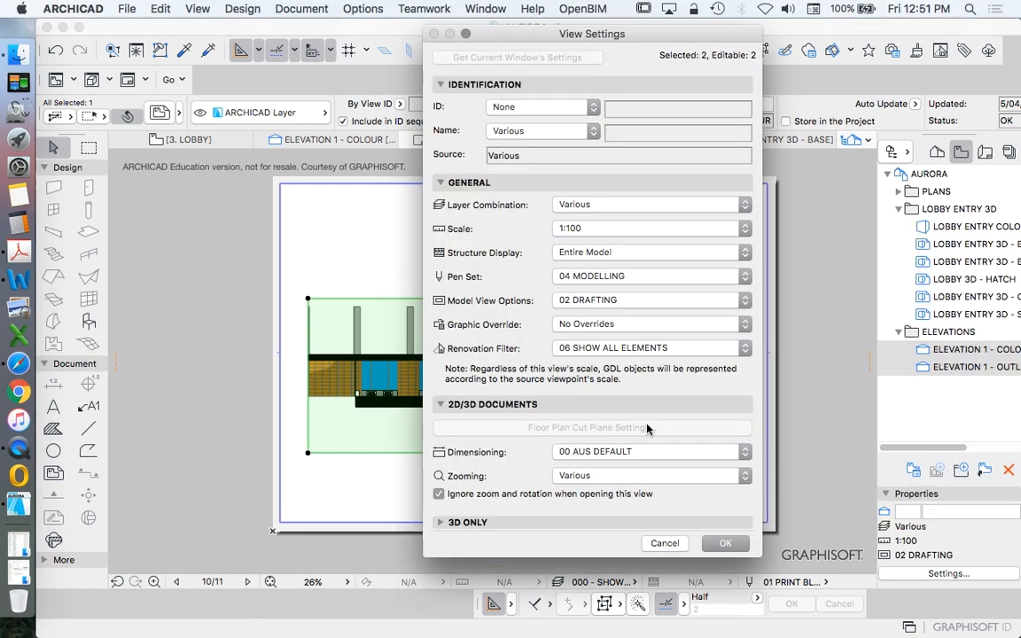
{"action": "left_click", "coordinate": [652, 227]}
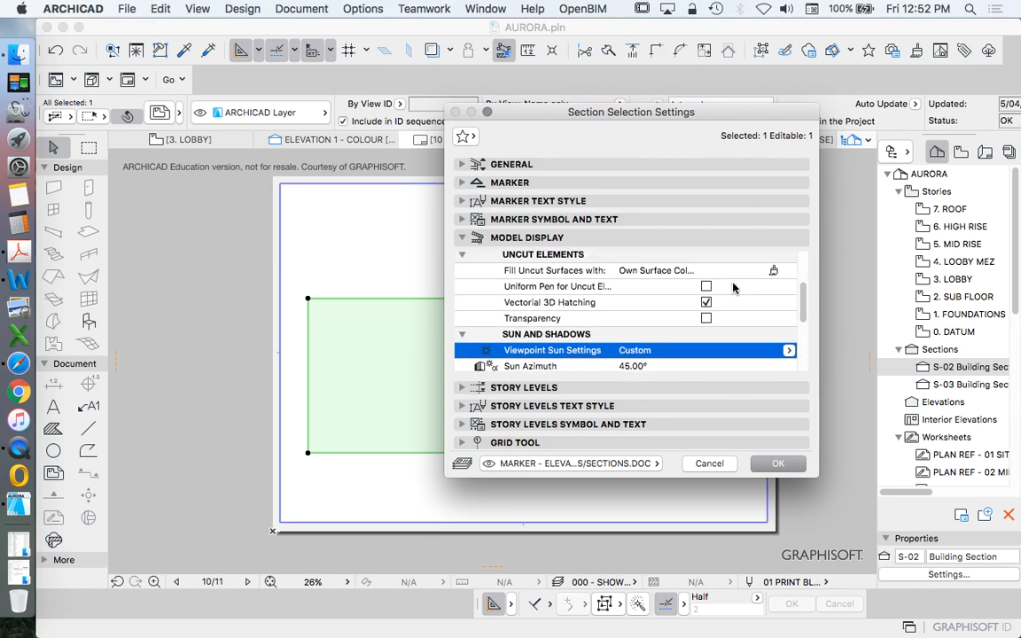
{"action": "left_click", "coordinate": [549, 301]}
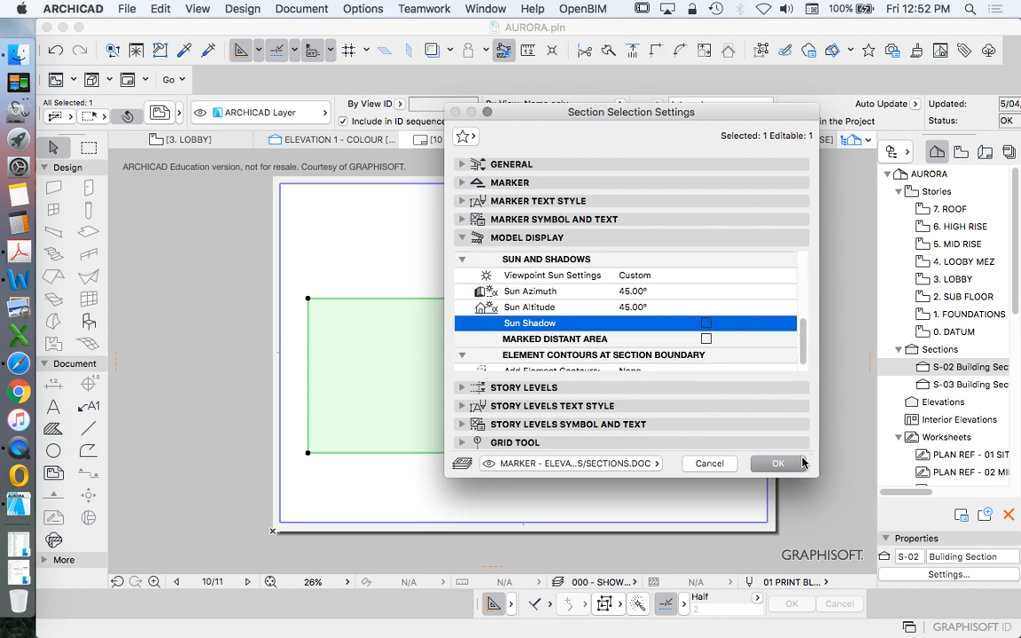
{"action": "left_click", "coordinate": [776, 462]}
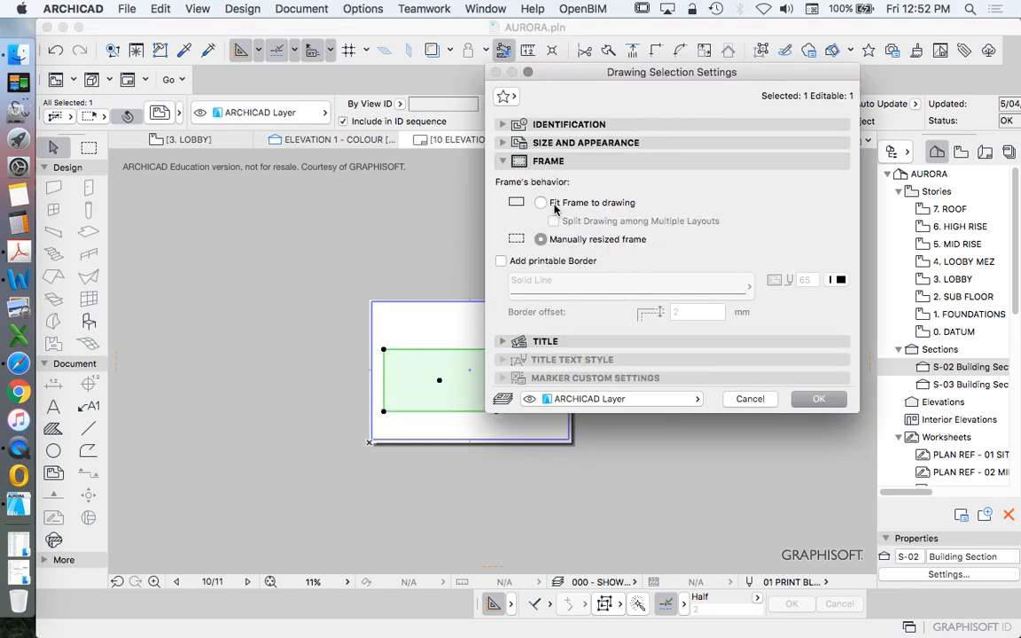
Step: Fit the frame to the drawing and set a thin black line pen and drawing fills so the colour elevation renders
{"action": "left_click", "coordinate": [819, 397]}
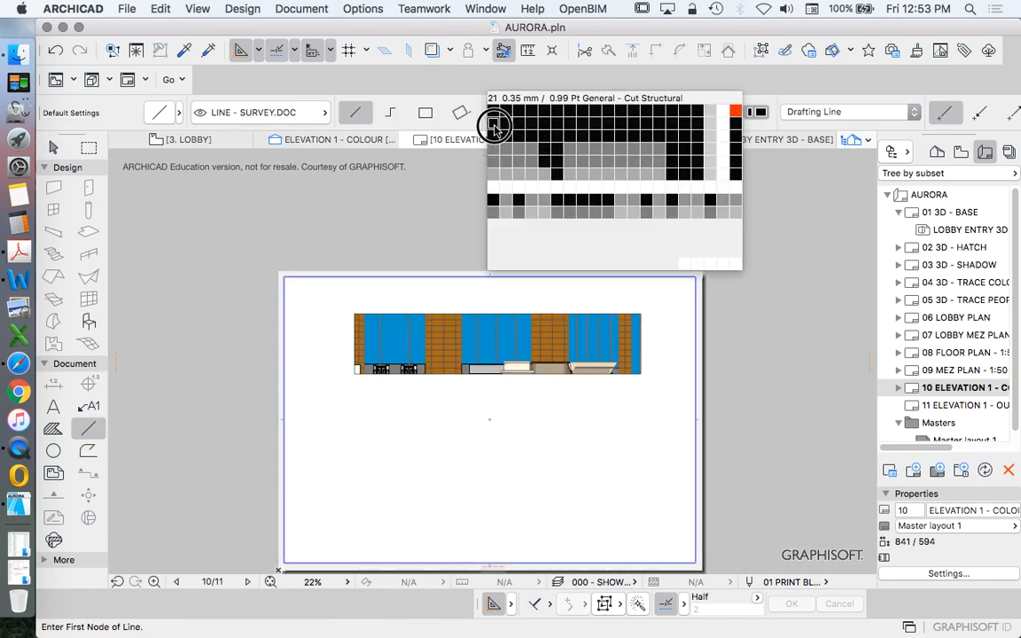
{"action": "left_click", "coordinate": [354, 372]}
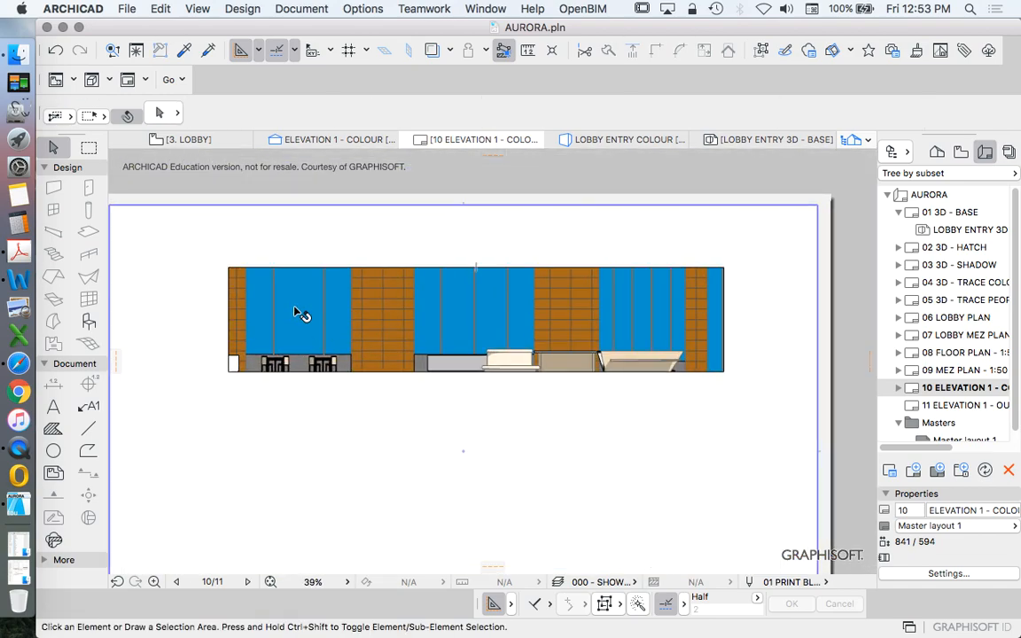
{"action": "mouse_move", "coordinate": [53, 429]}
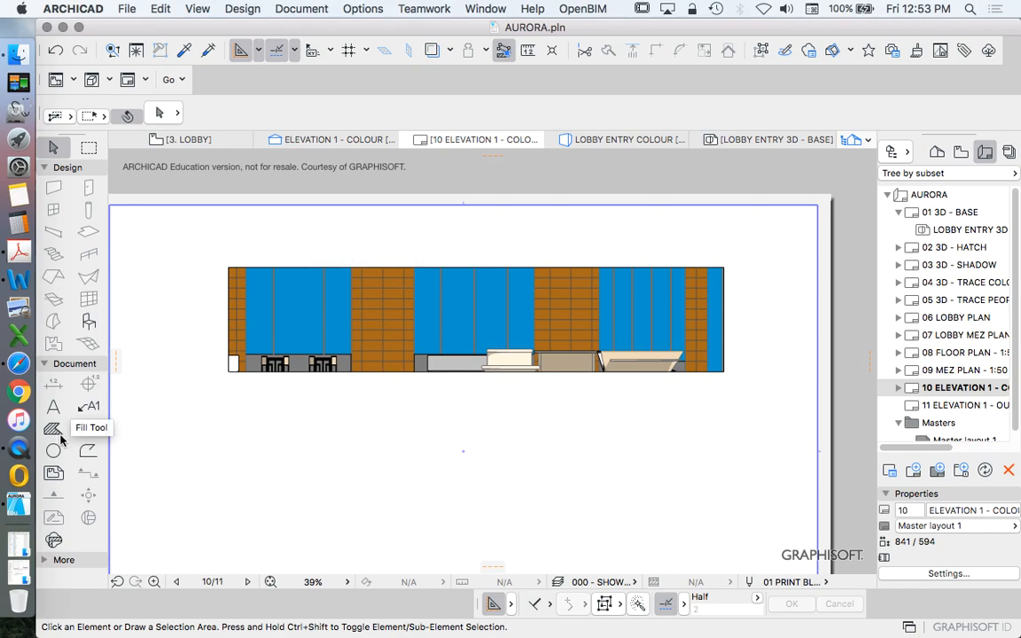
{"action": "left_click", "coordinate": [53, 427]}
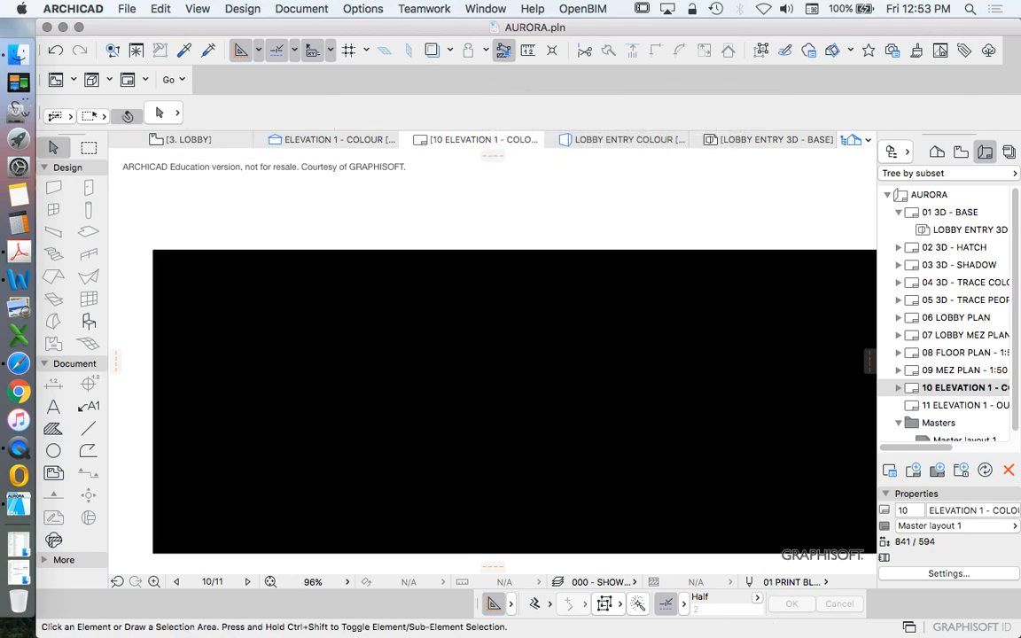
{"action": "left_click", "coordinate": [514, 398]}
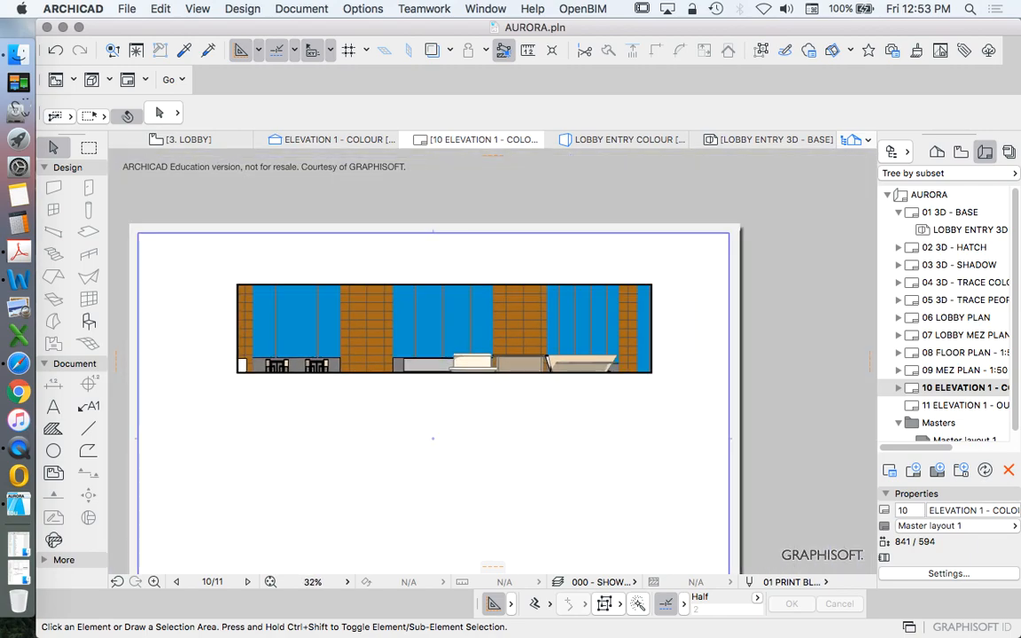
Step: Reposition the drawing, then place a Group Contour people silhouette from Visualization > People Contour
{"action": "left_click", "coordinate": [443, 328]}
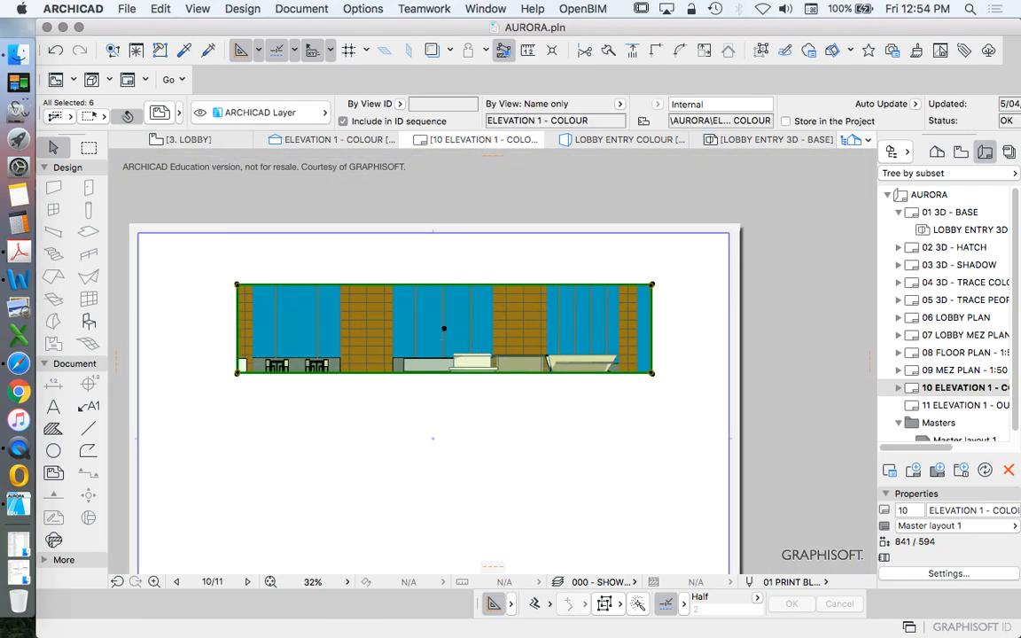
{"action": "left_click_drag", "start_coordinate": [503, 365], "coordinate": [492, 471]}
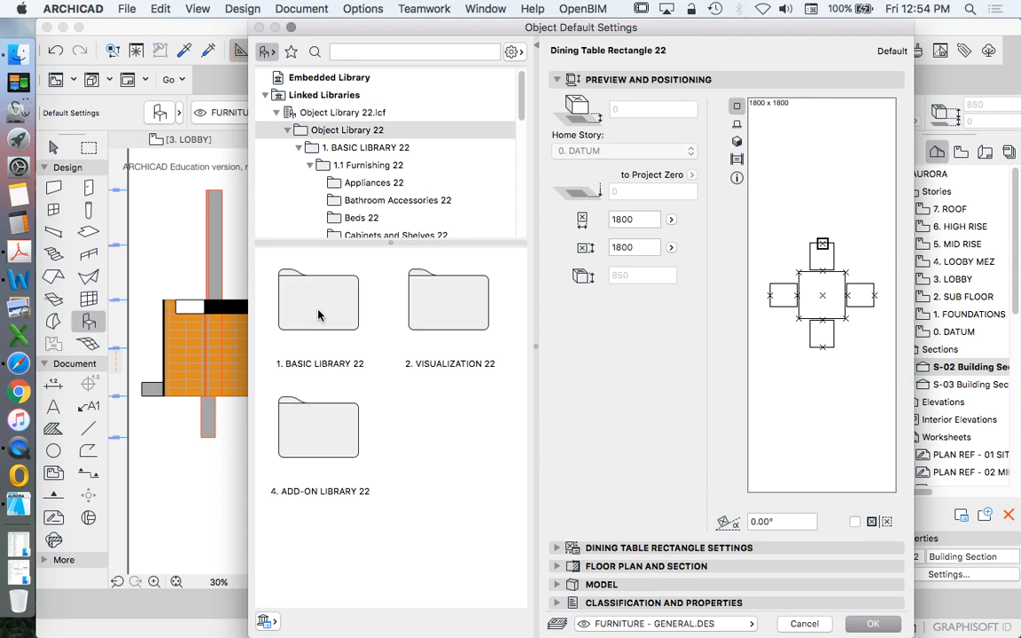
{"action": "left_click", "coordinate": [446, 299]}
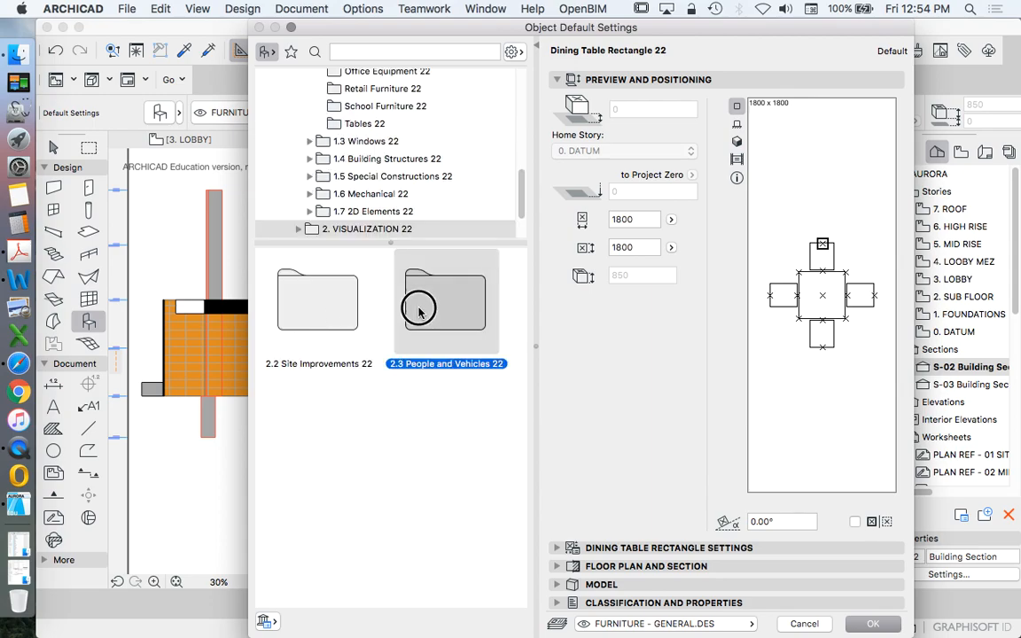
{"action": "double_click", "coordinate": [447, 302]}
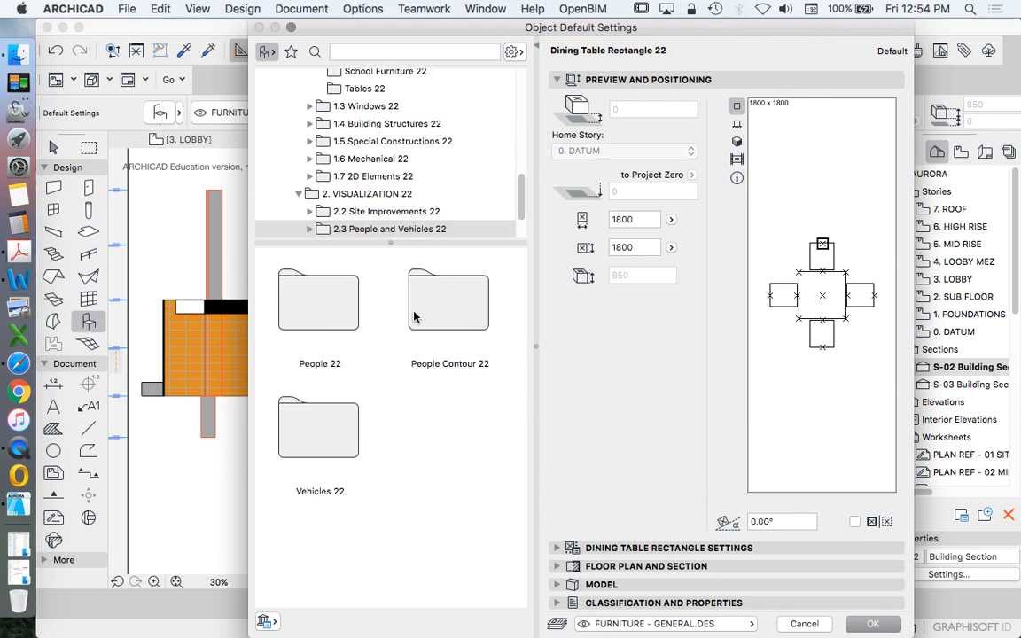
{"action": "double_click", "coordinate": [450, 299]}
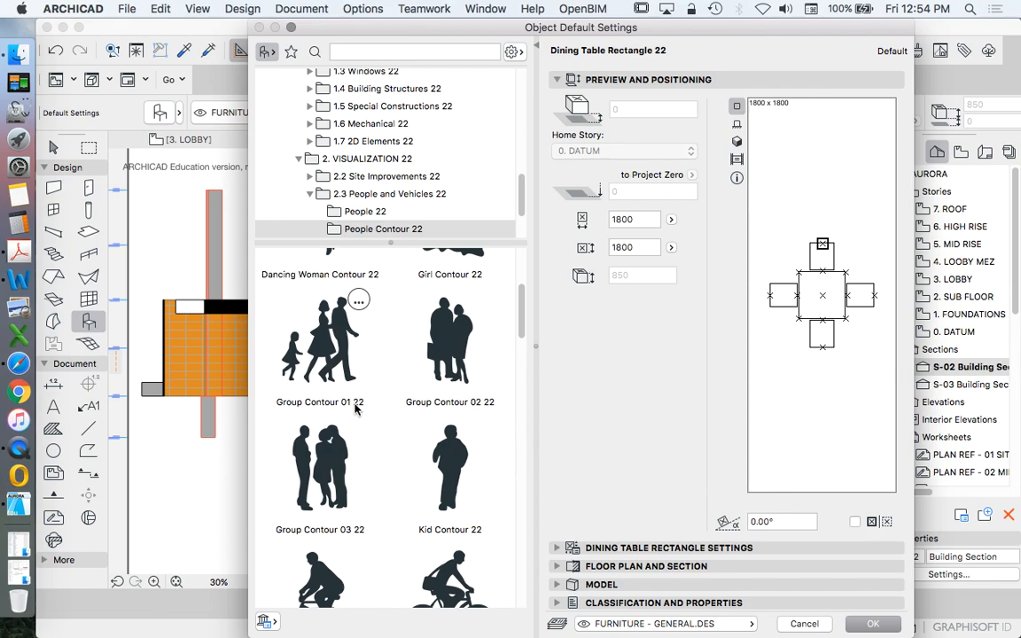
{"action": "mouse_move", "coordinate": [310, 511]}
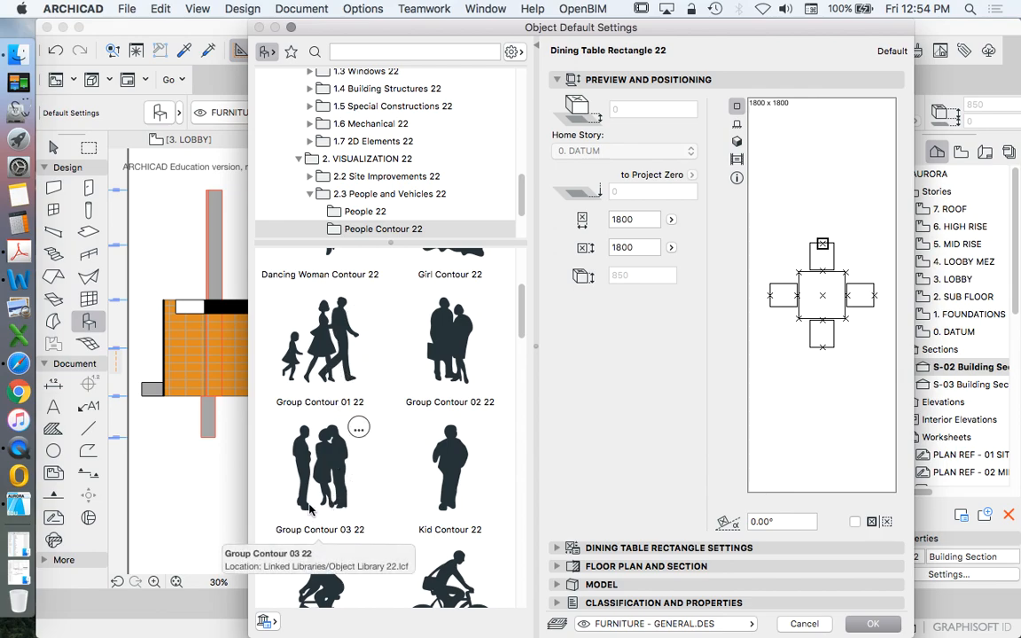
{"action": "left_click", "coordinate": [319, 340]}
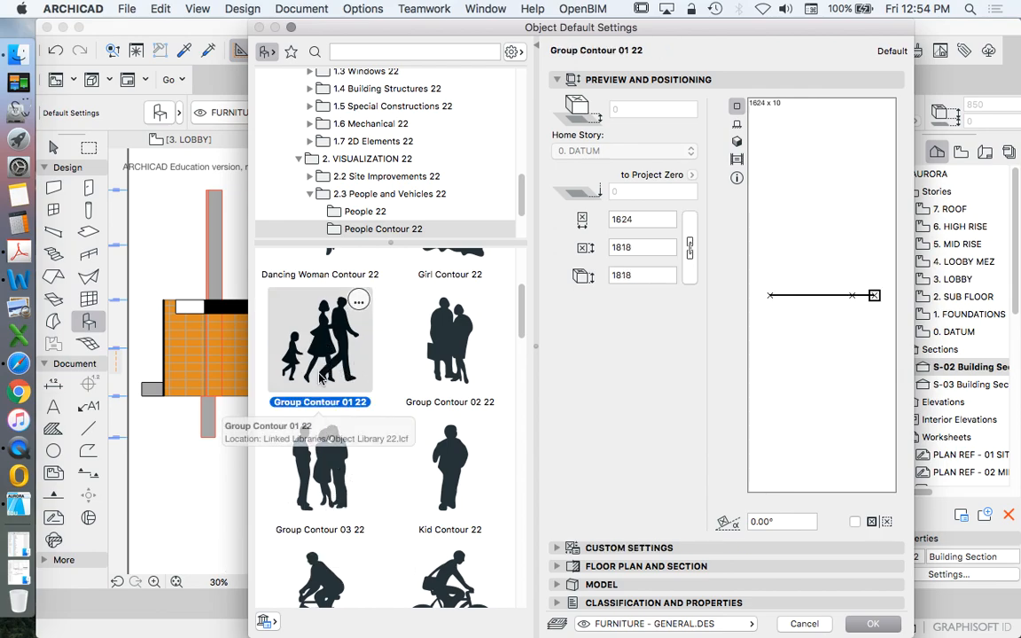
{"action": "mouse_move", "coordinate": [660, 322]}
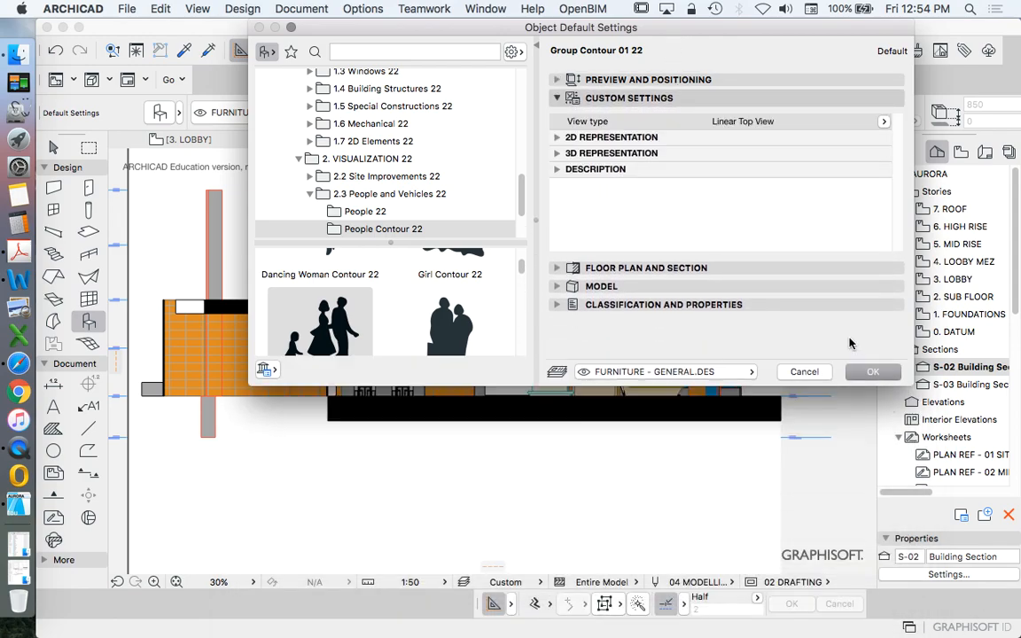
{"action": "left_click", "coordinate": [611, 137]}
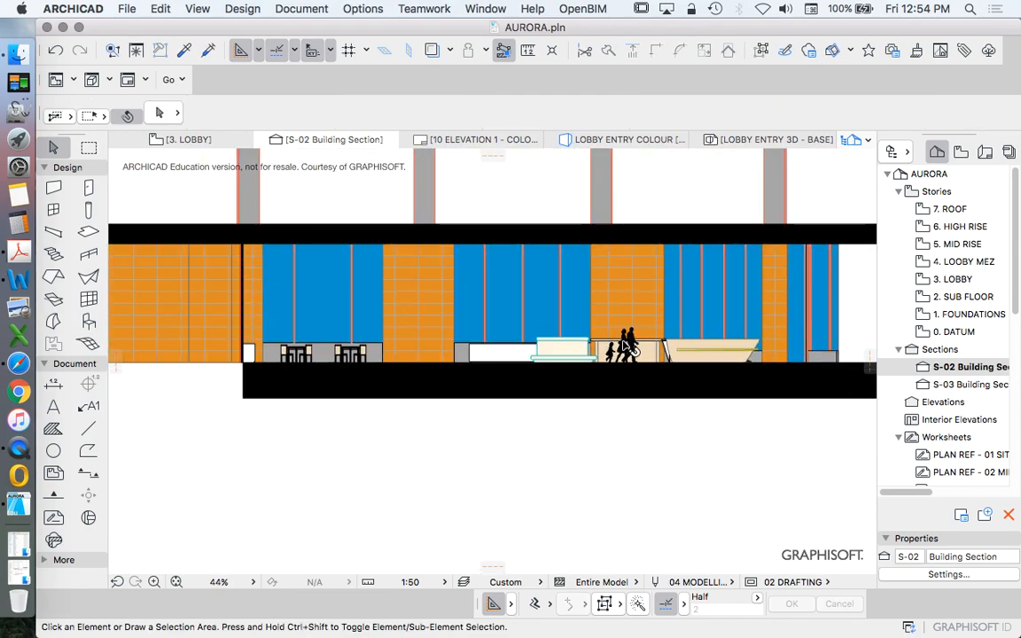
Step: Change one placed silhouette to Walking Couple Contour and apply it
{"action": "right_click", "coordinate": [623, 345]}
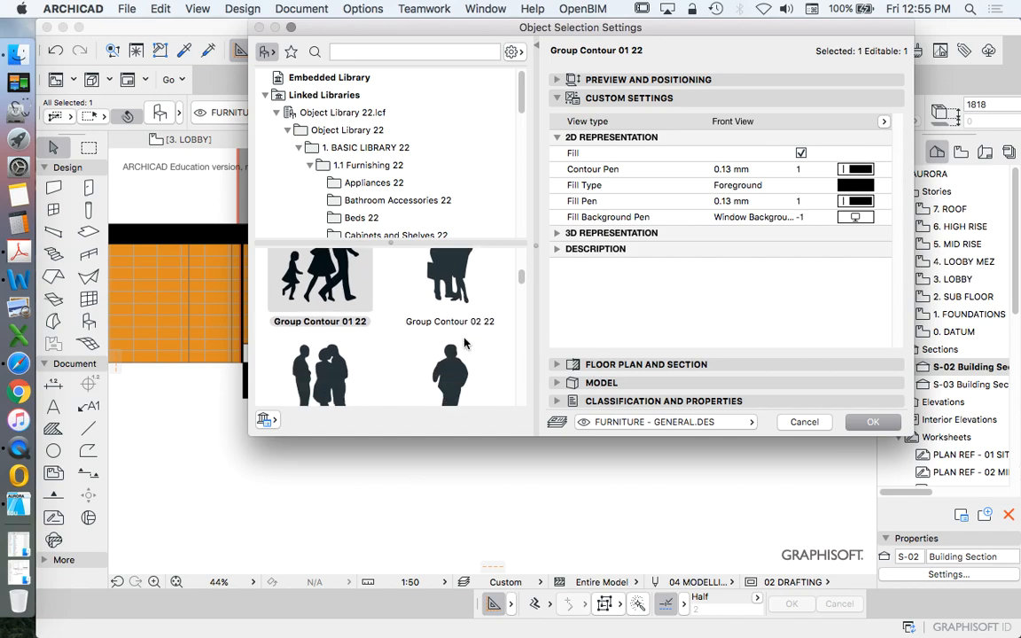
{"action": "scroll", "scroll_direction": "down", "scroll_amount": 3}
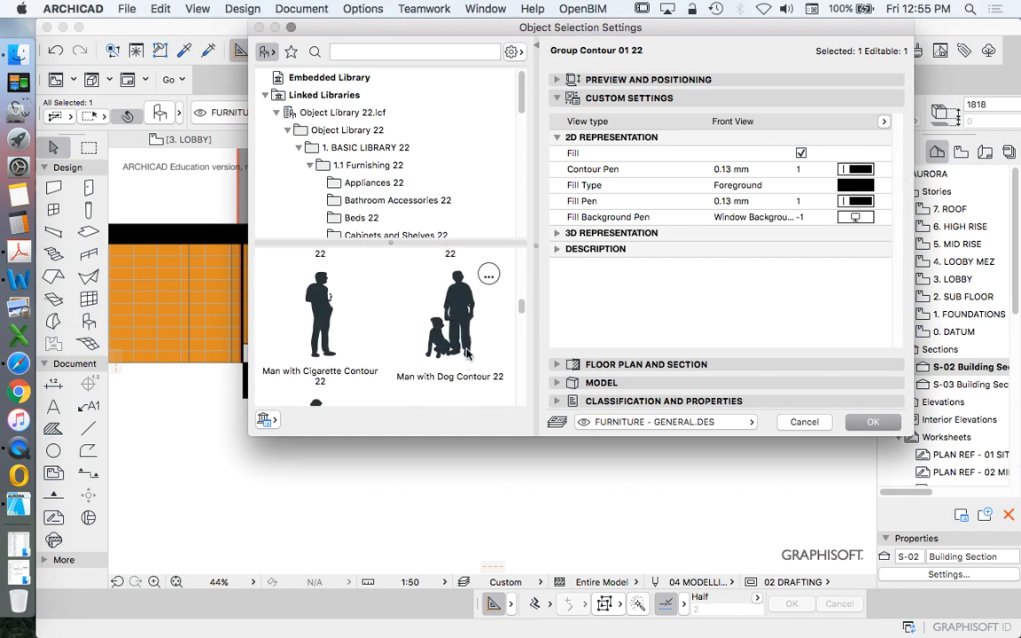
{"action": "scroll", "scroll_direction": "down", "scroll_amount": 3}
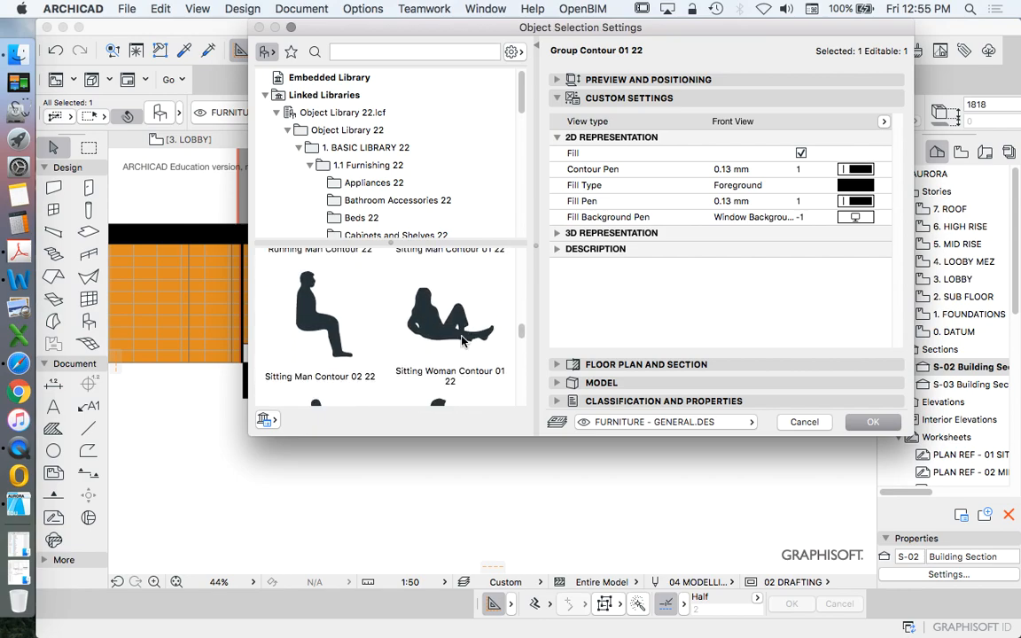
{"action": "scroll", "scroll_direction": "down", "scroll_amount": 3}
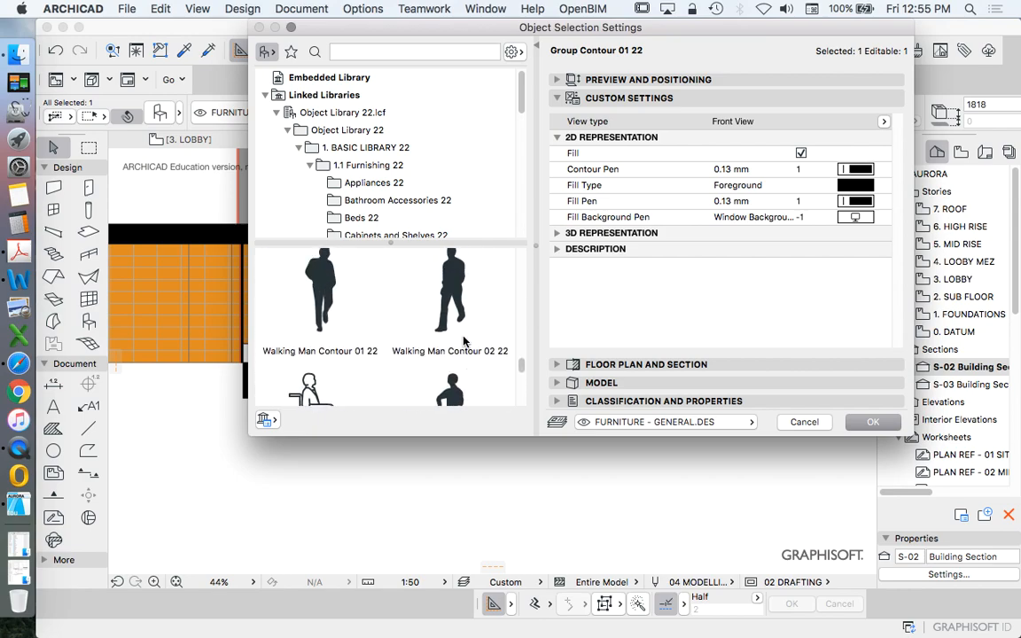
{"action": "left_click", "coordinate": [450, 301]}
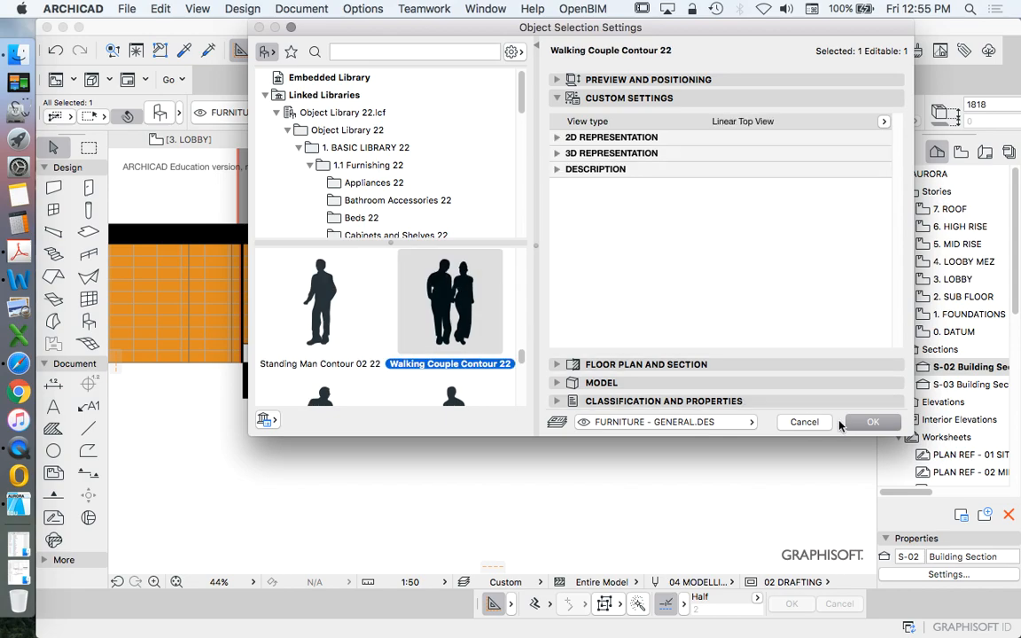
{"action": "left_click", "coordinate": [872, 421]}
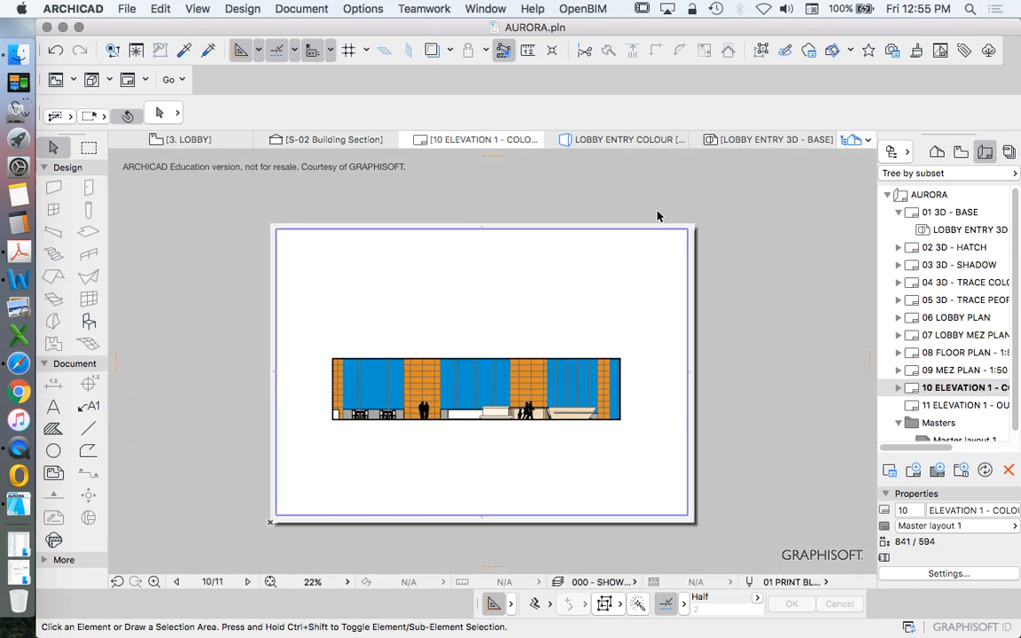
{"action": "mouse_move", "coordinate": [950, 187]}
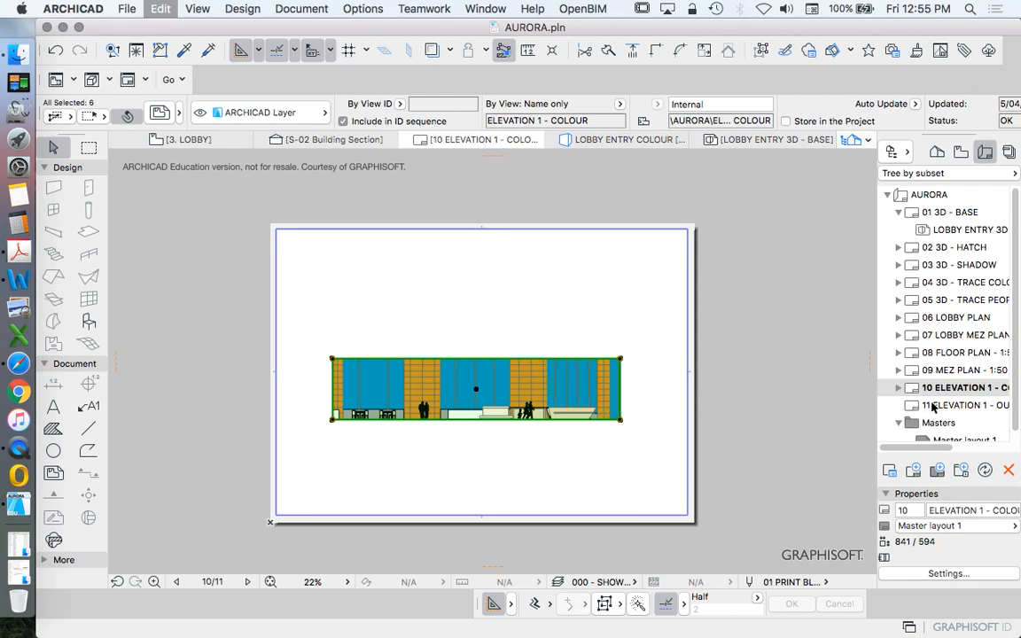
Step: Relink the pasted drawing on layout 11 to the ELEVATION 1 - OUTLINE view
{"action": "left_click", "coordinate": [964, 404]}
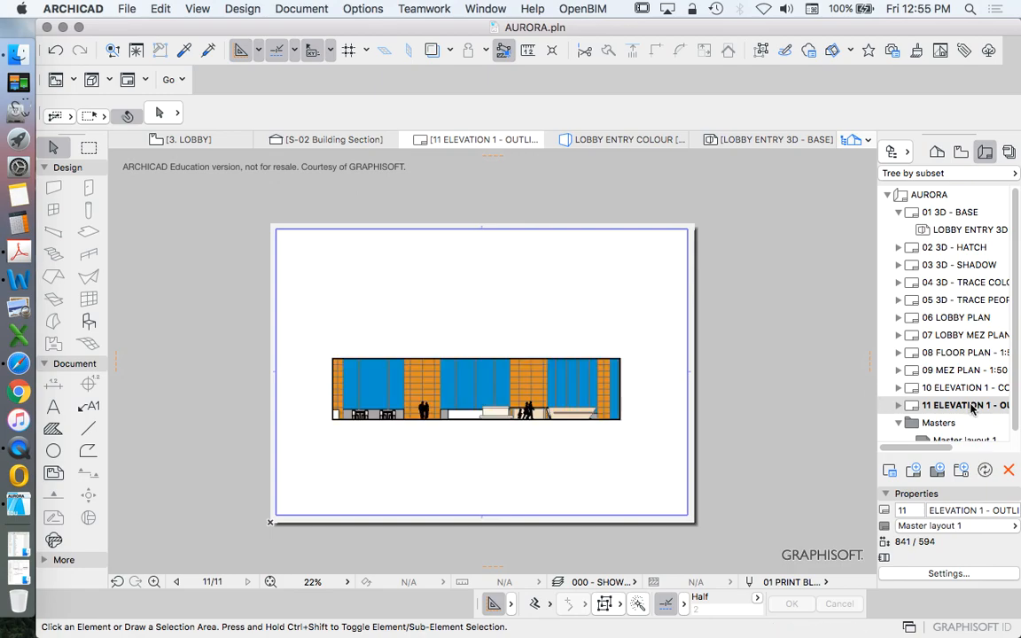
{"action": "right_click", "coordinate": [475, 390]}
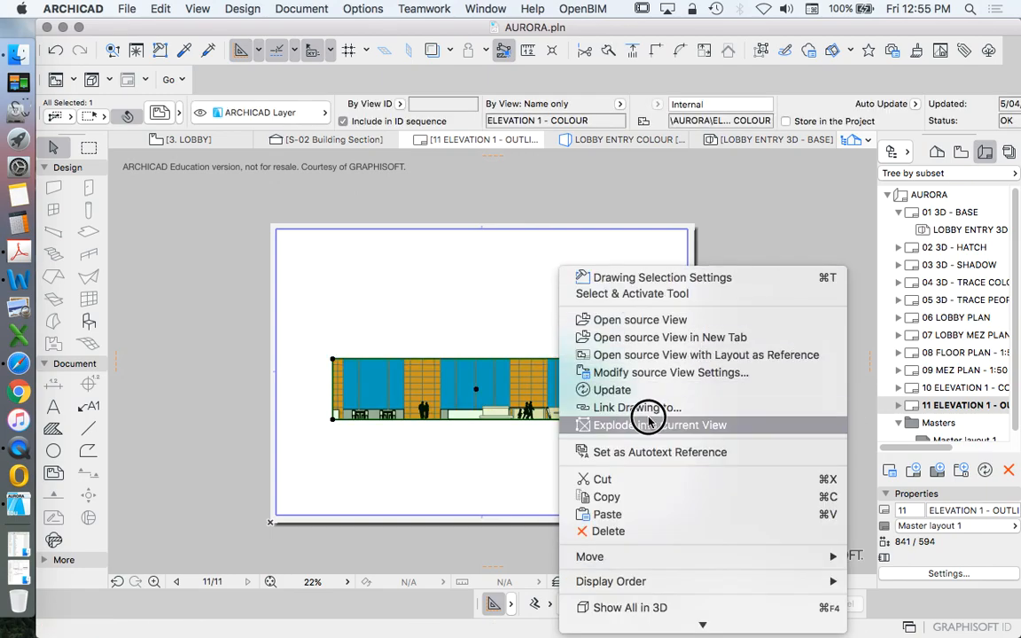
{"action": "left_click", "coordinate": [637, 407]}
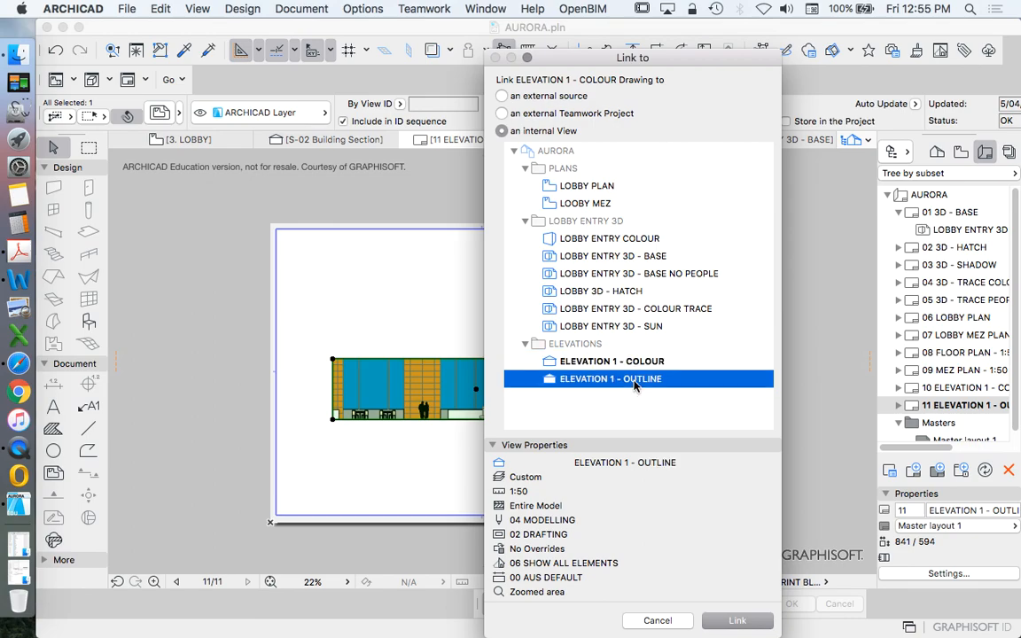
{"action": "left_click", "coordinate": [737, 620]}
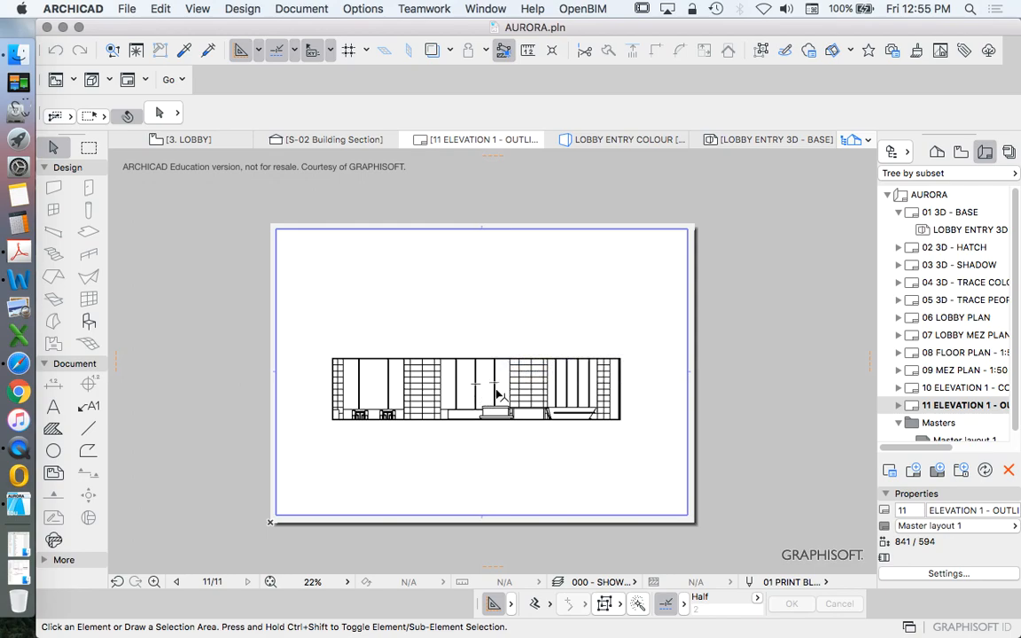
{"action": "mouse_move", "coordinate": [574, 417]}
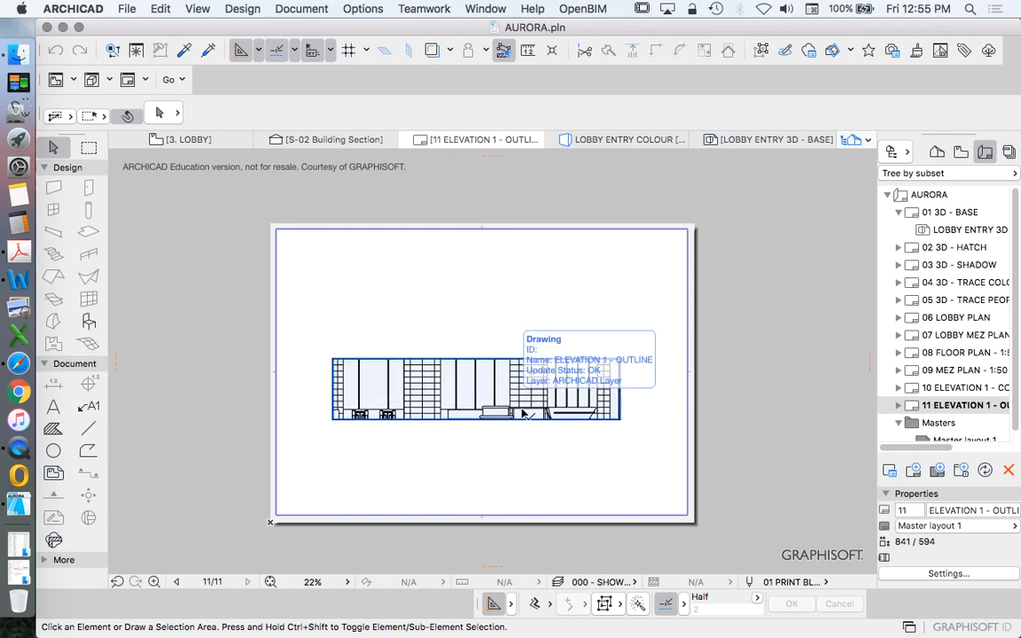
{"action": "mouse_move", "coordinate": [647, 366]}
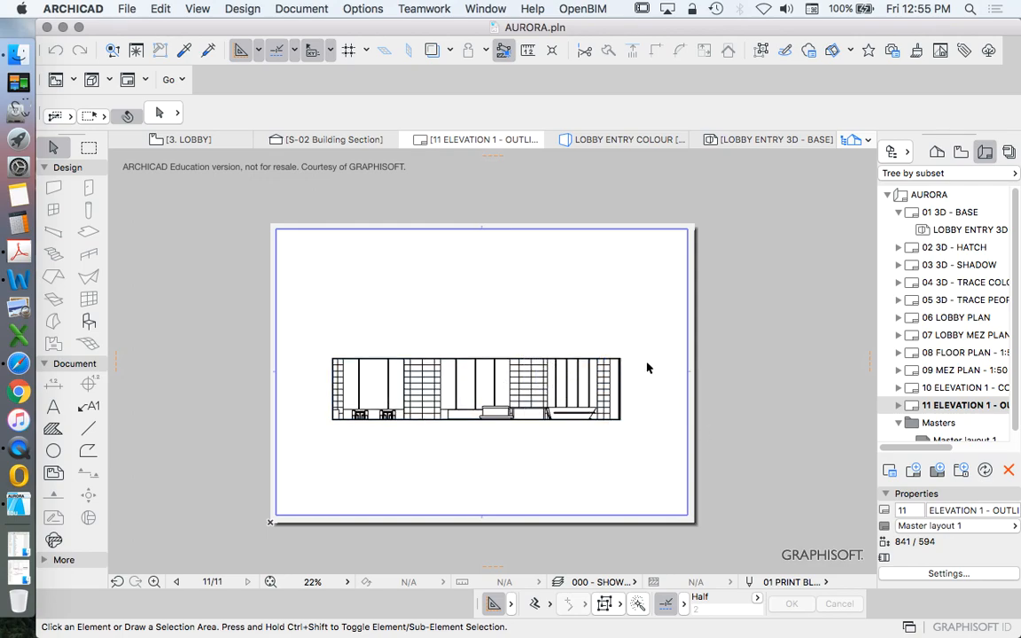
{"action": "mouse_move", "coordinate": [842, 290]}
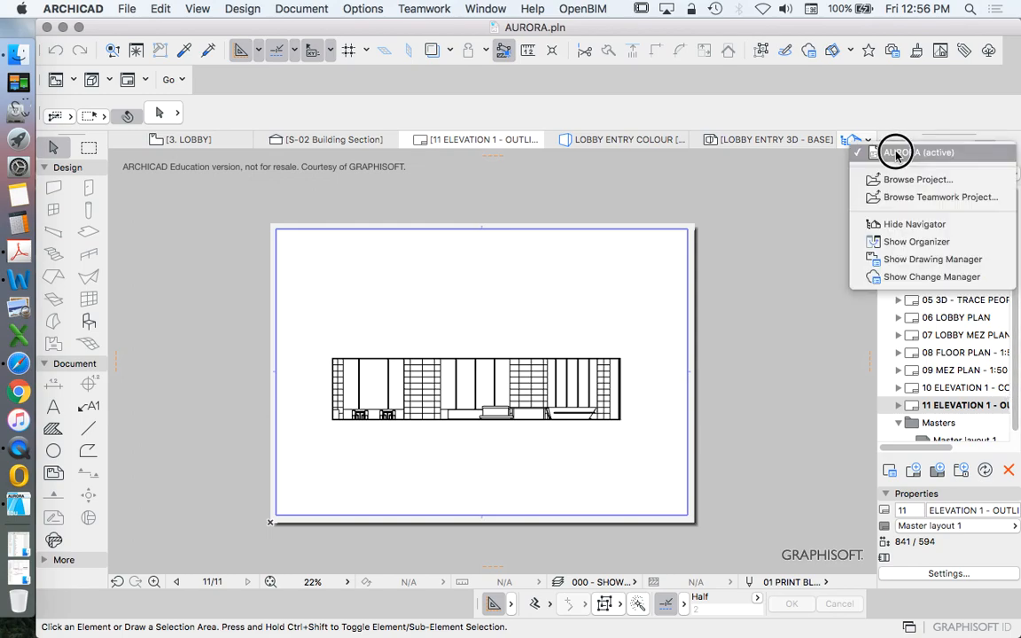
Step: Publish layouts 10 and 11 as PDF files from the Organizer publisher set and close the report
{"action": "left_click", "coordinate": [918, 241]}
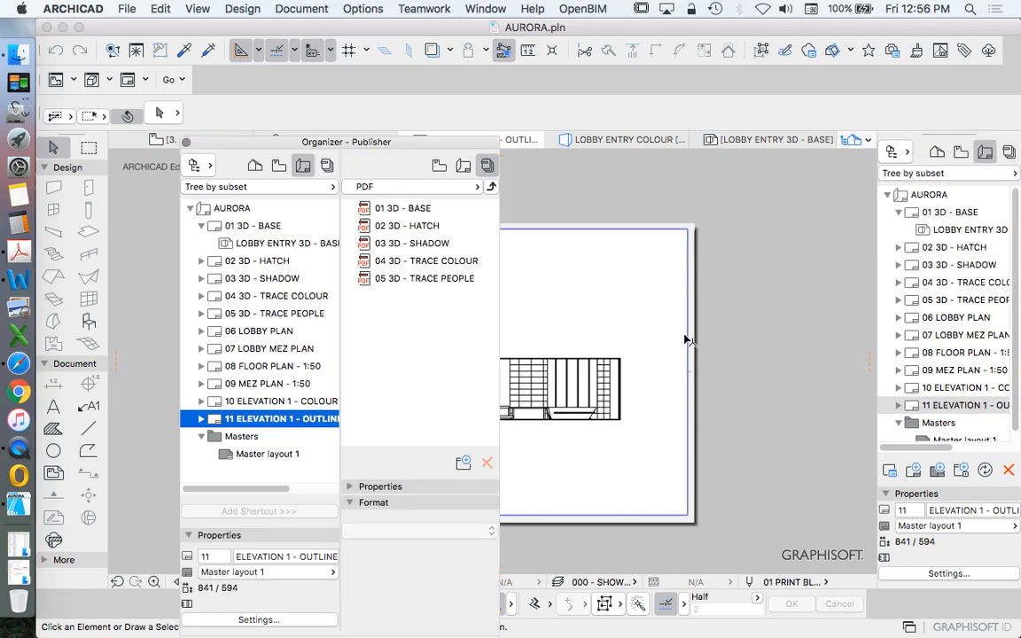
{"action": "left_click", "coordinate": [280, 401]}
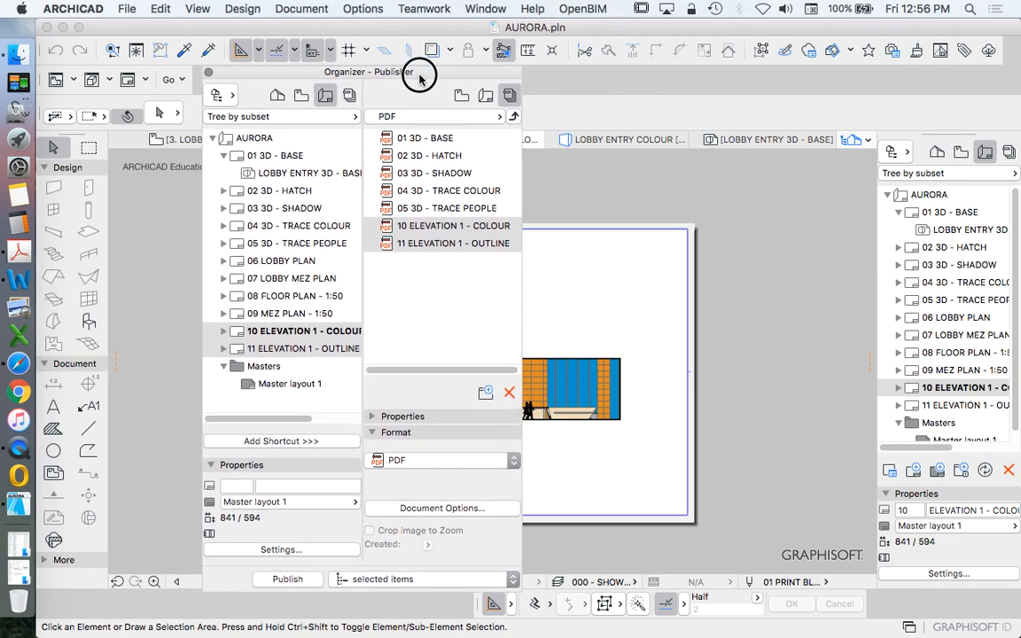
{"action": "left_click", "coordinate": [287, 577]}
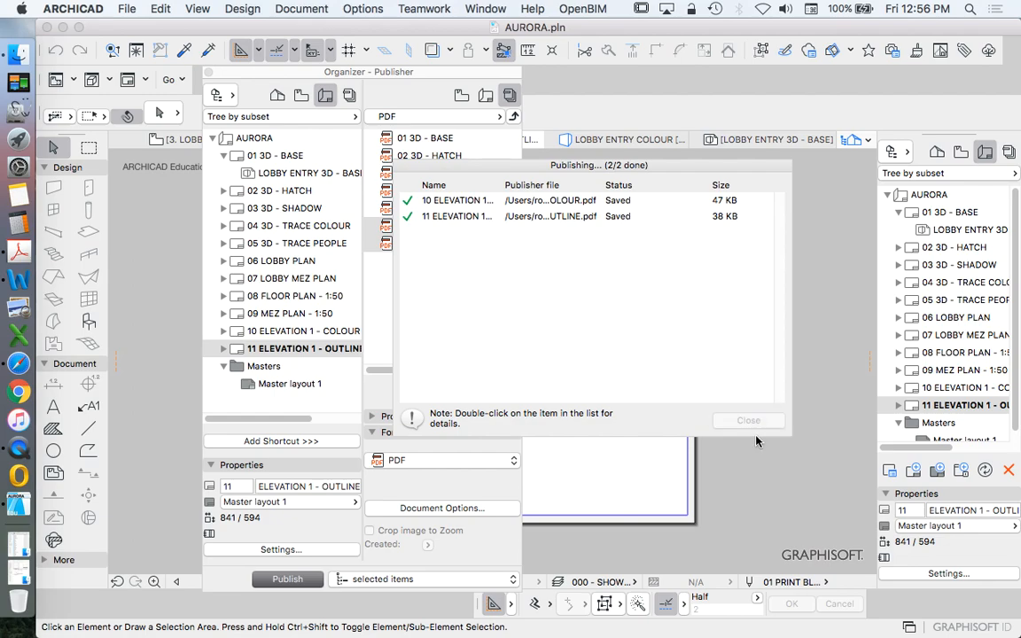
{"action": "left_click", "coordinate": [748, 420]}
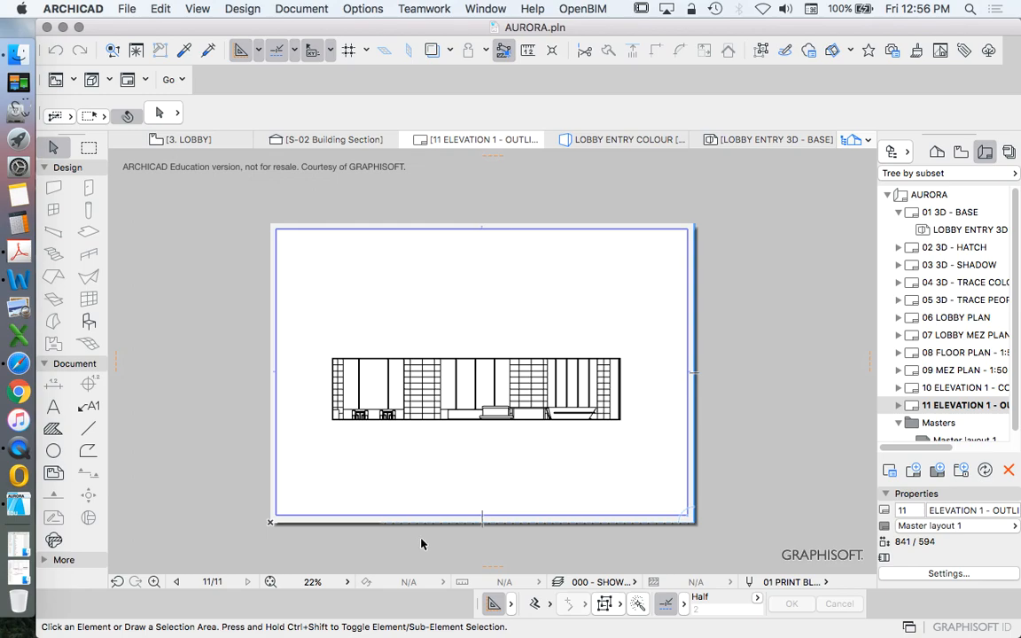
{"action": "mouse_move", "coordinate": [312, 486]}
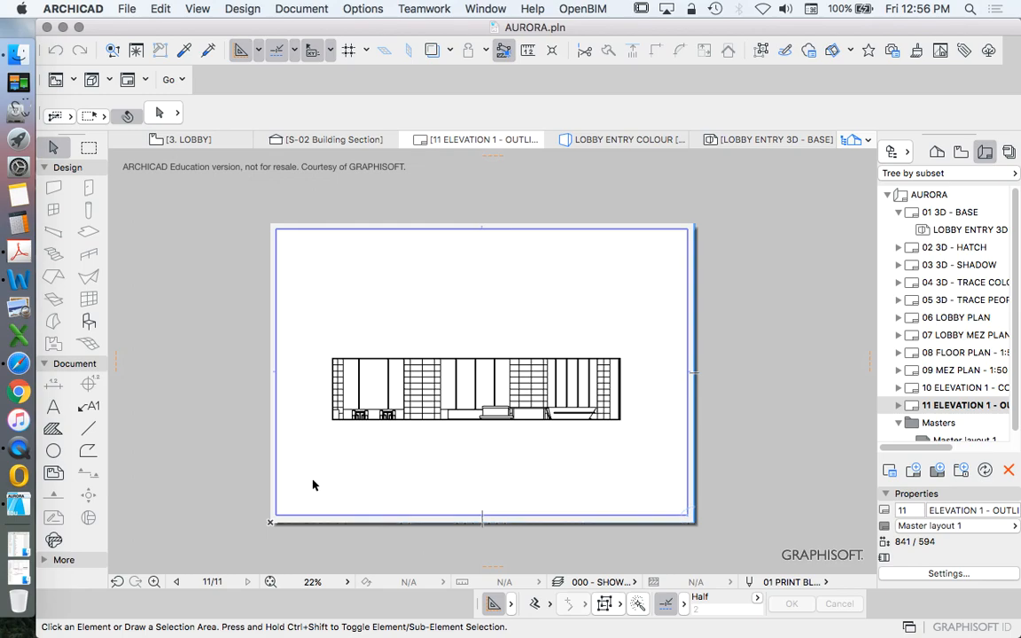